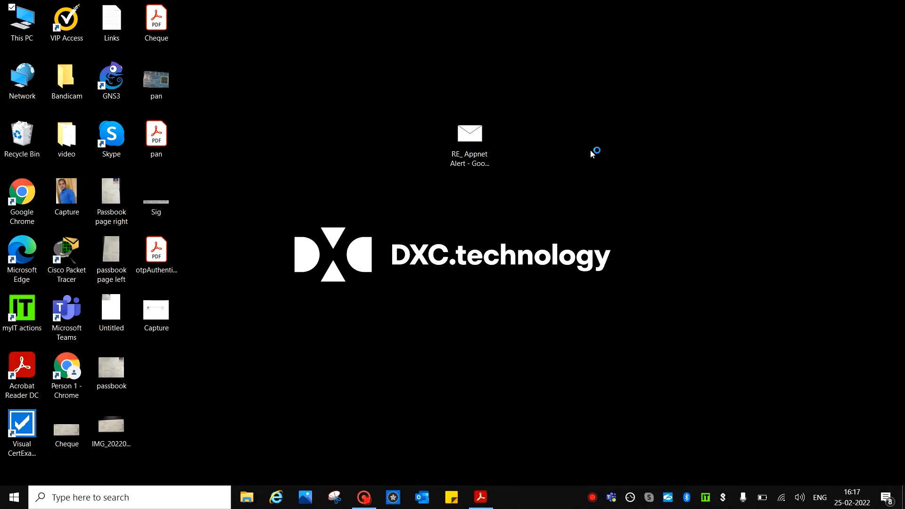
{"action": "mouse_move", "coordinate": [591, 154]}
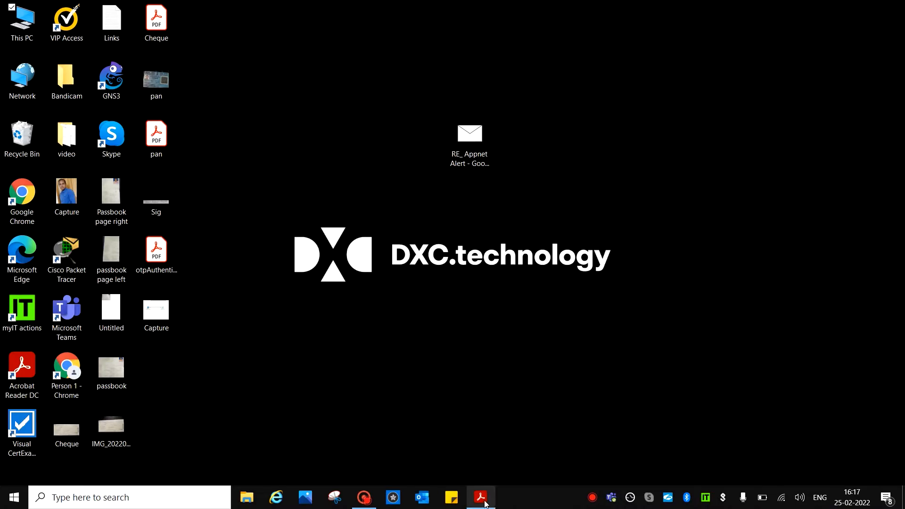
{"action": "left_click", "coordinate": [481, 497]}
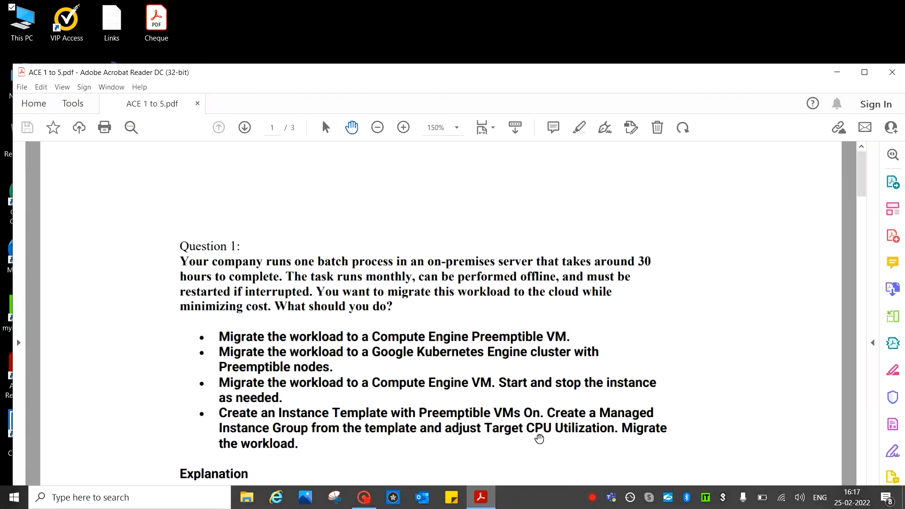
{"action": "mouse_move", "coordinate": [262, 257]}
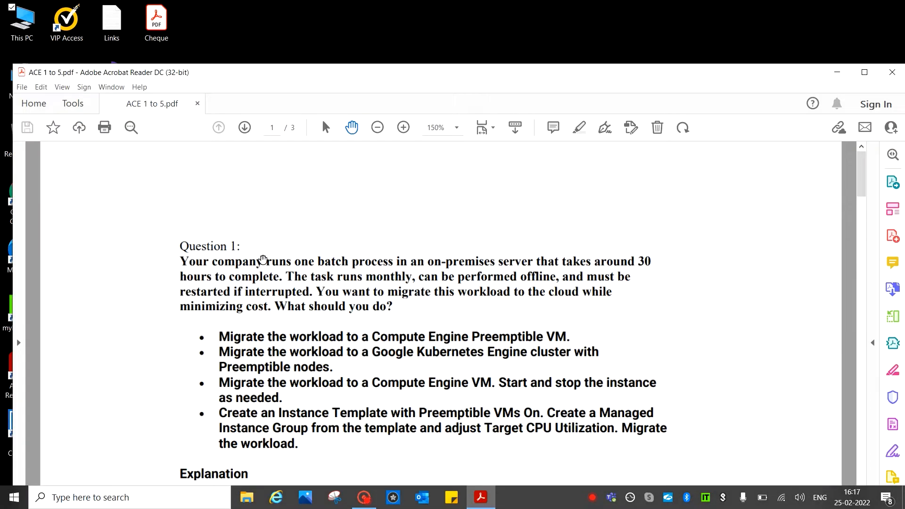
{"action": "mouse_move", "coordinate": [316, 272]}
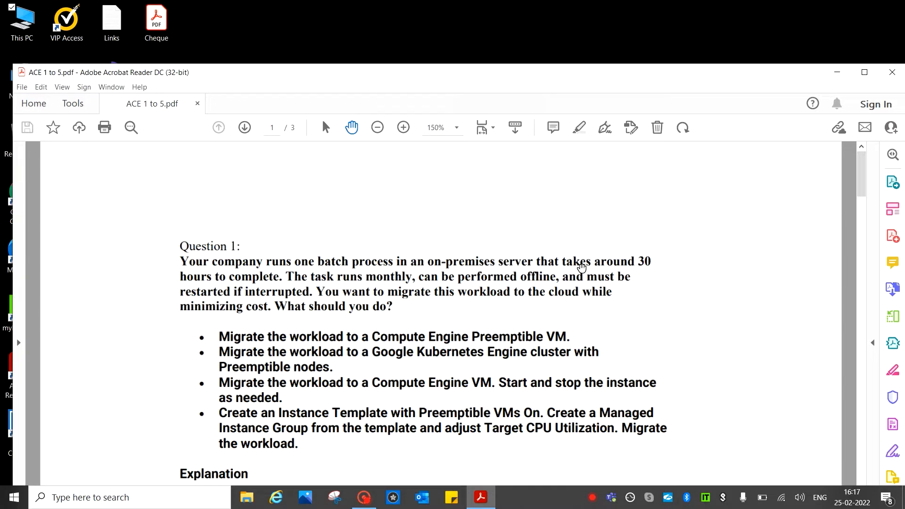
{"action": "mouse_move", "coordinate": [653, 271]}
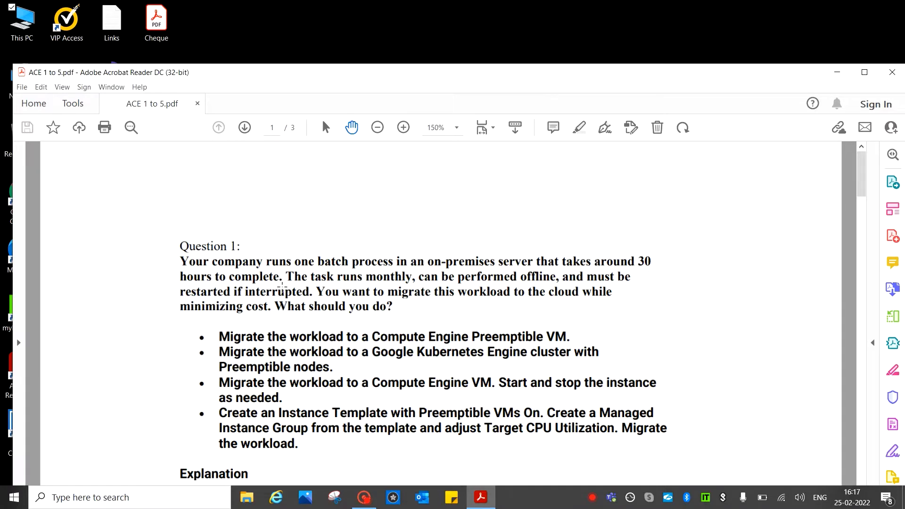
{"action": "mouse_move", "coordinate": [423, 284]}
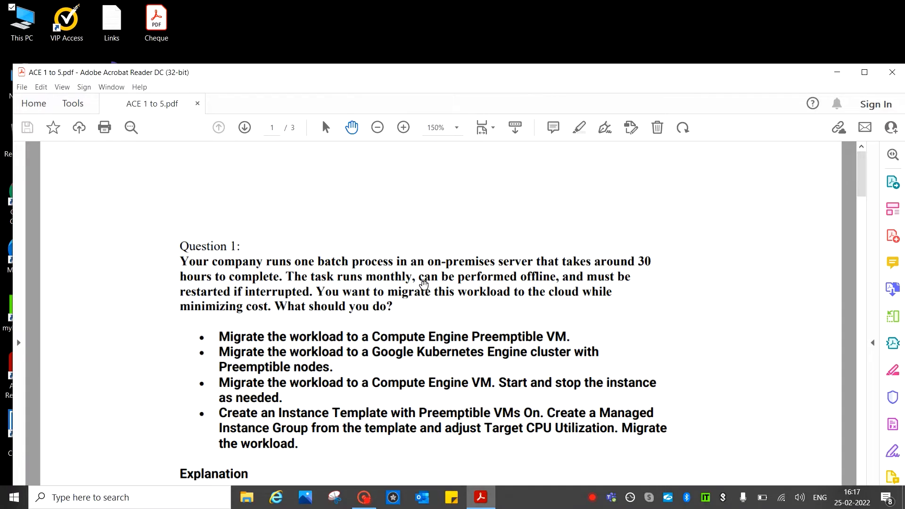
{"action": "mouse_move", "coordinate": [570, 283]}
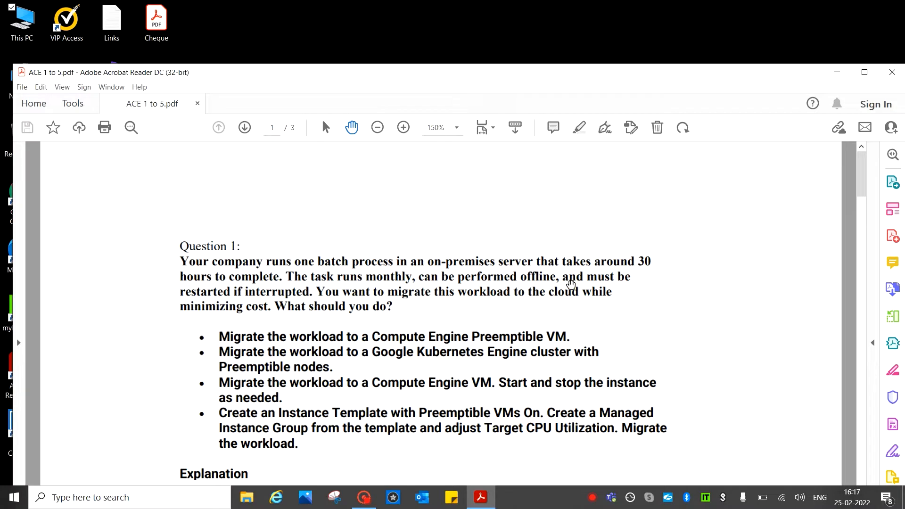
{"action": "mouse_move", "coordinate": [256, 319]}
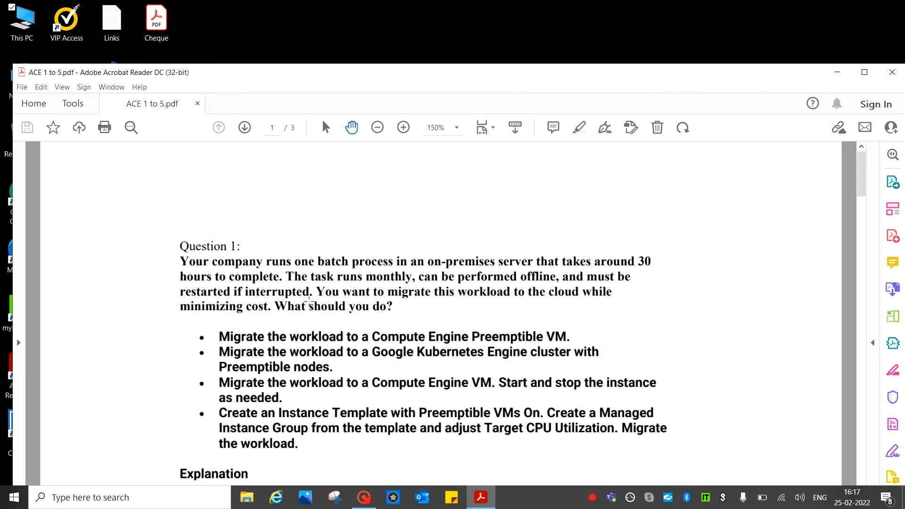
{"action": "mouse_move", "coordinate": [426, 299]}
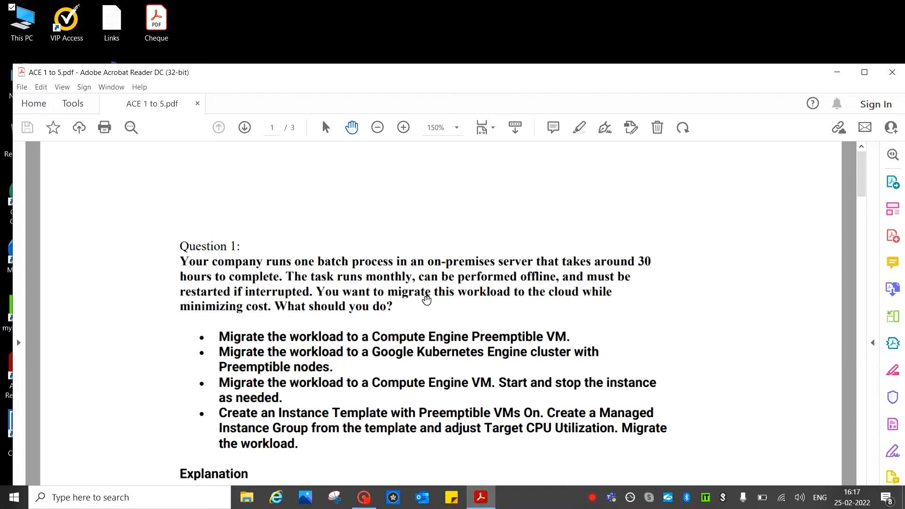
{"action": "mouse_move", "coordinate": [605, 299]}
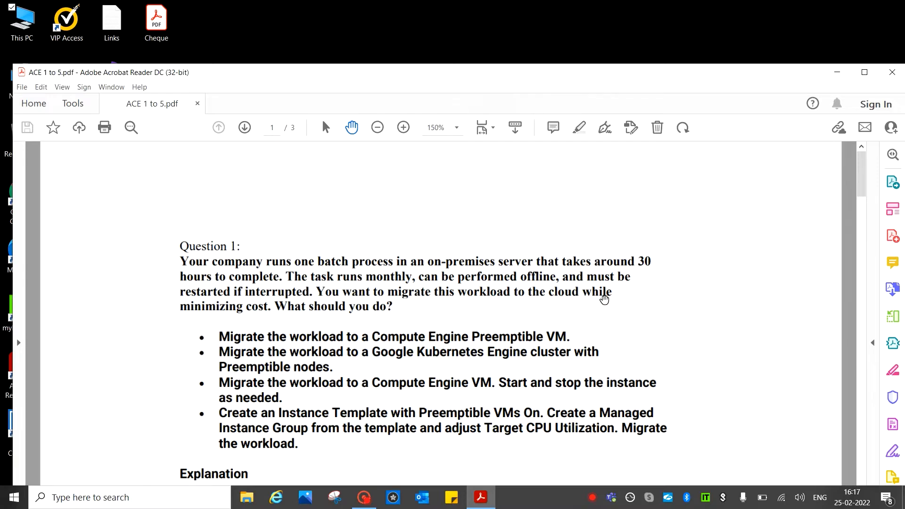
{"action": "mouse_move", "coordinate": [356, 322]}
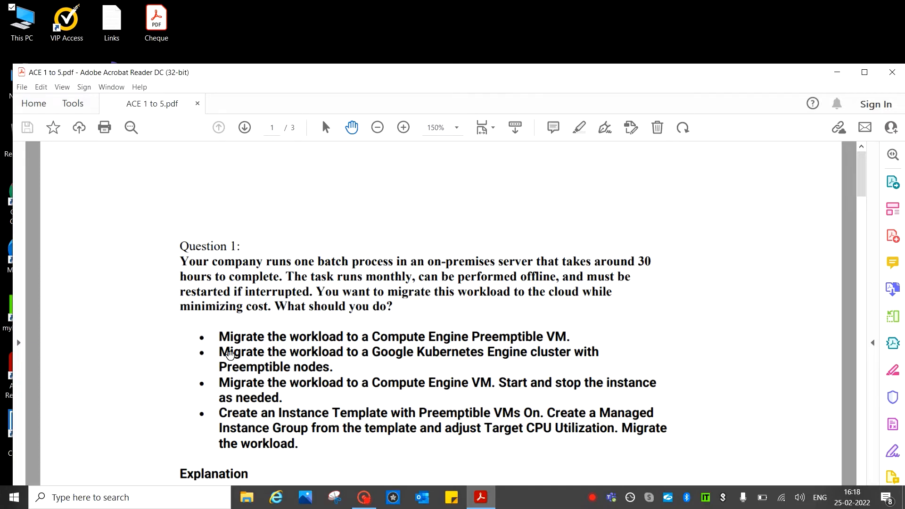
{"action": "mouse_move", "coordinate": [339, 334]}
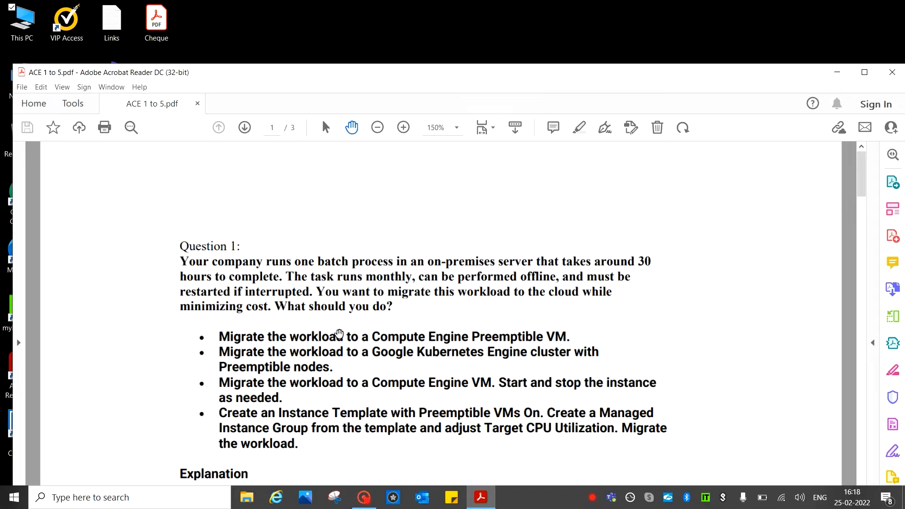
{"action": "mouse_move", "coordinate": [571, 335]}
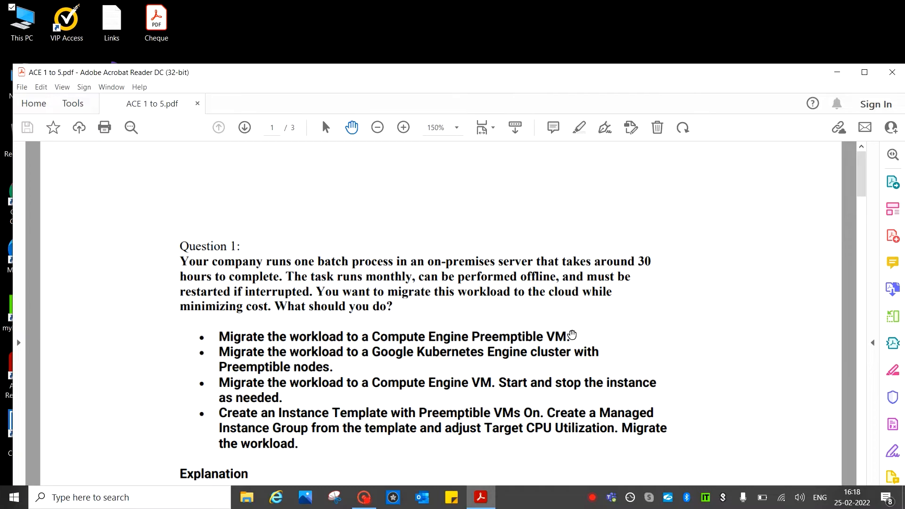
{"action": "mouse_move", "coordinate": [185, 395]}
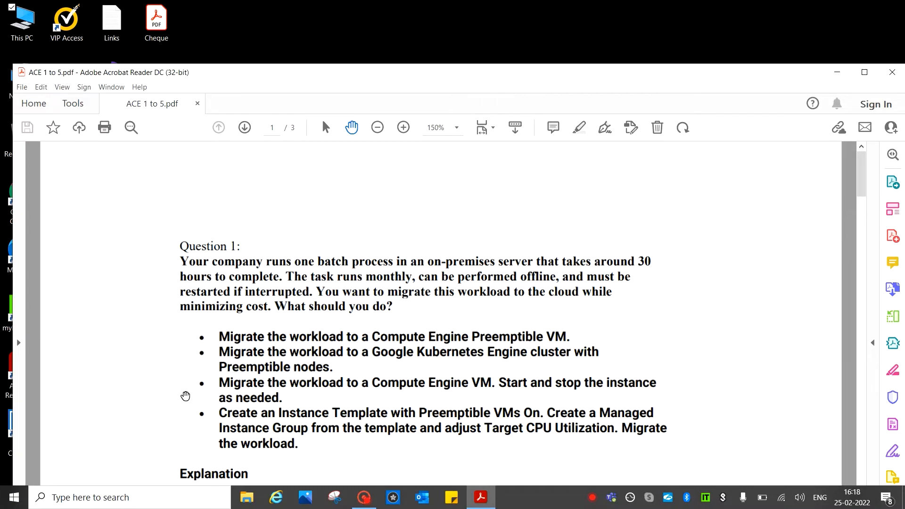
{"action": "mouse_move", "coordinate": [426, 362]}
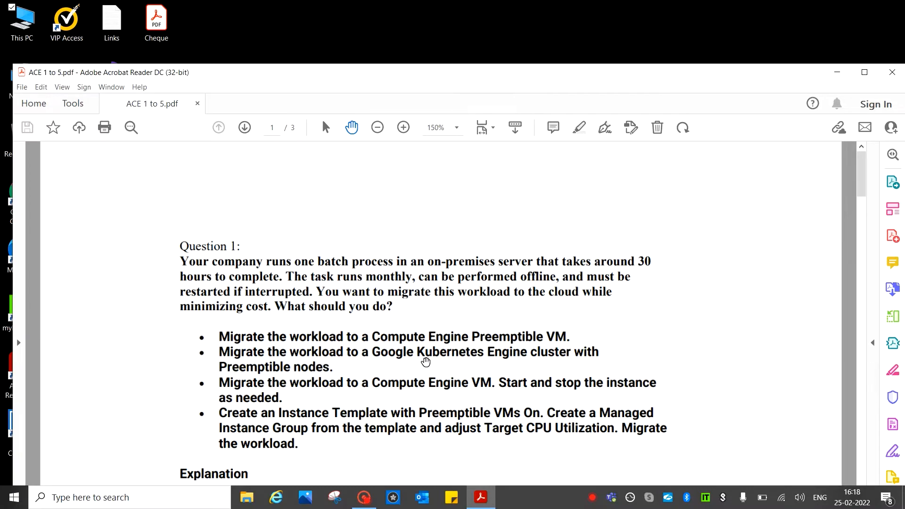
{"action": "mouse_move", "coordinate": [362, 391]}
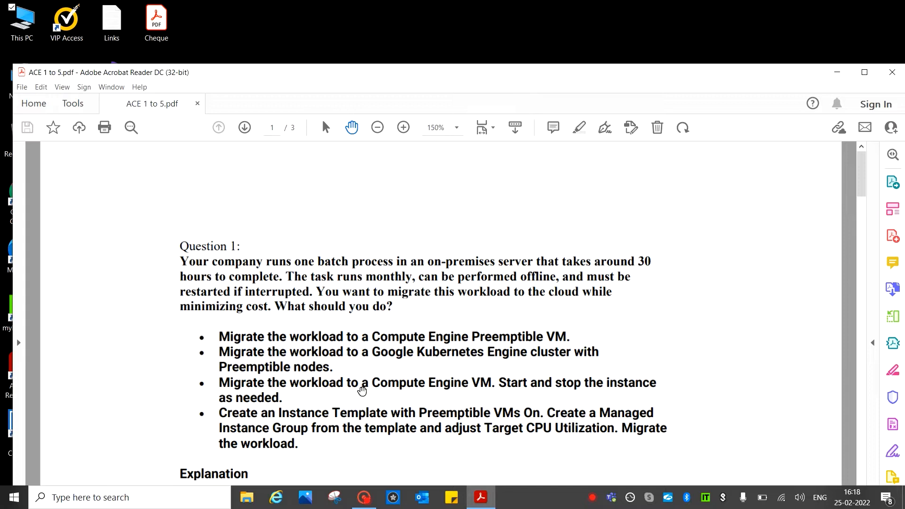
{"action": "mouse_move", "coordinate": [233, 397]}
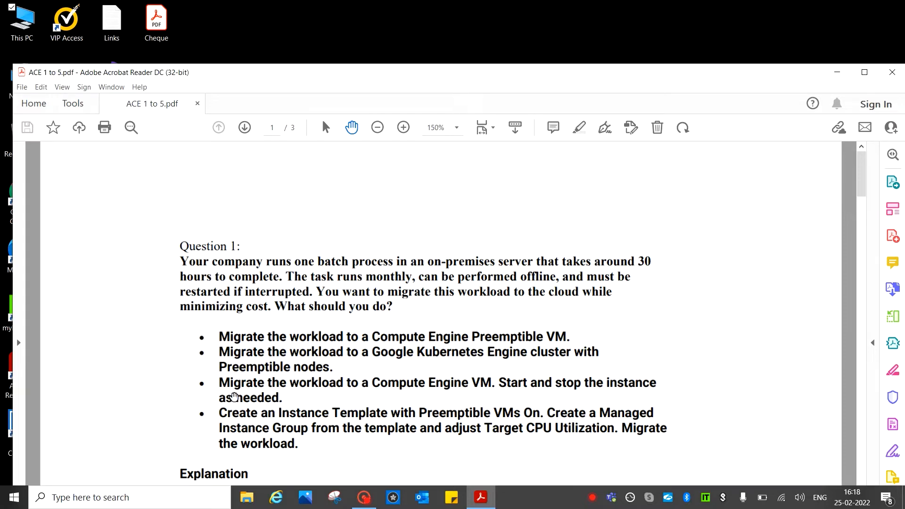
{"action": "mouse_move", "coordinate": [392, 393]}
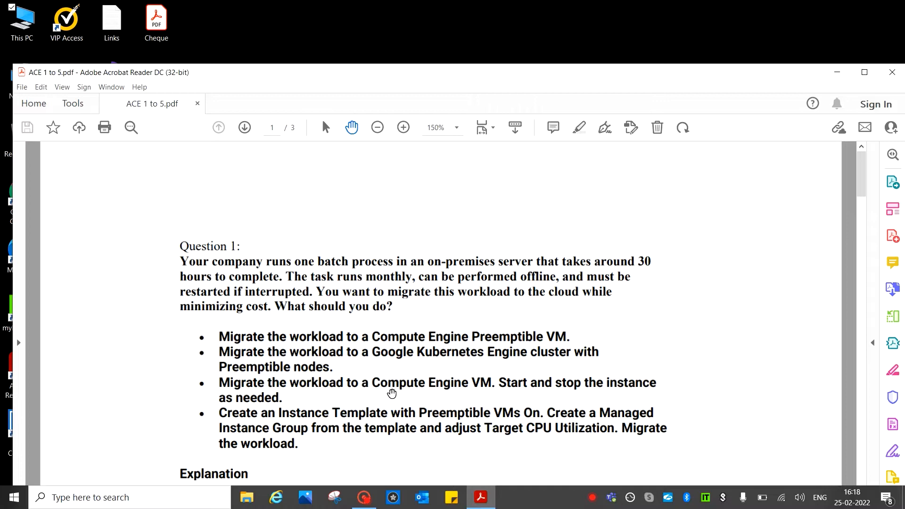
{"action": "mouse_move", "coordinate": [573, 395]}
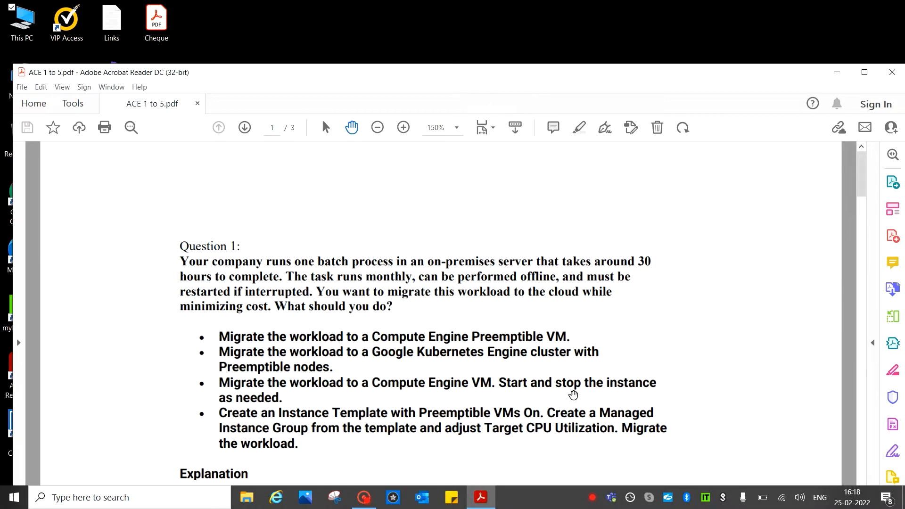
{"action": "mouse_move", "coordinate": [280, 404]}
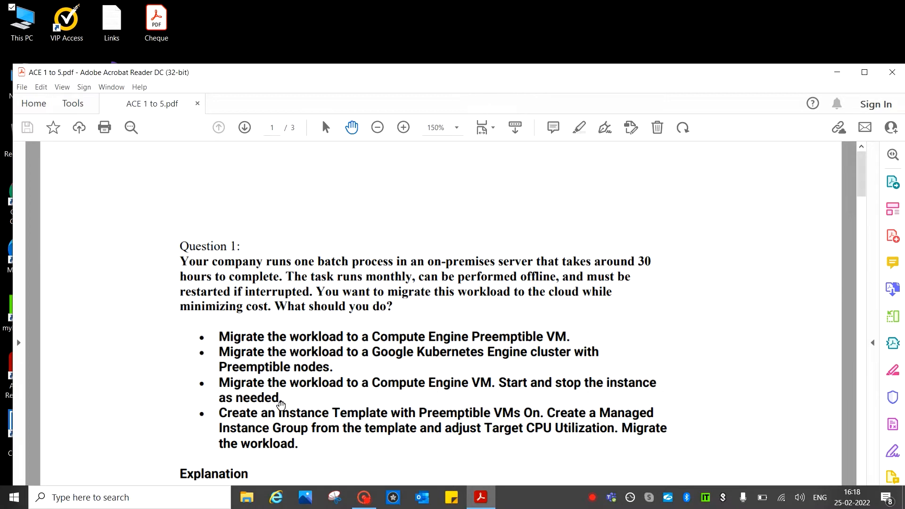
{"action": "mouse_move", "coordinate": [233, 427]}
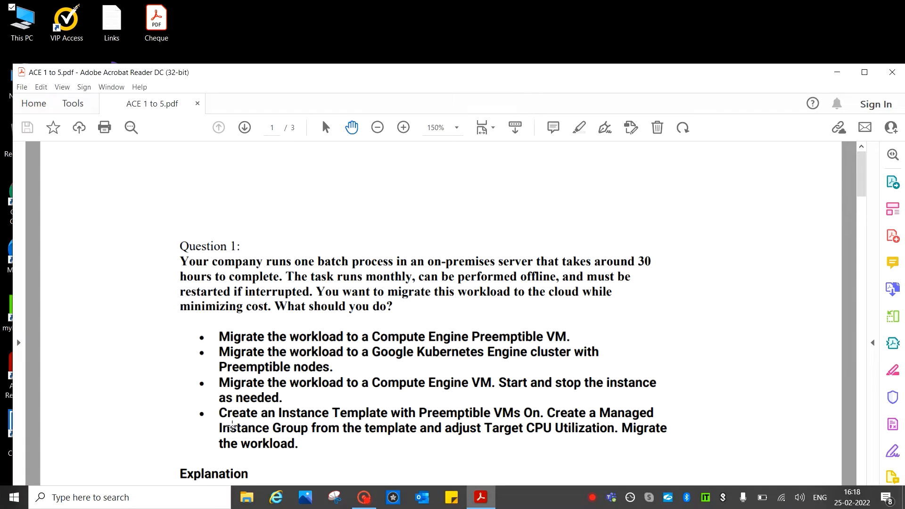
{"action": "mouse_move", "coordinate": [375, 422]}
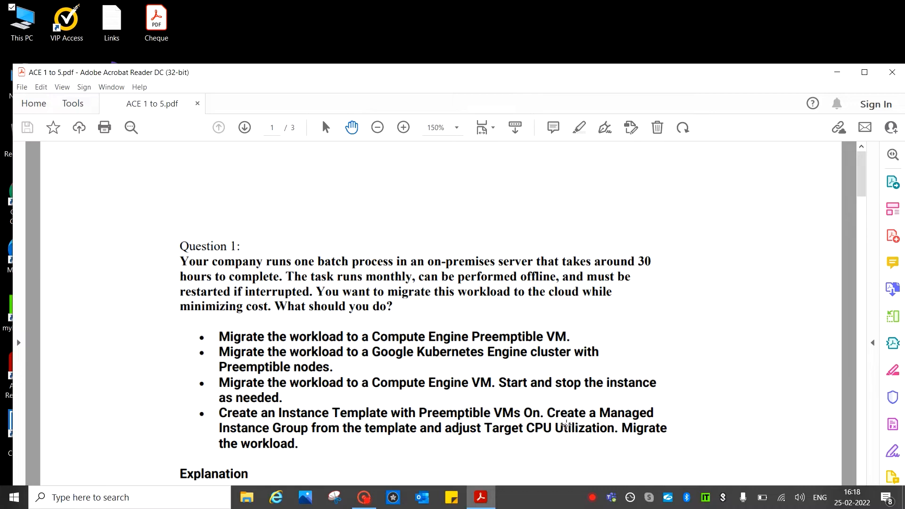
{"action": "mouse_move", "coordinate": [595, 422]}
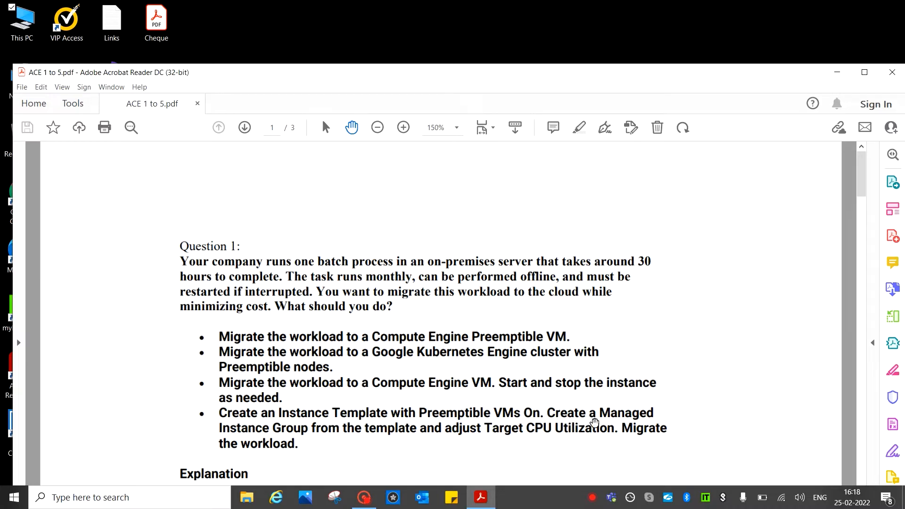
{"action": "mouse_move", "coordinate": [313, 454]}
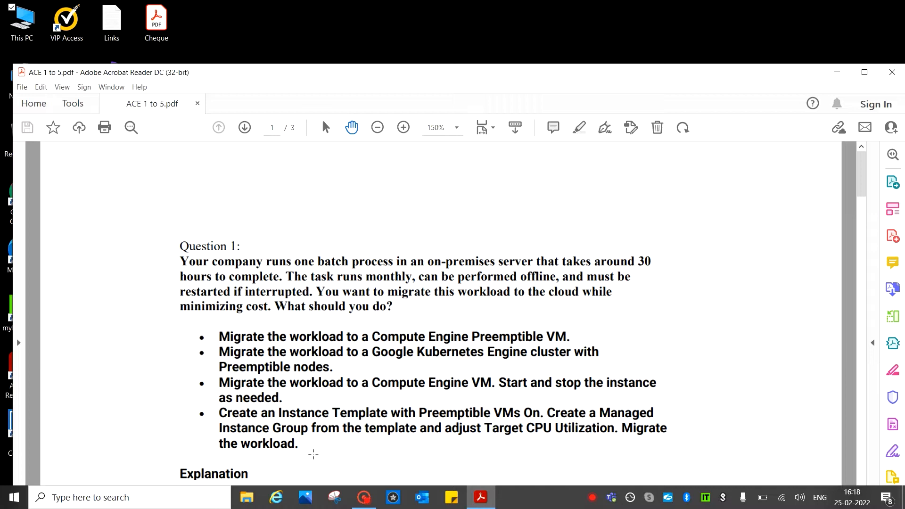
{"action": "mouse_move", "coordinate": [464, 443]}
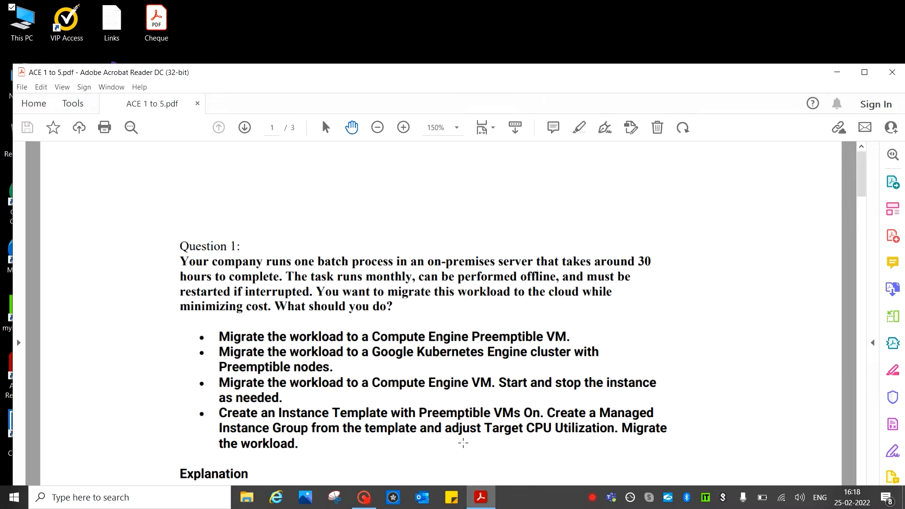
{"action": "mouse_move", "coordinate": [623, 457]}
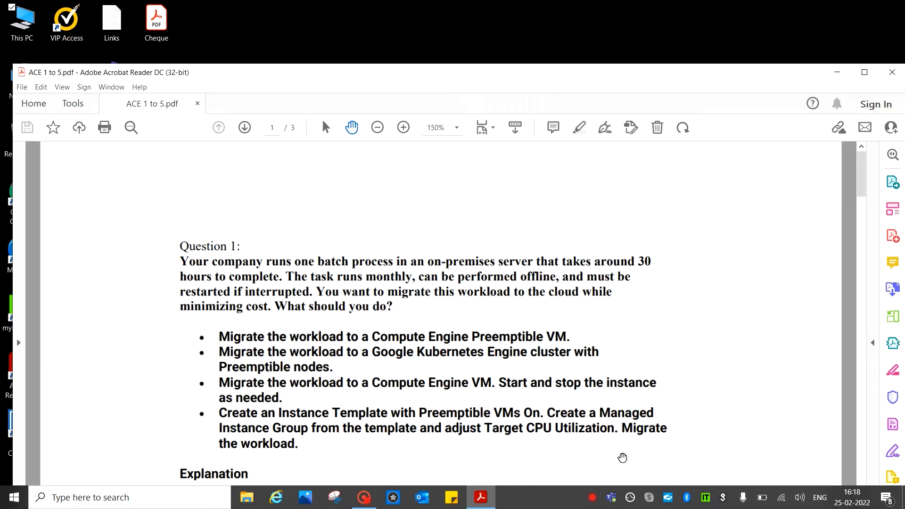
{"action": "mouse_move", "coordinate": [392, 451]}
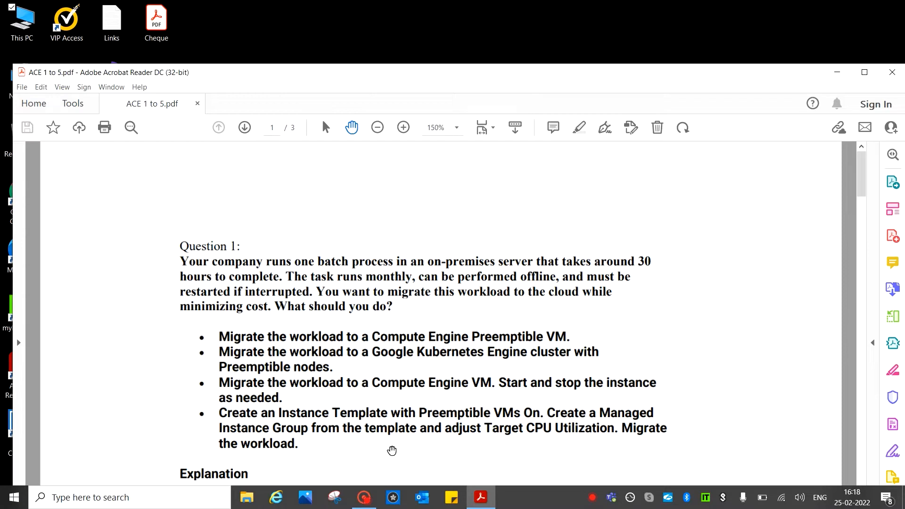
{"action": "mouse_move", "coordinate": [327, 393]}
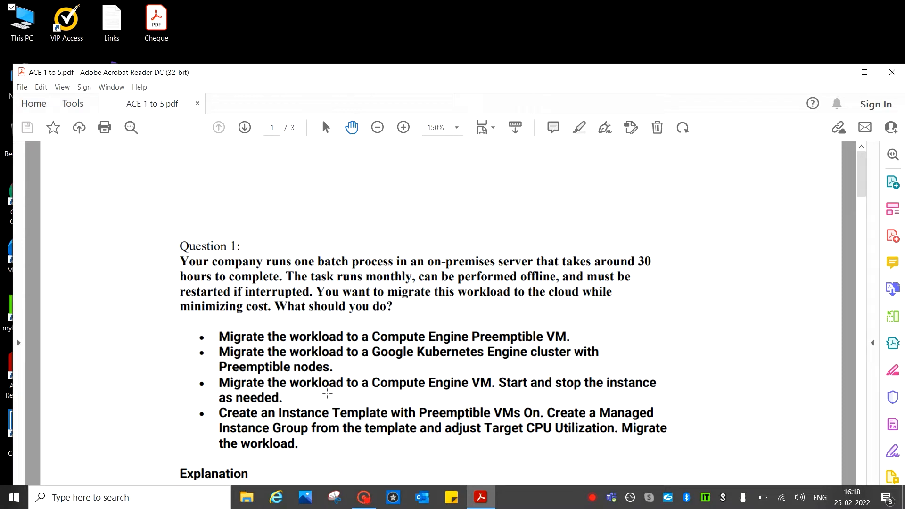
{"action": "mouse_move", "coordinate": [427, 301]}
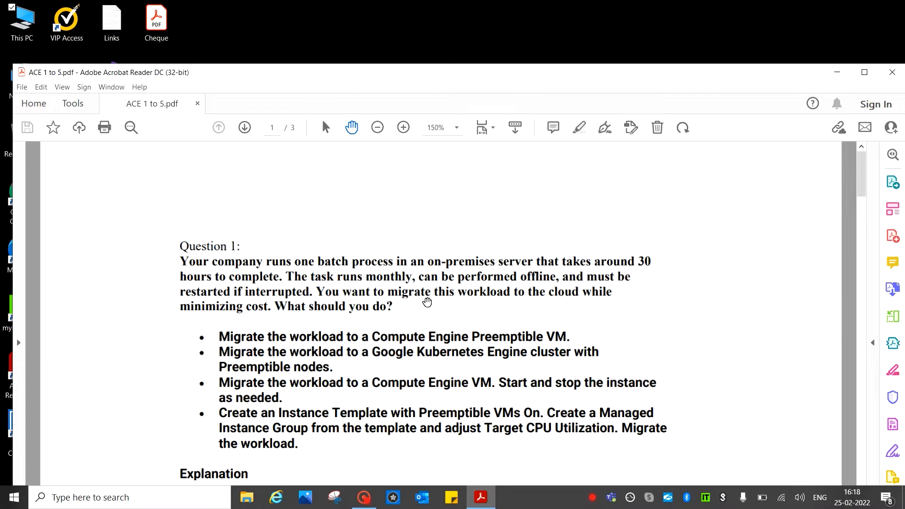
{"action": "mouse_move", "coordinate": [541, 290]}
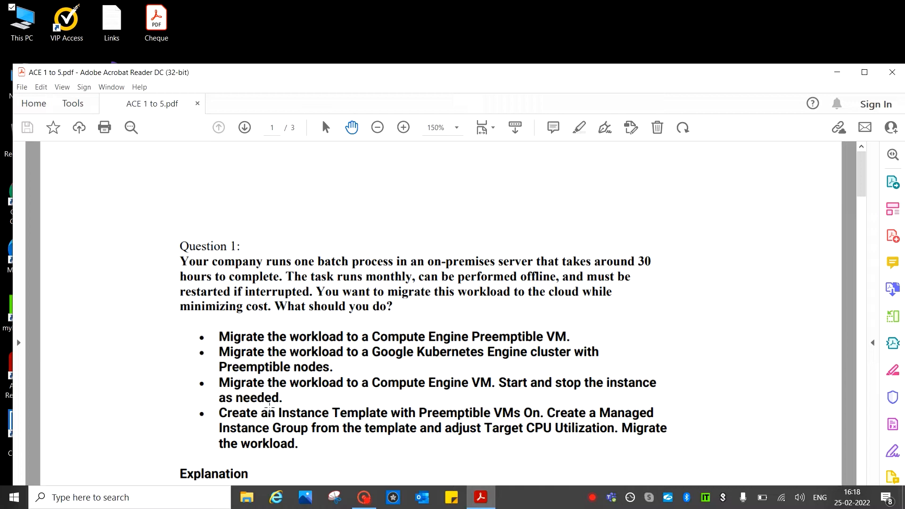
{"action": "mouse_move", "coordinate": [620, 381]}
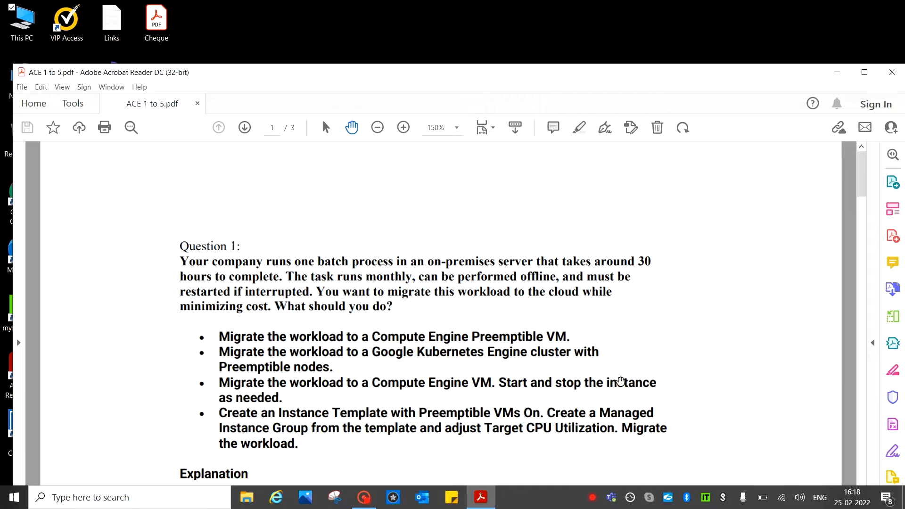
{"action": "mouse_move", "coordinate": [631, 387]}
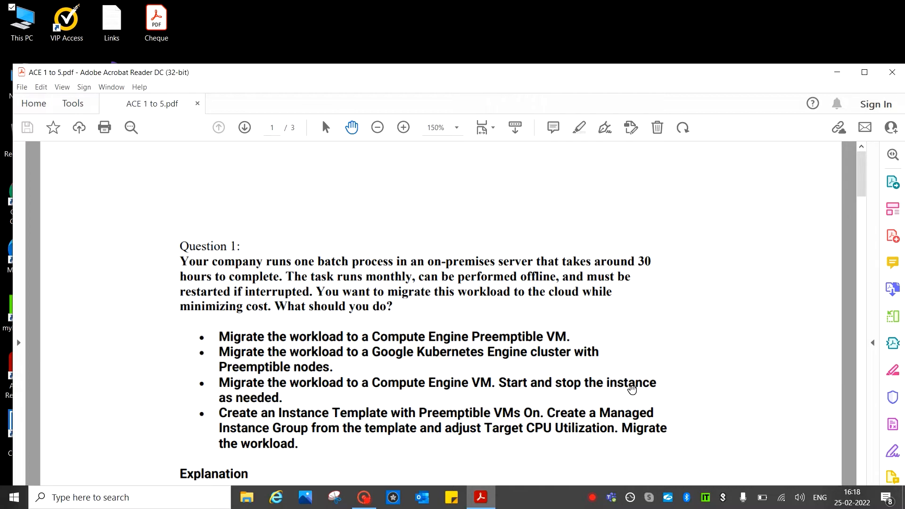
{"action": "mouse_move", "coordinate": [416, 408]}
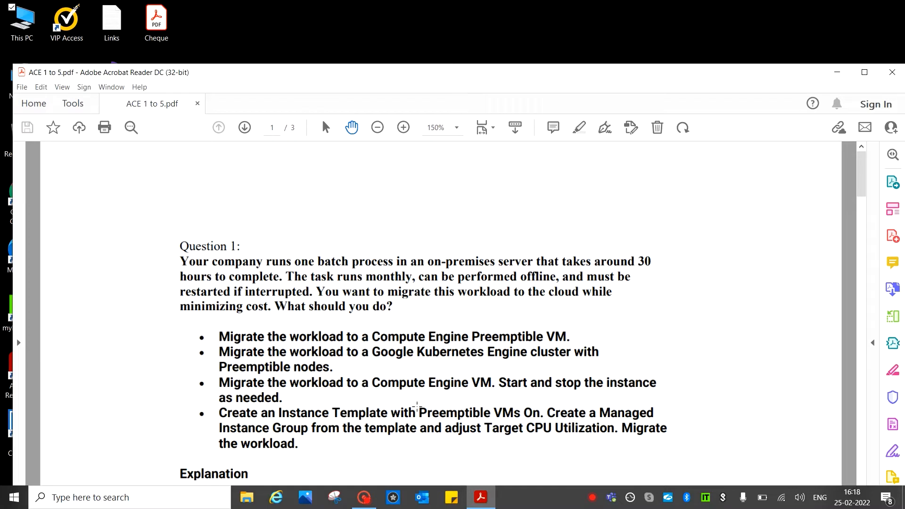
{"action": "mouse_move", "coordinate": [497, 390]}
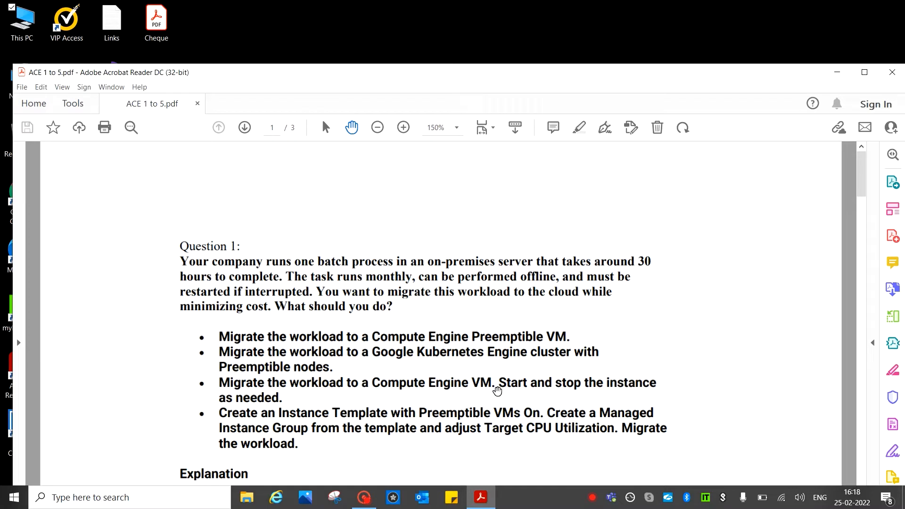
{"action": "mouse_move", "coordinate": [629, 391]}
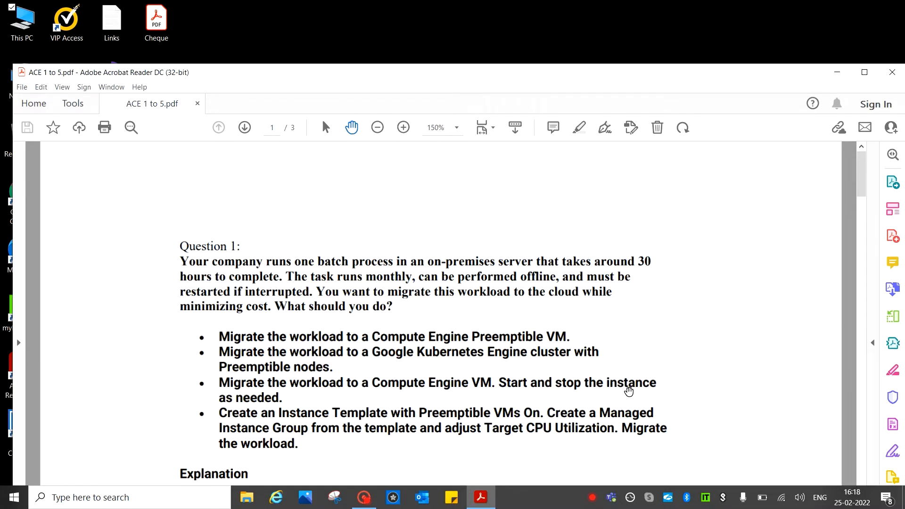
{"action": "mouse_move", "coordinate": [220, 386]}
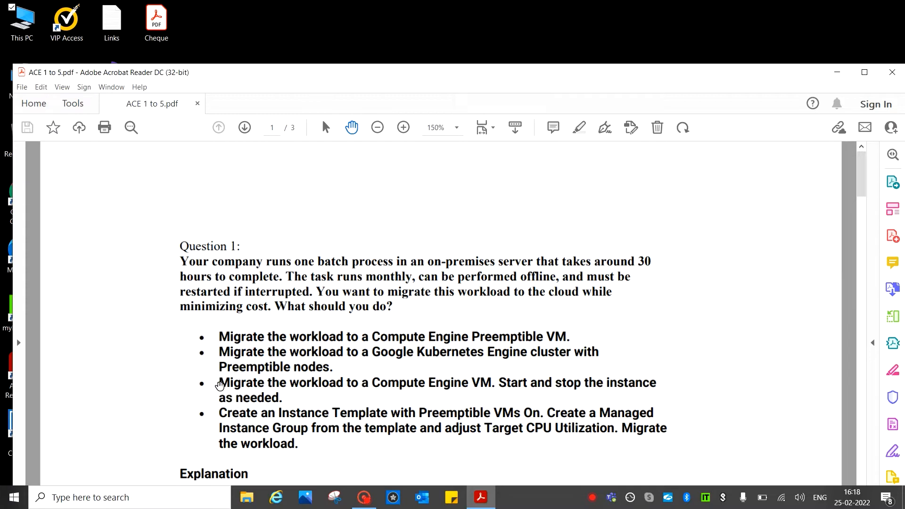
{"action": "mouse_move", "coordinate": [564, 355]}
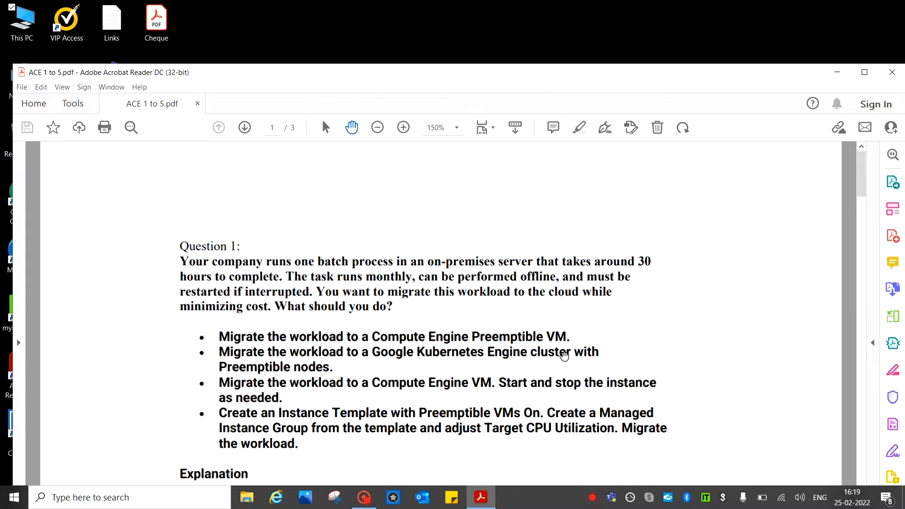
Scroll past Question 1's options to its explanation that C is correct, with supporting points and Links
{"action": "scroll", "scroll_direction": "down", "scroll_amount": 3}
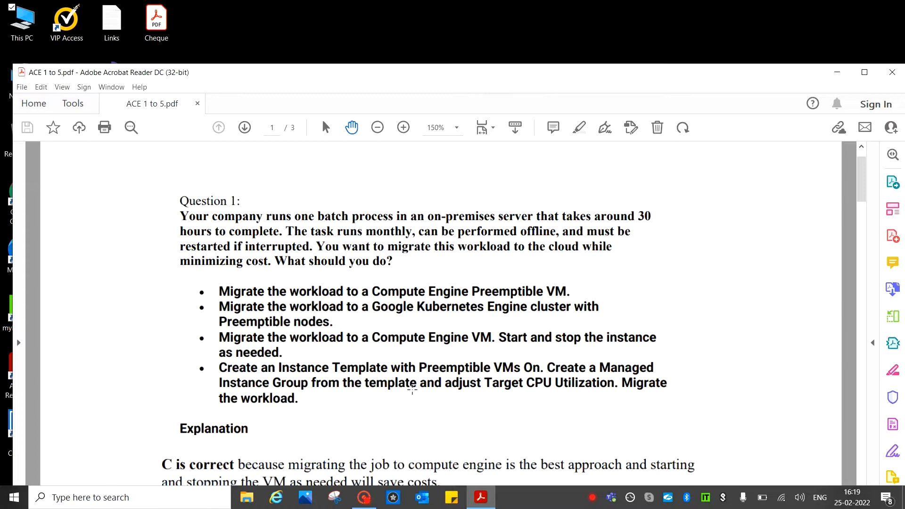
{"action": "scroll", "scroll_direction": "down", "scroll_amount": 3}
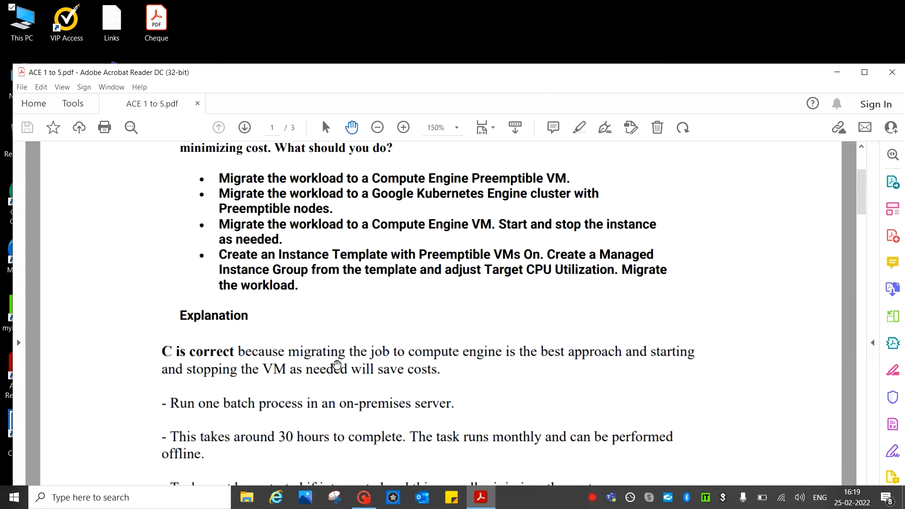
{"action": "mouse_move", "coordinate": [356, 367]}
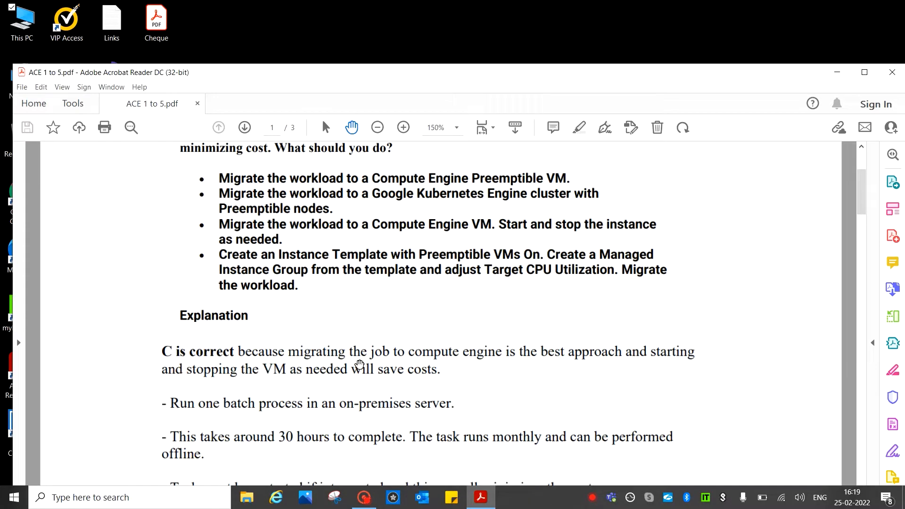
{"action": "mouse_move", "coordinate": [584, 372]}
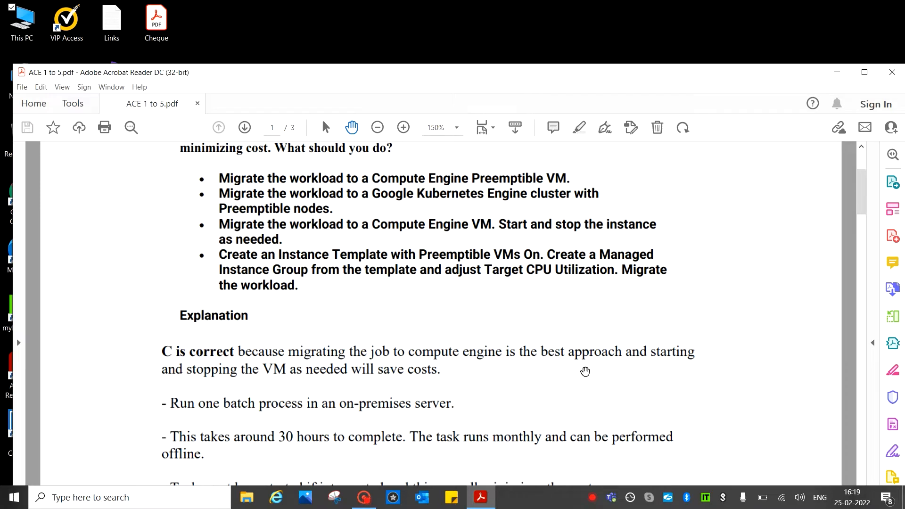
{"action": "mouse_move", "coordinate": [639, 364]}
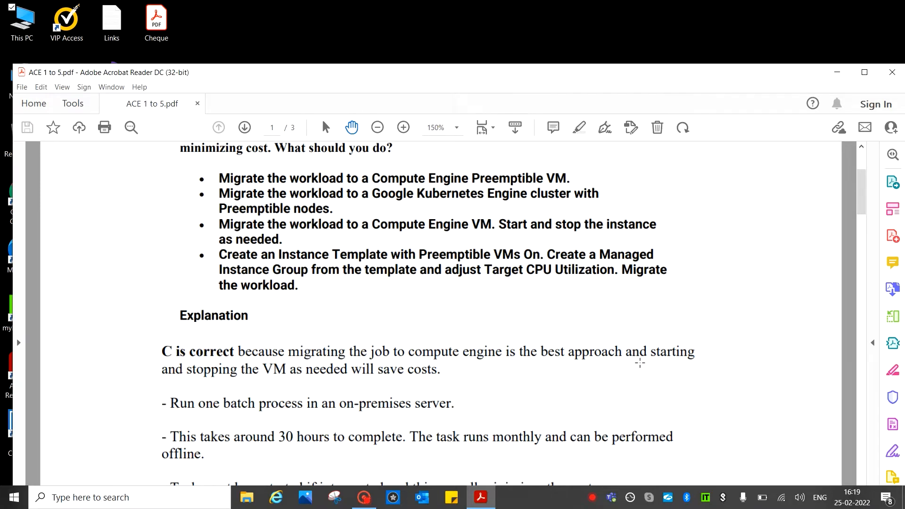
{"action": "mouse_move", "coordinate": [384, 380]}
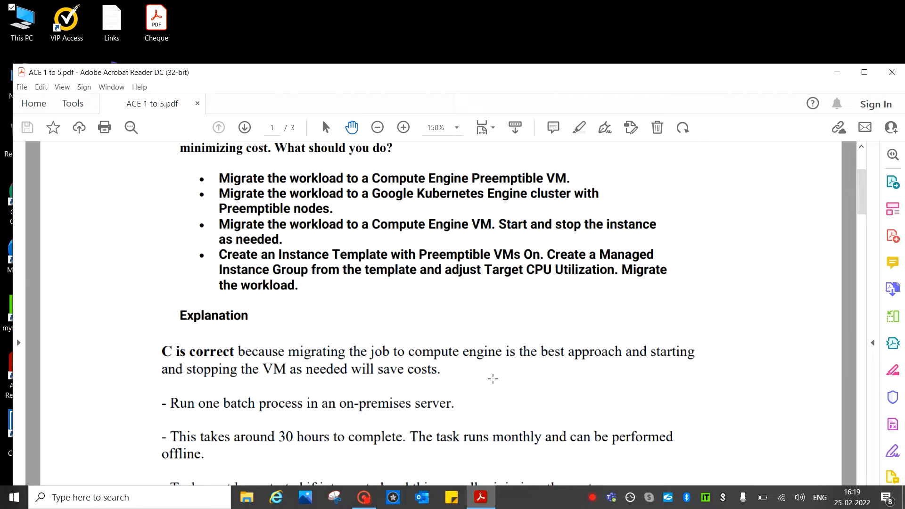
{"action": "scroll", "scroll_direction": "down", "scroll_amount": 3}
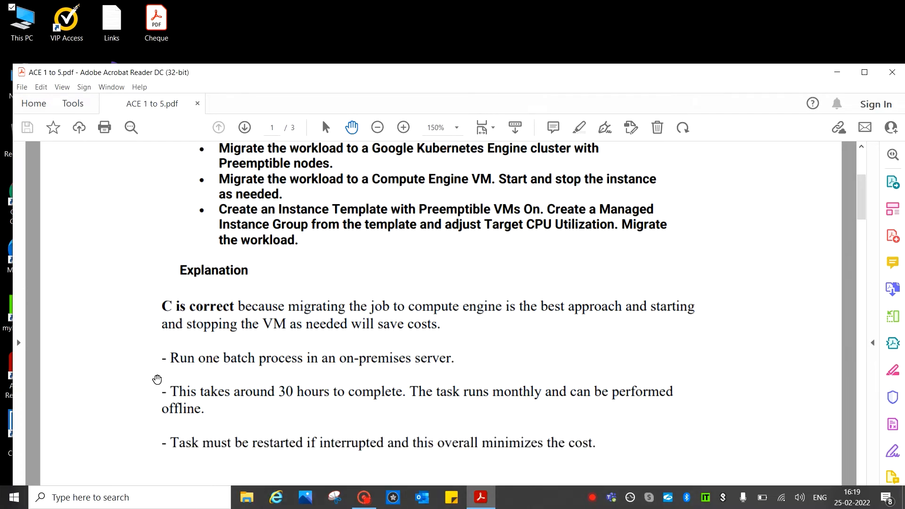
{"action": "mouse_move", "coordinate": [388, 377]}
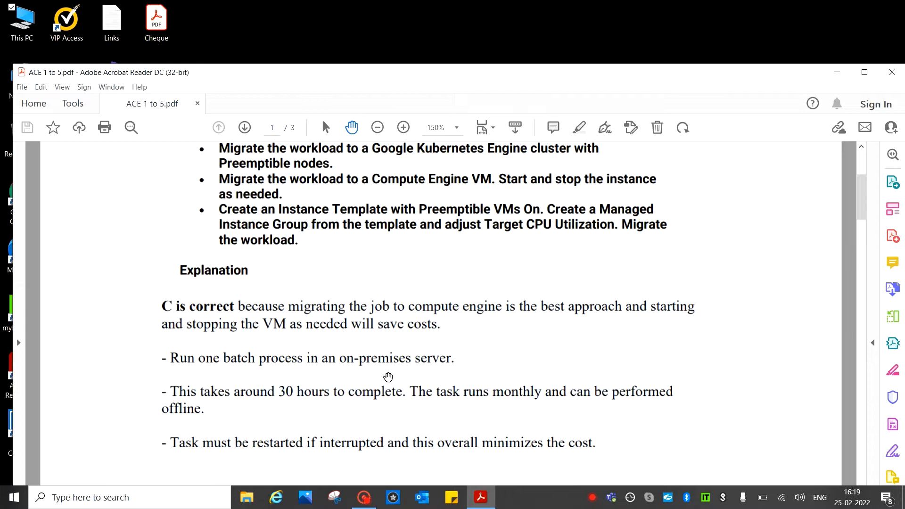
{"action": "mouse_move", "coordinate": [296, 407]}
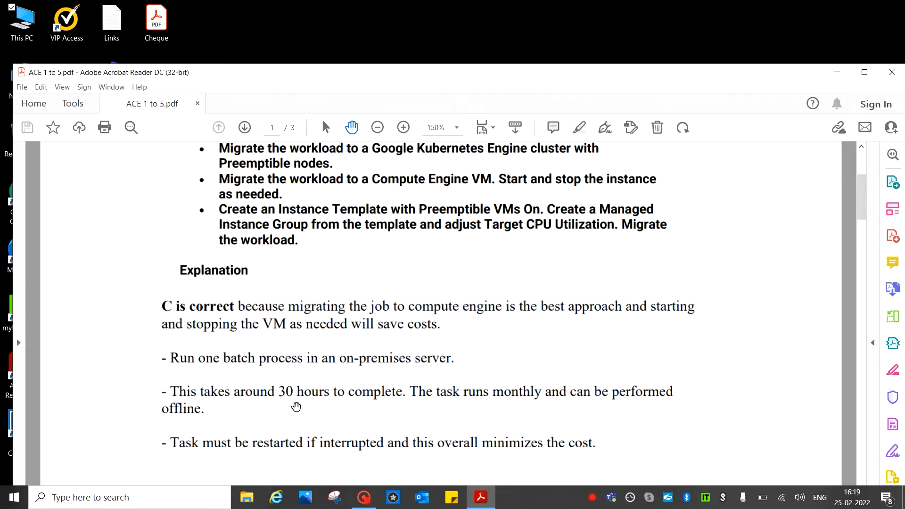
{"action": "mouse_move", "coordinate": [225, 435]}
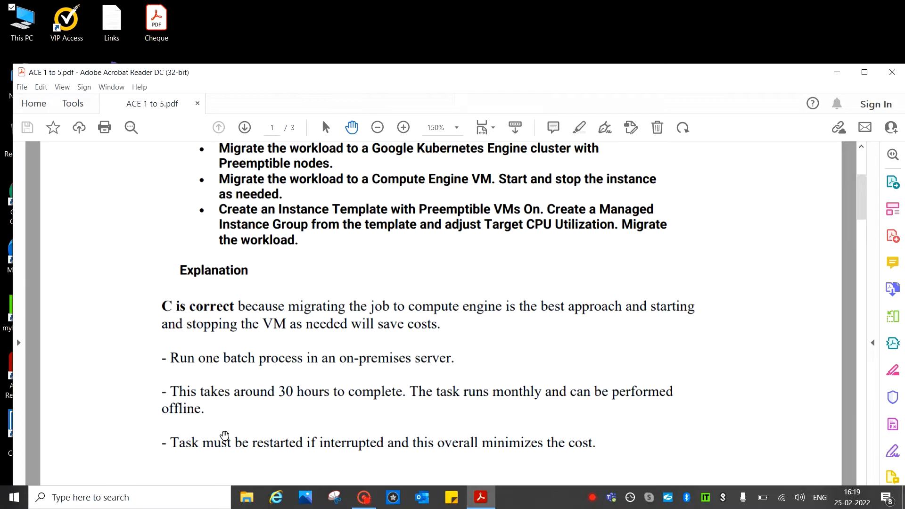
{"action": "mouse_move", "coordinate": [390, 405]}
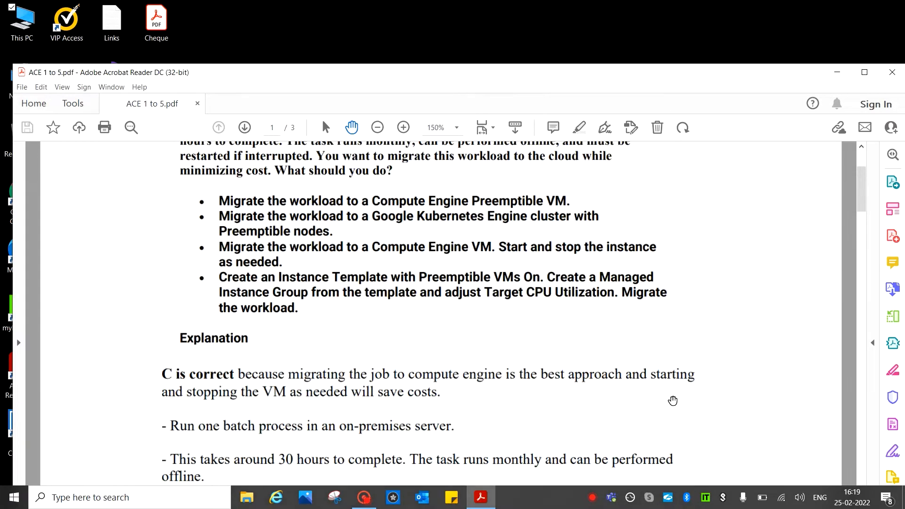
{"action": "scroll", "scroll_direction": "down", "scroll_amount": 3}
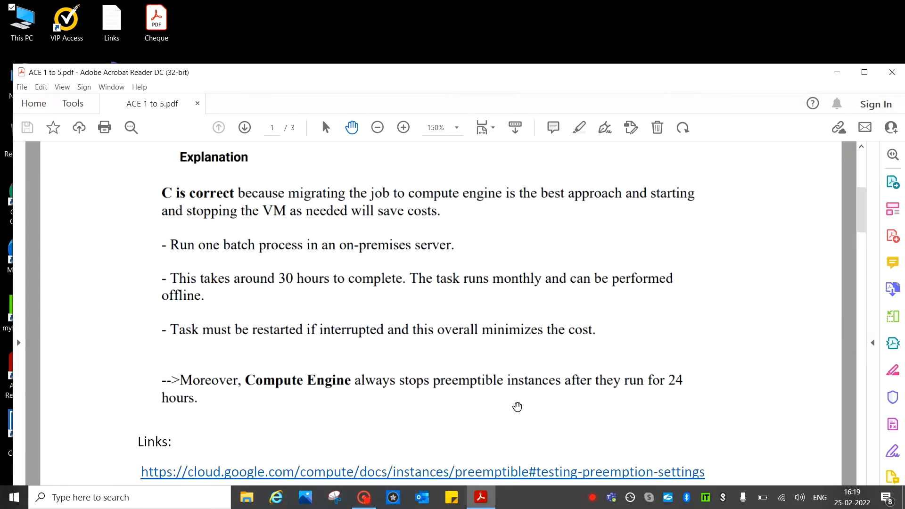
{"action": "scroll", "scroll_direction": "down", "scroll_amount": 3}
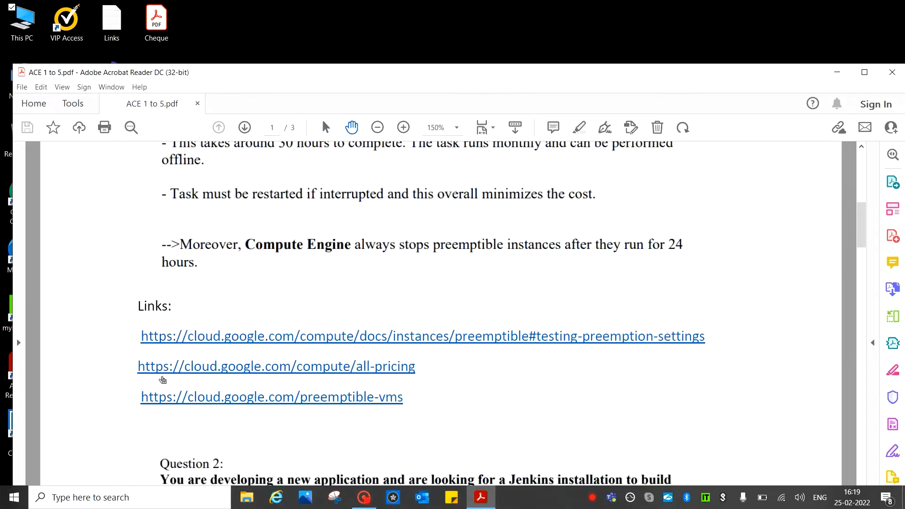
{"action": "mouse_move", "coordinate": [581, 359]}
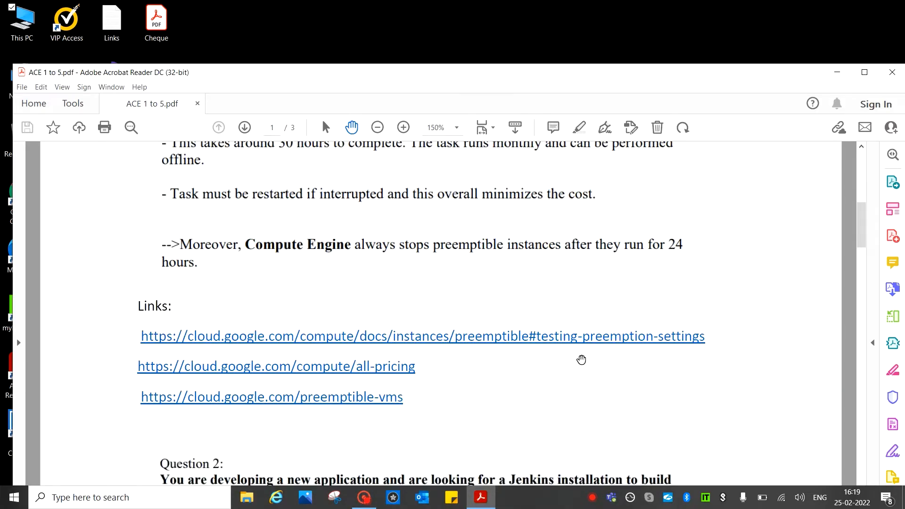
{"action": "scroll", "scroll_direction": "down", "scroll_amount": 3}
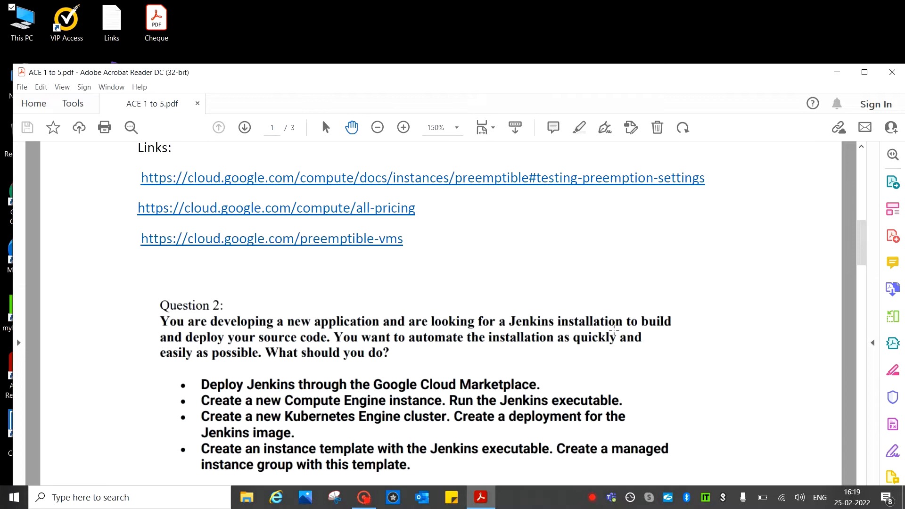
{"action": "mouse_move", "coordinate": [179, 365]}
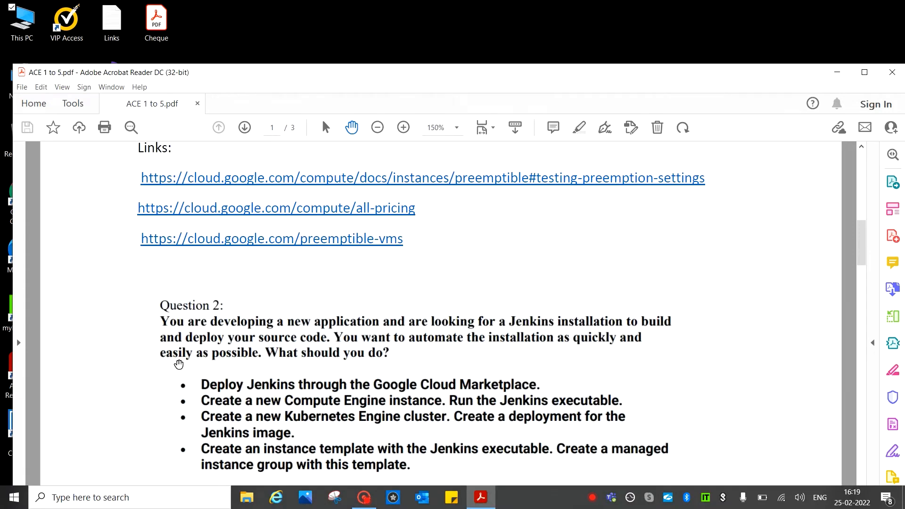
{"action": "mouse_move", "coordinate": [255, 338]}
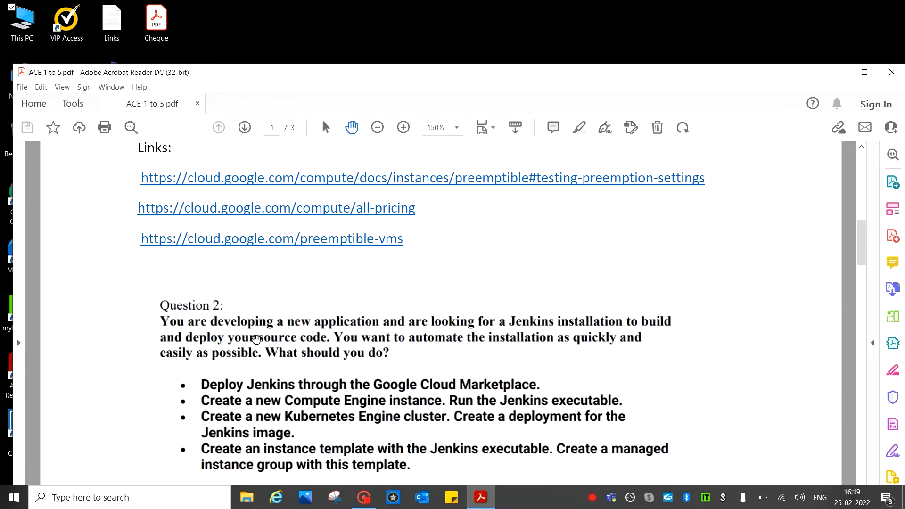
{"action": "mouse_move", "coordinate": [397, 334]}
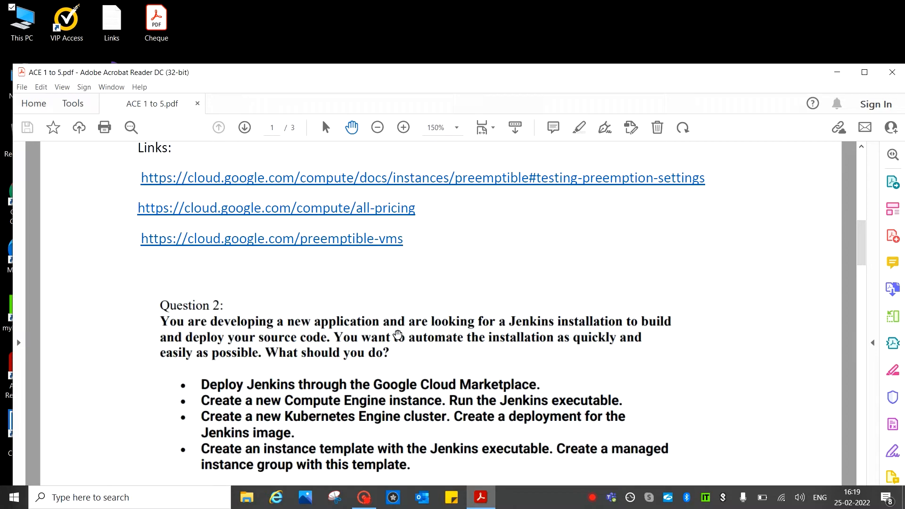
{"action": "mouse_move", "coordinate": [487, 336]}
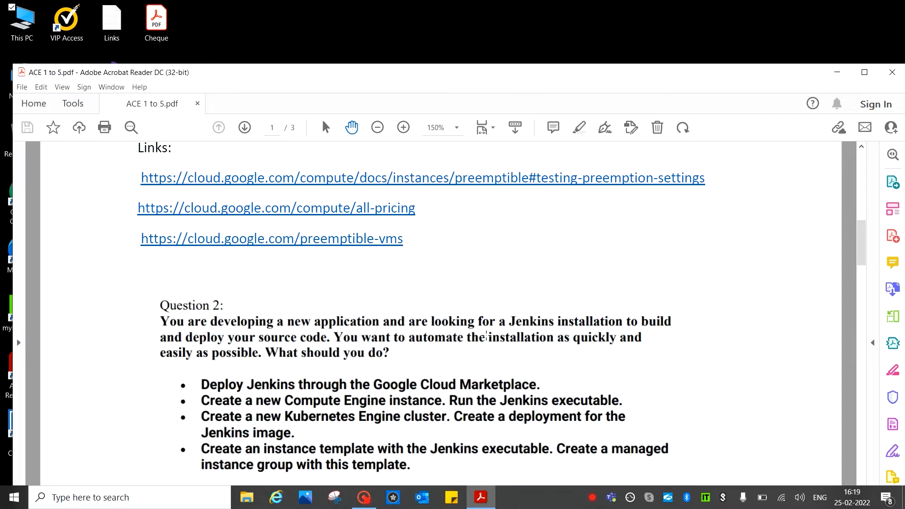
{"action": "mouse_move", "coordinate": [543, 339]}
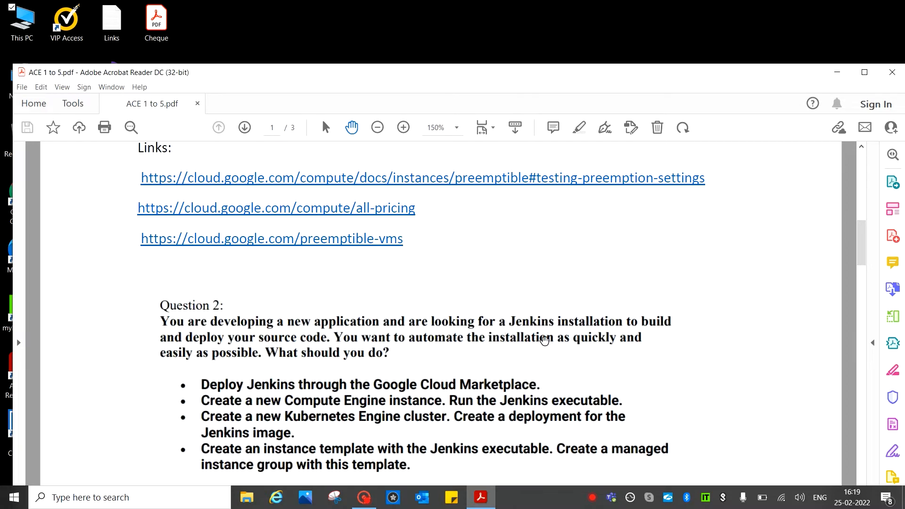
{"action": "mouse_move", "coordinate": [240, 378]}
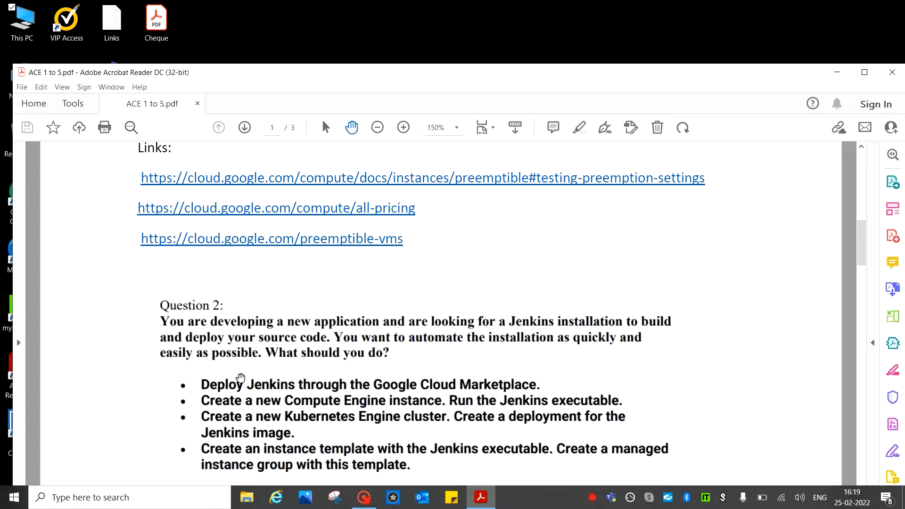
{"action": "mouse_move", "coordinate": [338, 349]}
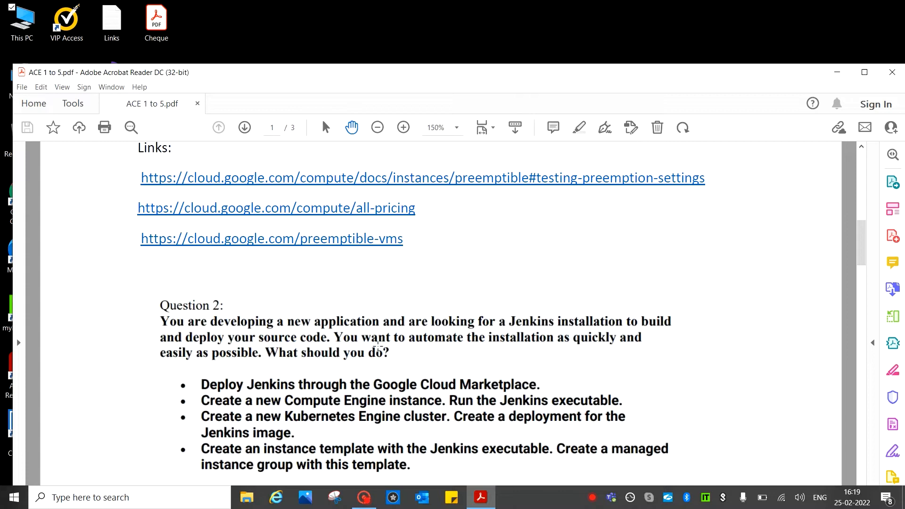
{"action": "mouse_move", "coordinate": [453, 356]}
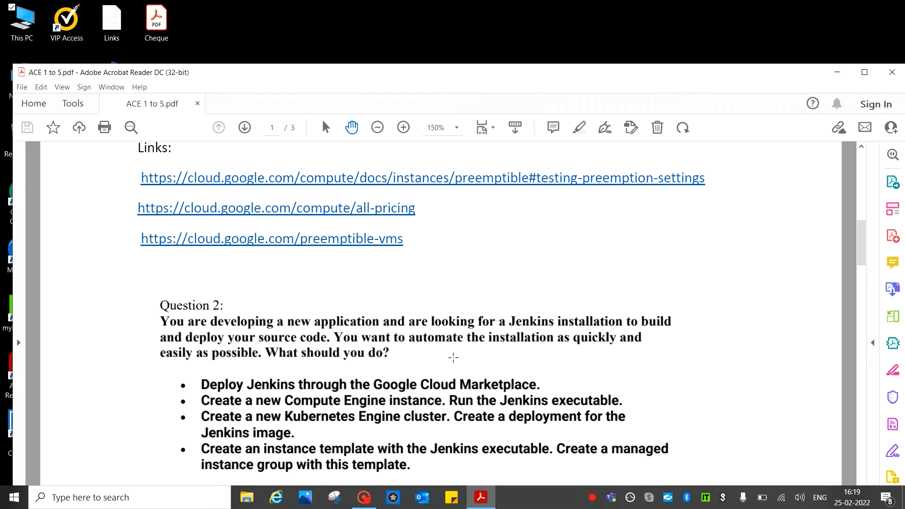
{"action": "mouse_move", "coordinate": [537, 358]}
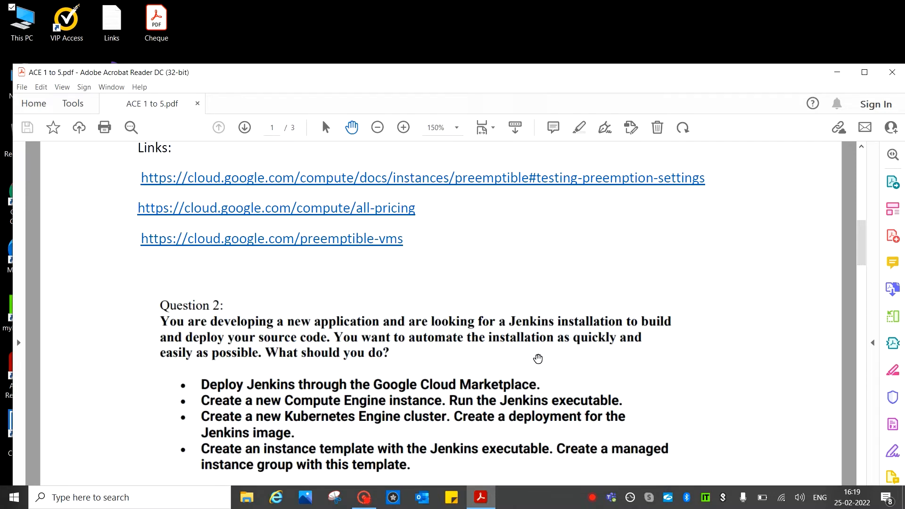
{"action": "mouse_move", "coordinate": [631, 354]}
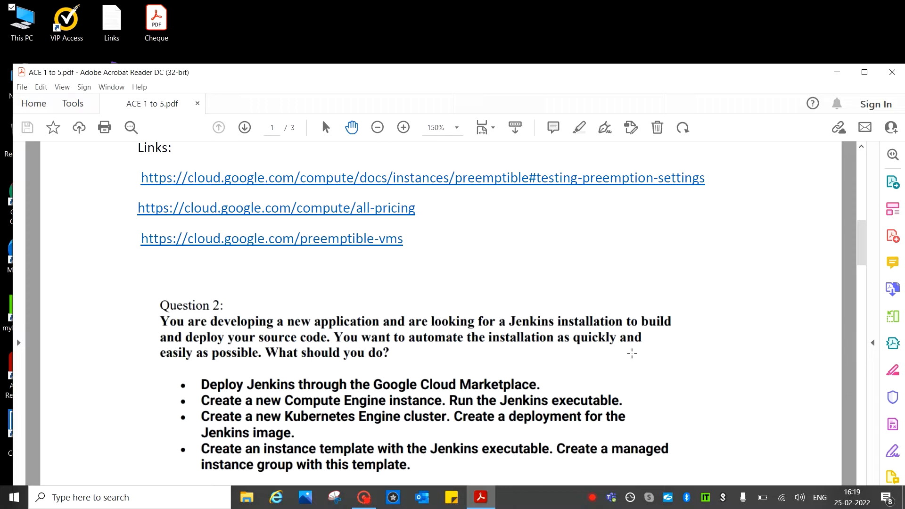
{"action": "mouse_move", "coordinate": [359, 370]}
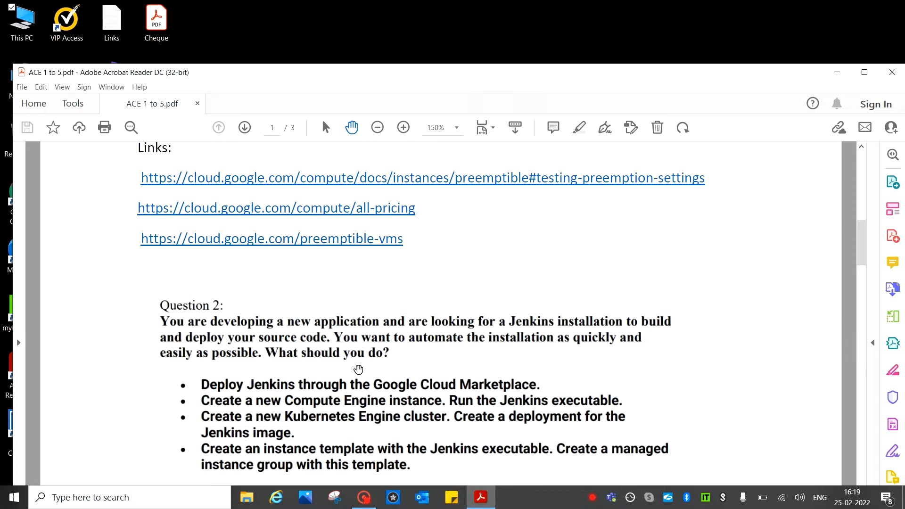
{"action": "mouse_move", "coordinate": [205, 384]}
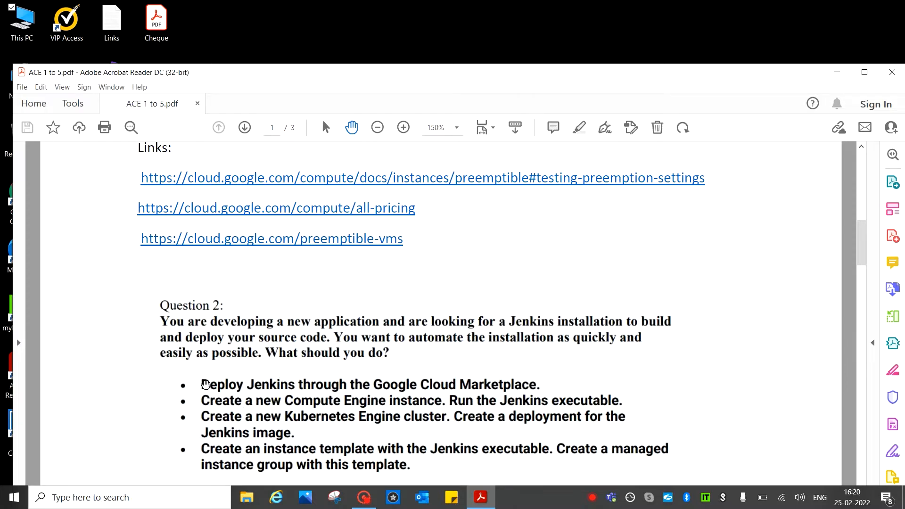
{"action": "mouse_move", "coordinate": [279, 390]}
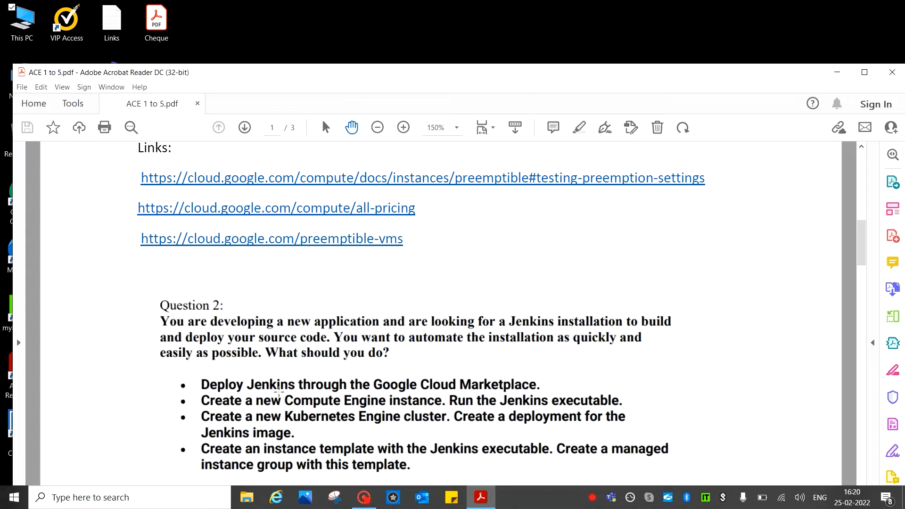
{"action": "mouse_move", "coordinate": [526, 390]}
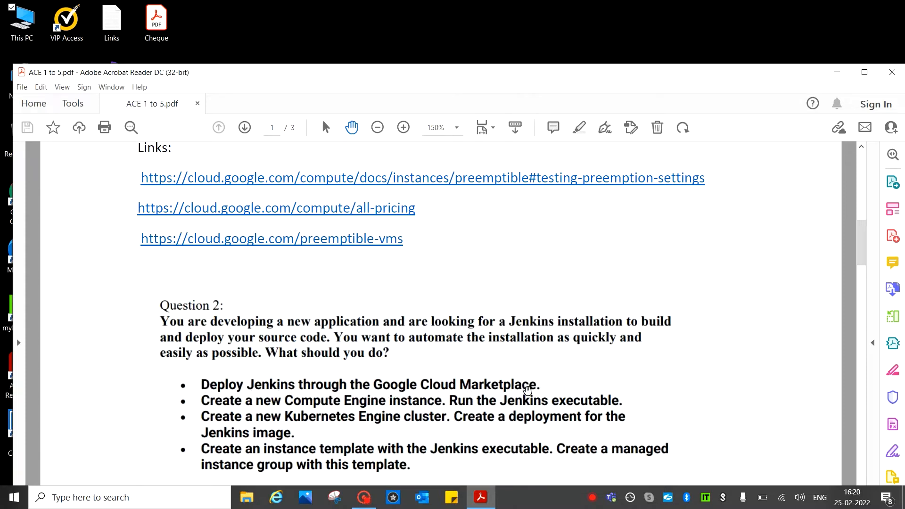
{"action": "mouse_move", "coordinate": [235, 410]}
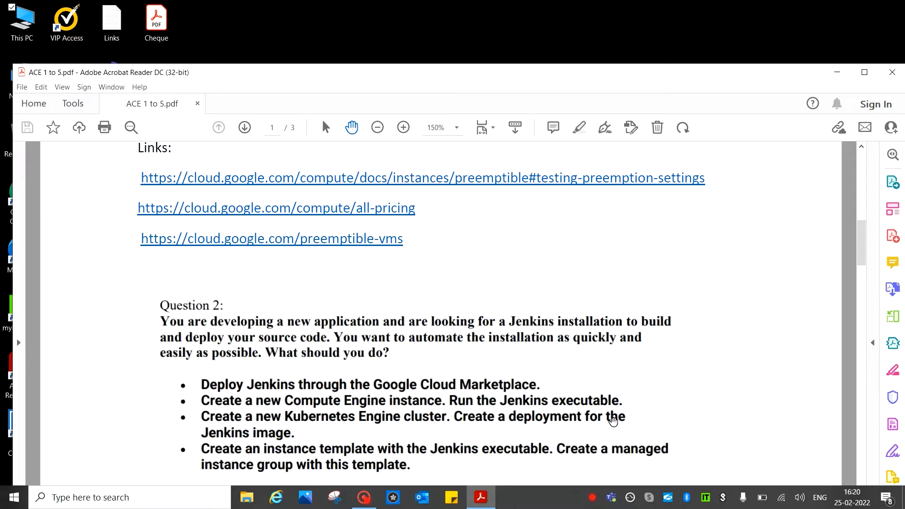
{"action": "mouse_move", "coordinate": [637, 422]}
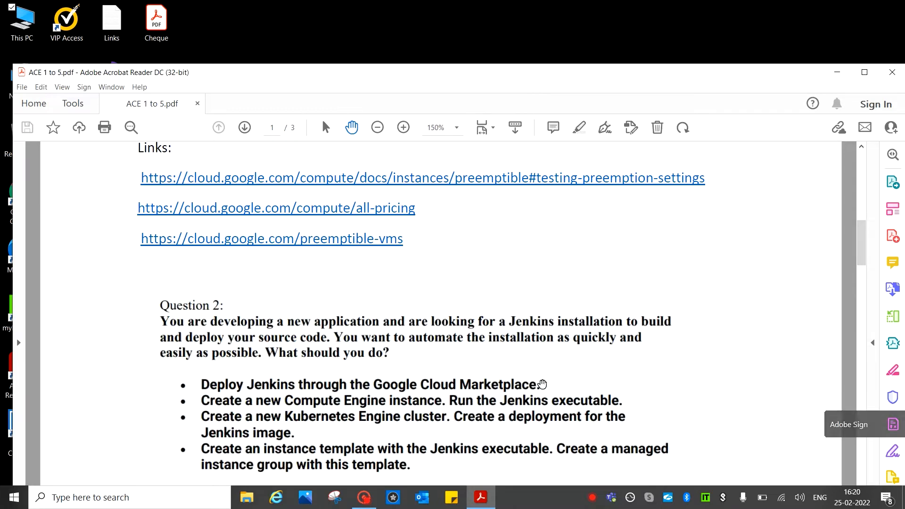
Scroll to Question 2's explanation stating A is correct: GCP Marketplace deploys Jenkins quickly
{"action": "scroll", "scroll_direction": "down", "scroll_amount": 3}
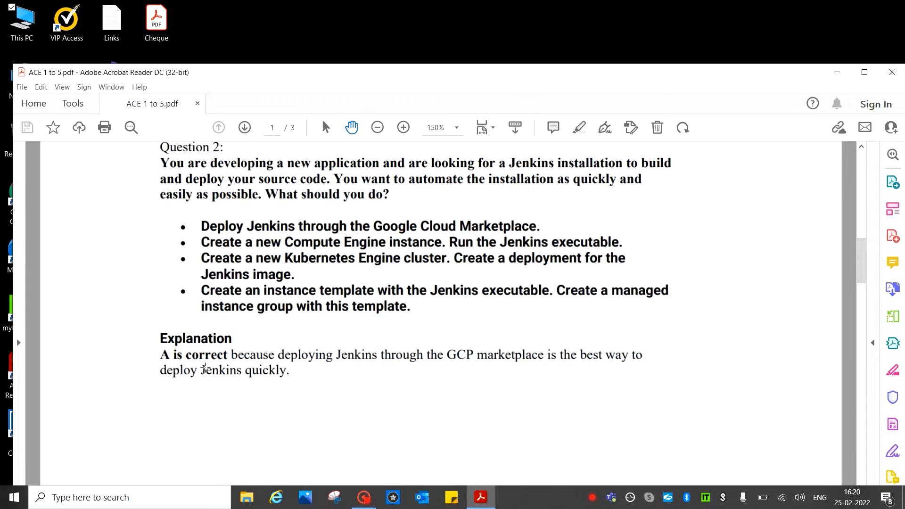
{"action": "mouse_move", "coordinate": [387, 385]}
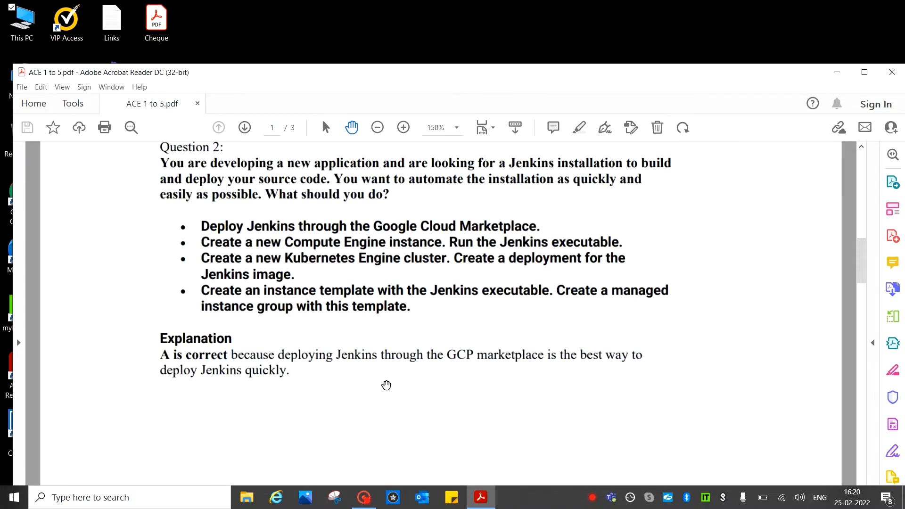
{"action": "mouse_move", "coordinate": [459, 373]}
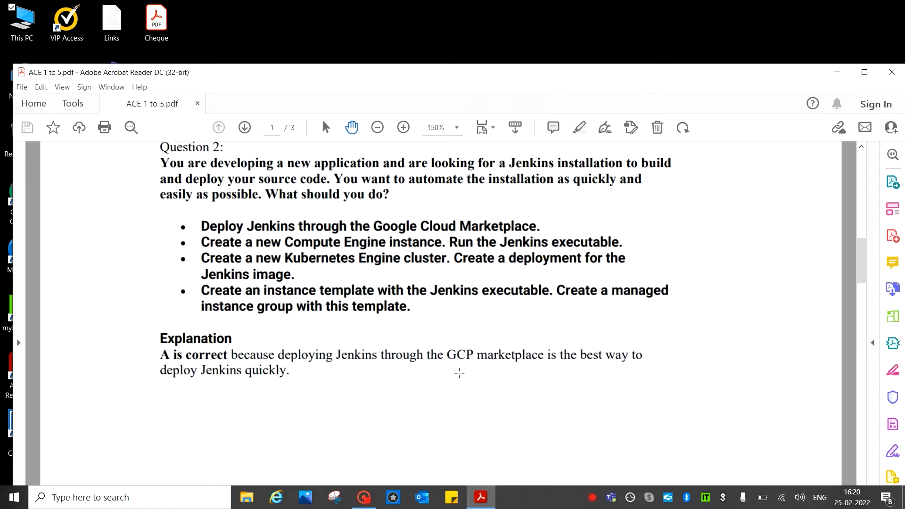
{"action": "mouse_move", "coordinate": [503, 385]}
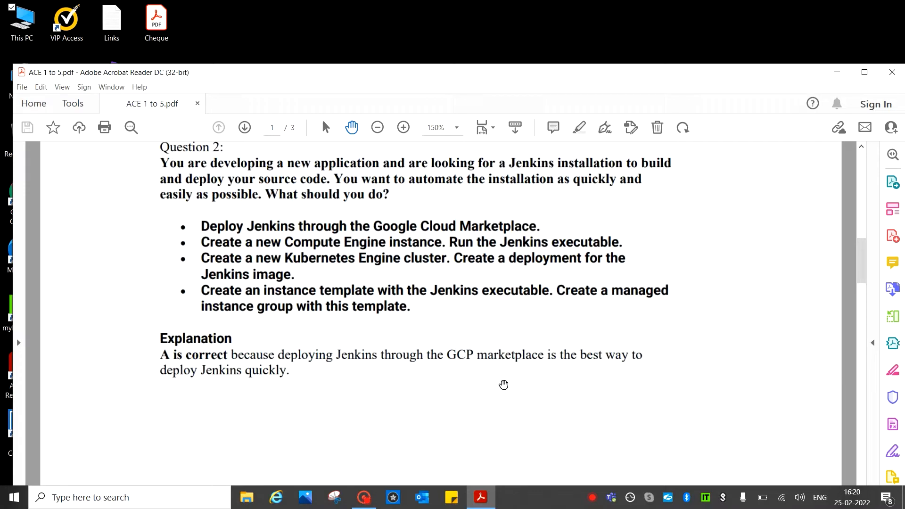
{"action": "mouse_move", "coordinate": [209, 399]}
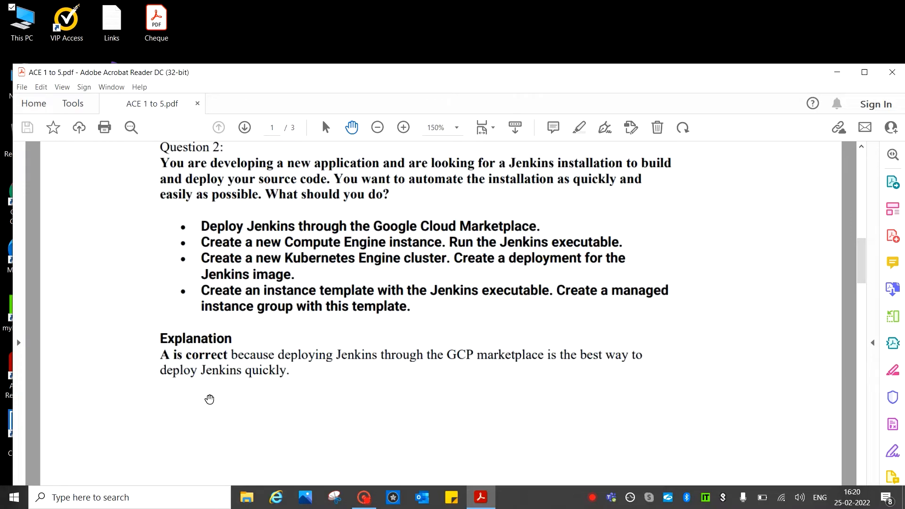
{"action": "mouse_move", "coordinate": [530, 386]}
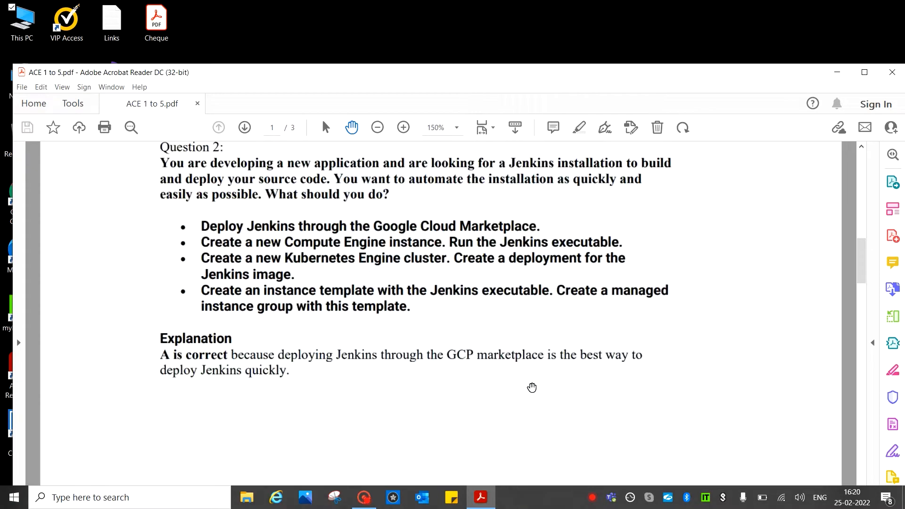
{"action": "scroll", "scroll_direction": "down", "scroll_amount": 3}
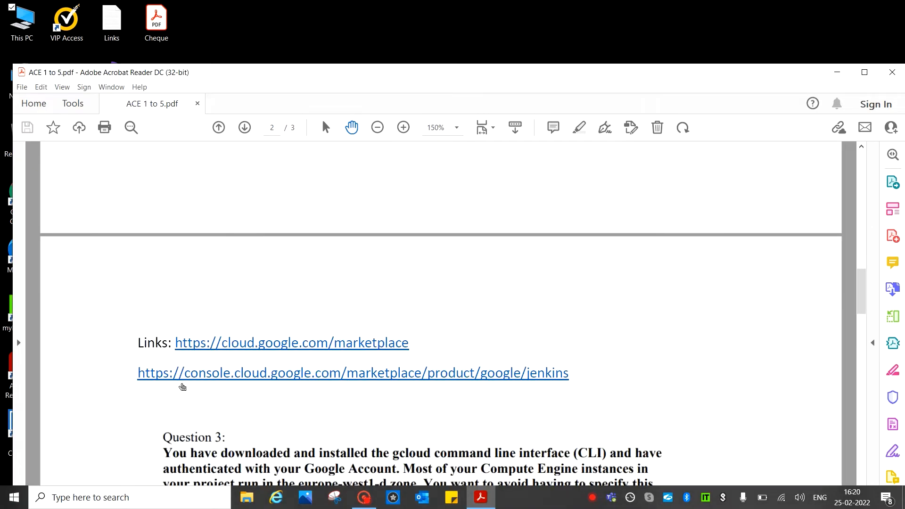
{"action": "mouse_move", "coordinate": [577, 348]}
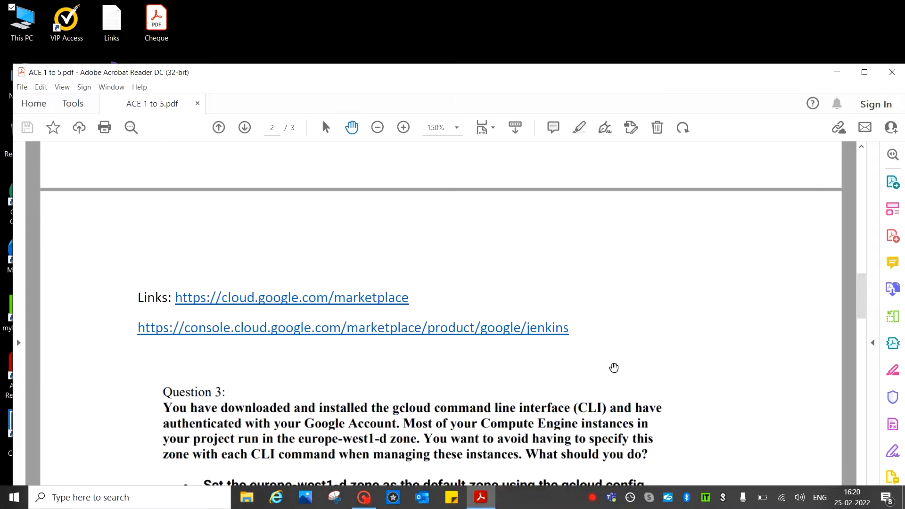
{"action": "scroll", "scroll_direction": "down", "scroll_amount": 3}
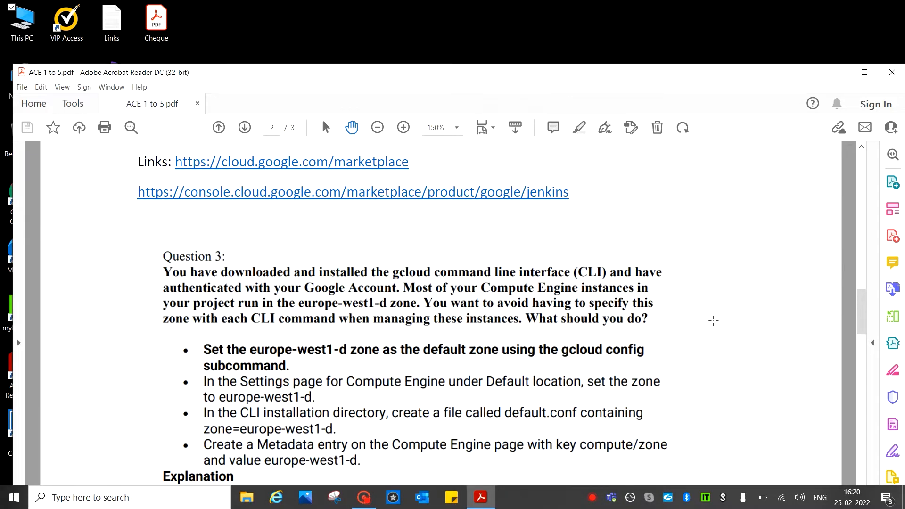
{"action": "mouse_move", "coordinate": [169, 299]}
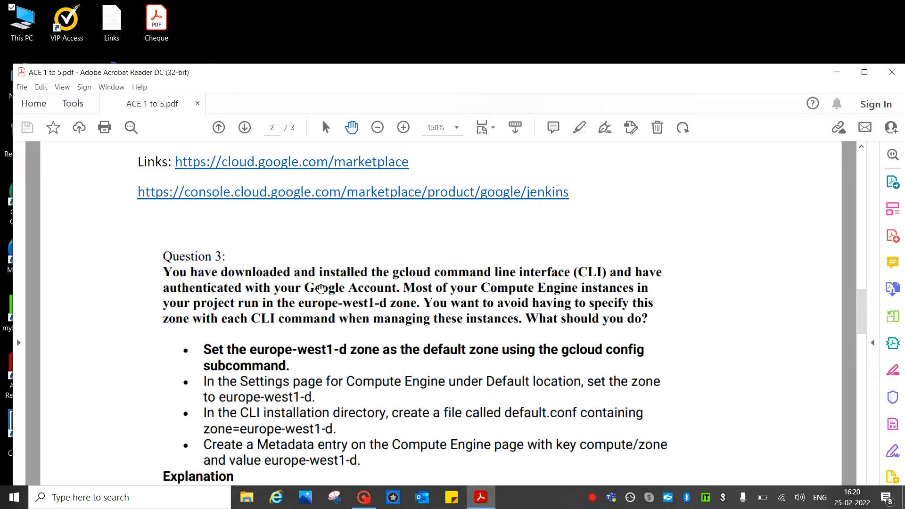
{"action": "mouse_move", "coordinate": [367, 288]}
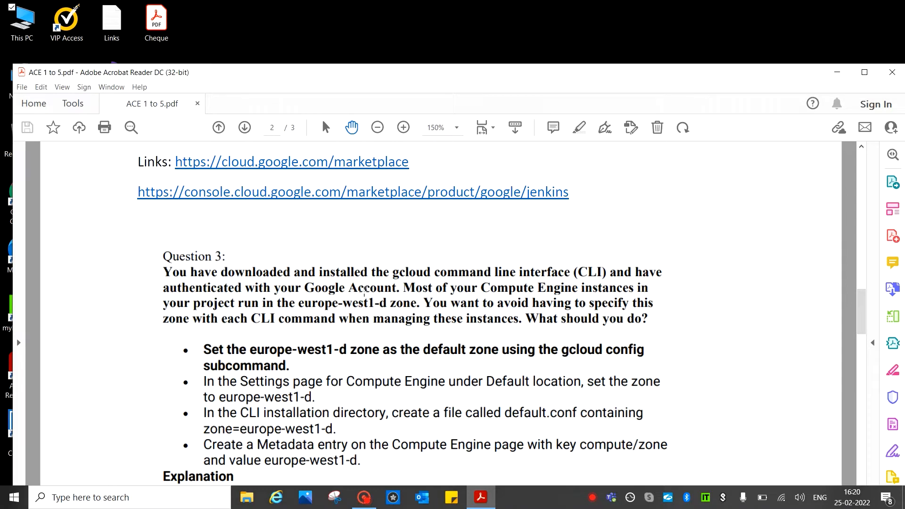
{"action": "mouse_move", "coordinate": [263, 321]}
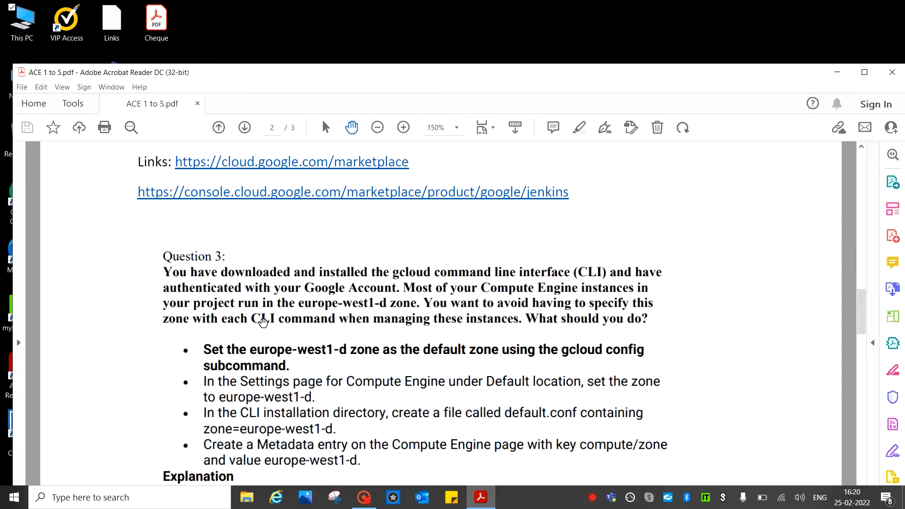
{"action": "mouse_move", "coordinate": [322, 298]}
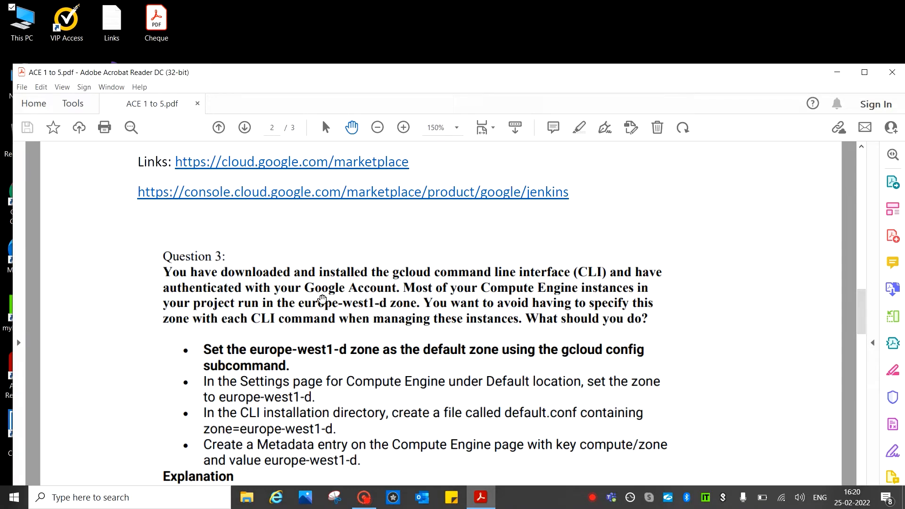
{"action": "mouse_move", "coordinate": [432, 300]}
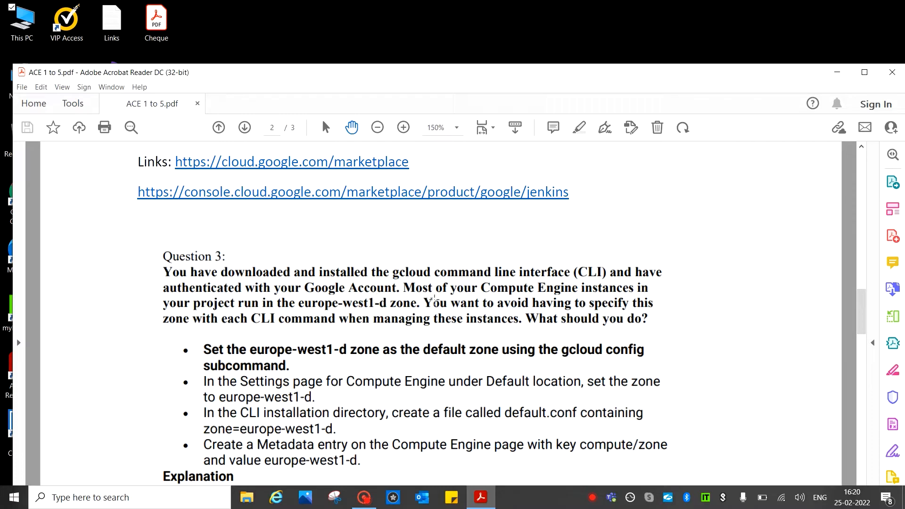
{"action": "mouse_move", "coordinate": [622, 300]}
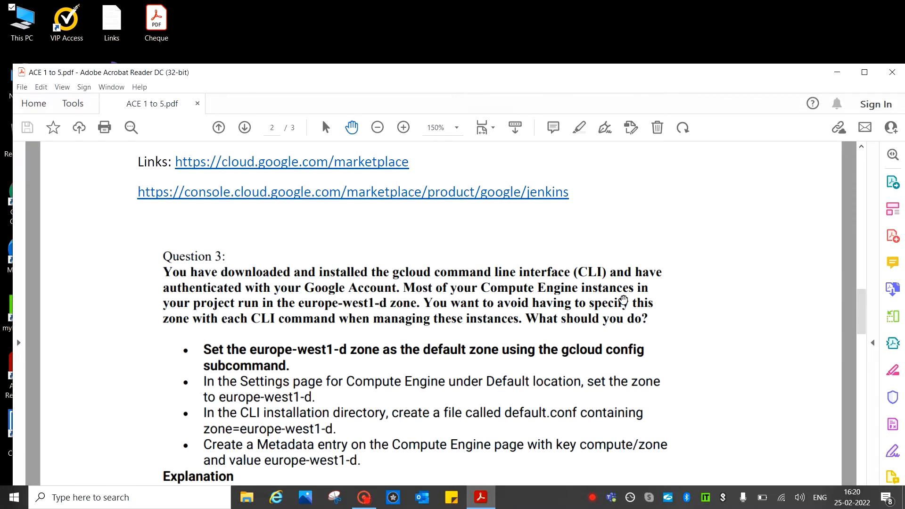
{"action": "mouse_move", "coordinate": [214, 319]}
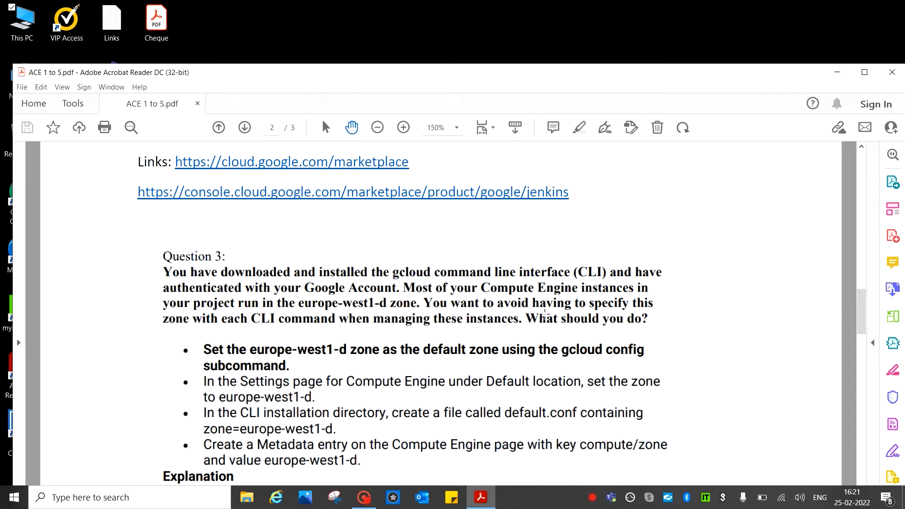
{"action": "mouse_move", "coordinate": [194, 337]}
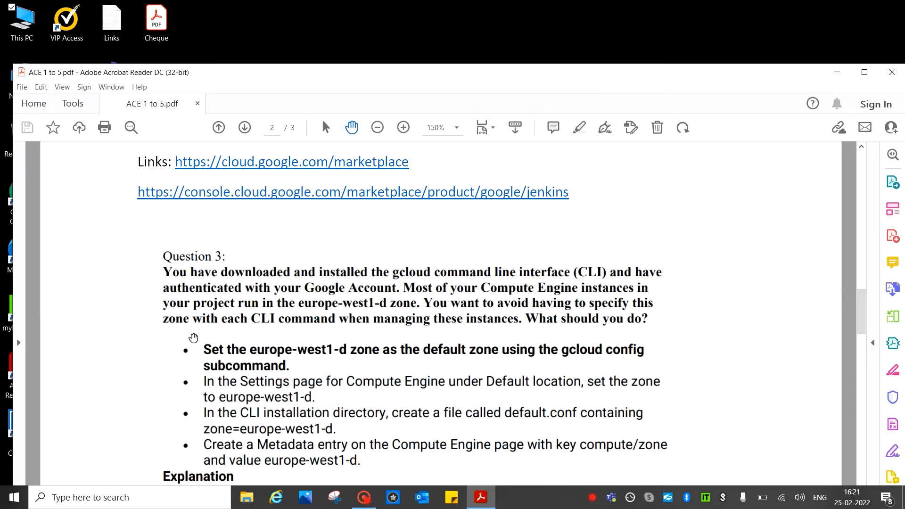
{"action": "mouse_move", "coordinate": [320, 335]}
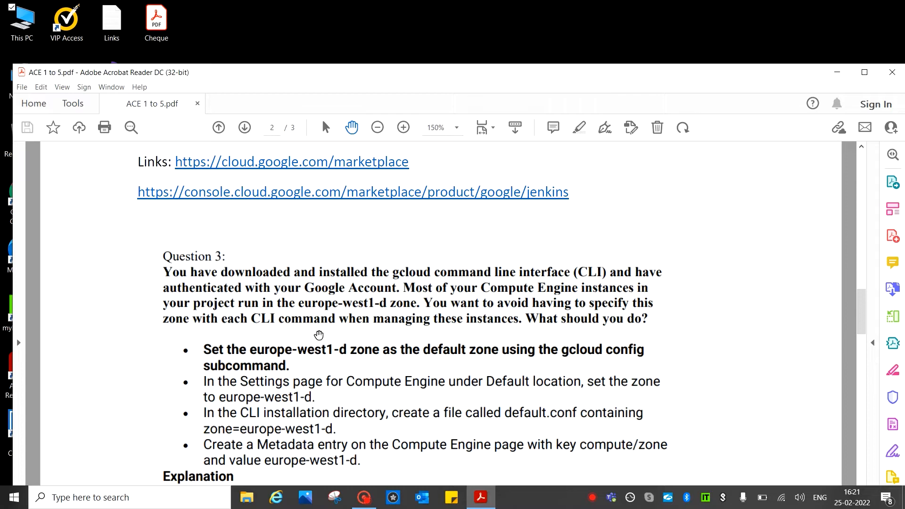
{"action": "mouse_move", "coordinate": [495, 336]}
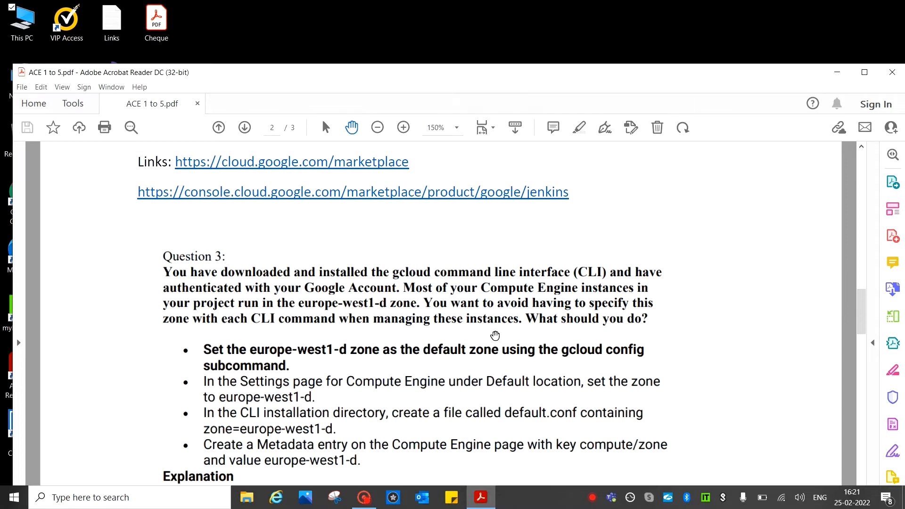
{"action": "mouse_move", "coordinate": [454, 318]}
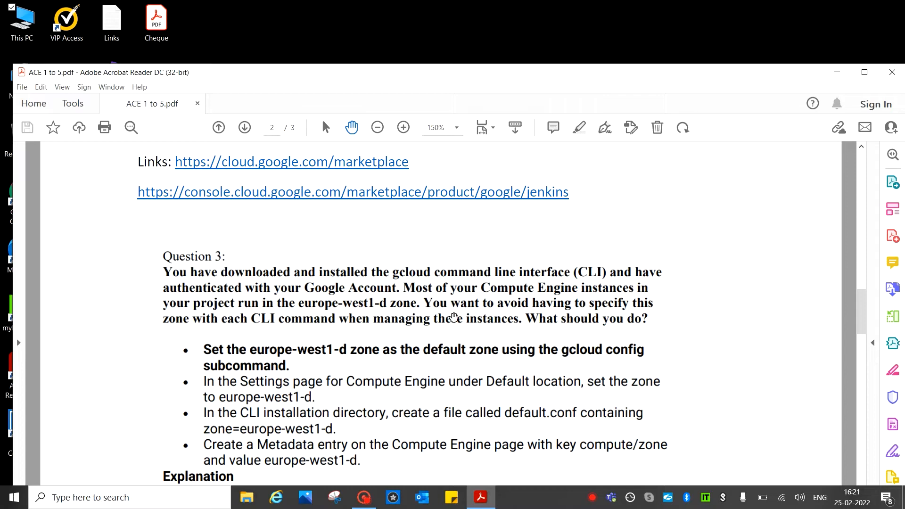
{"action": "mouse_move", "coordinate": [438, 317]}
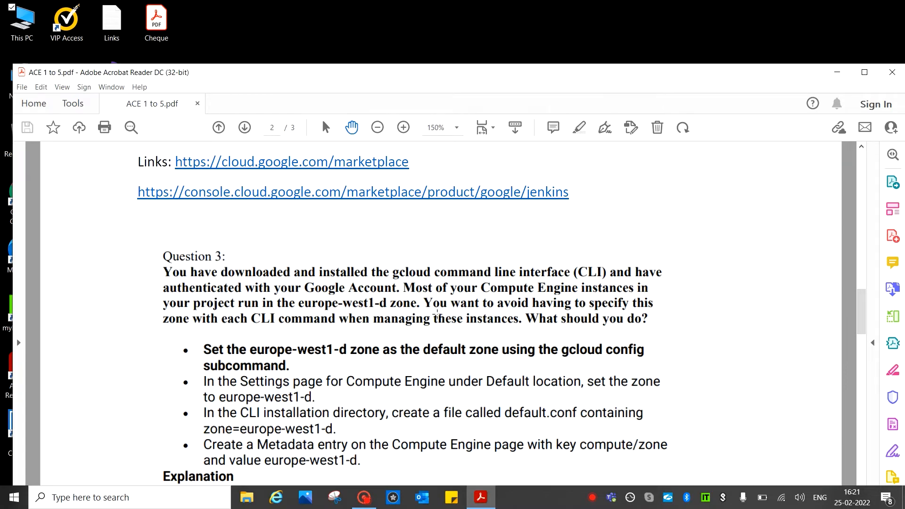
{"action": "mouse_move", "coordinate": [615, 312]}
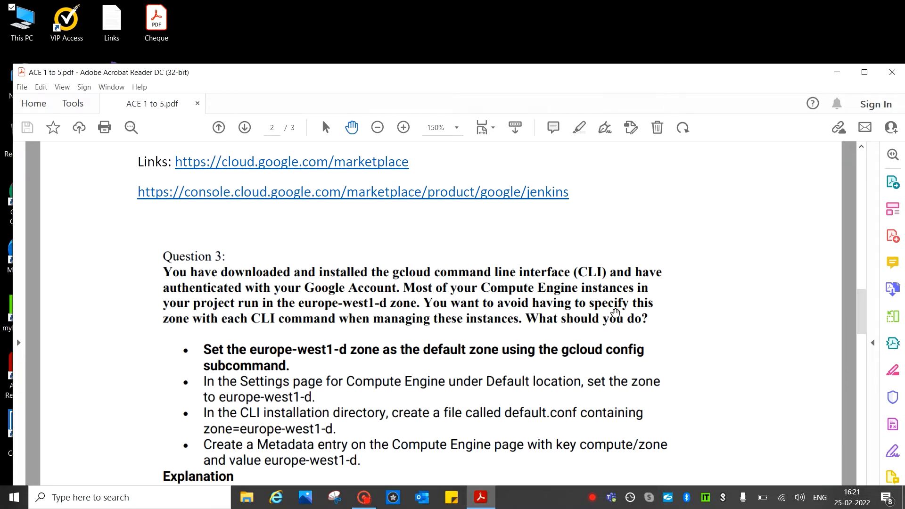
{"action": "mouse_move", "coordinate": [197, 337]}
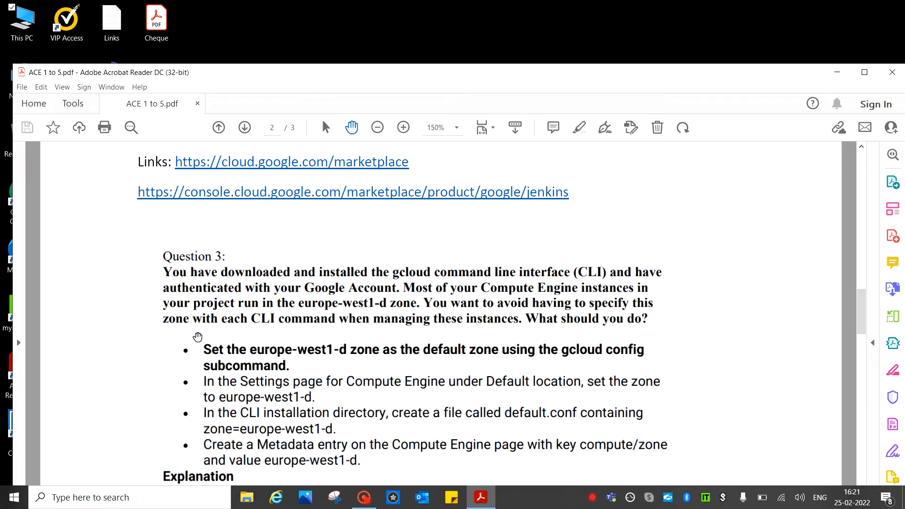
{"action": "mouse_move", "coordinate": [234, 335]}
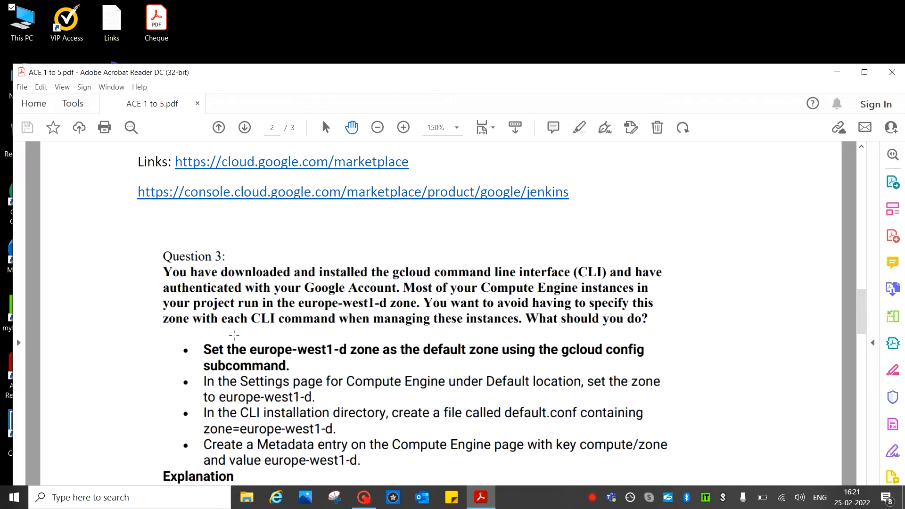
{"action": "mouse_move", "coordinate": [444, 327]}
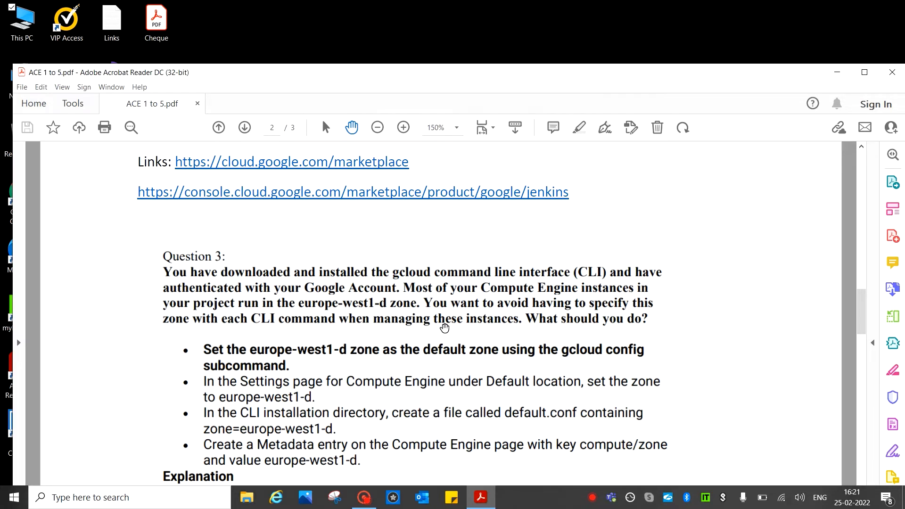
{"action": "mouse_move", "coordinate": [466, 294]}
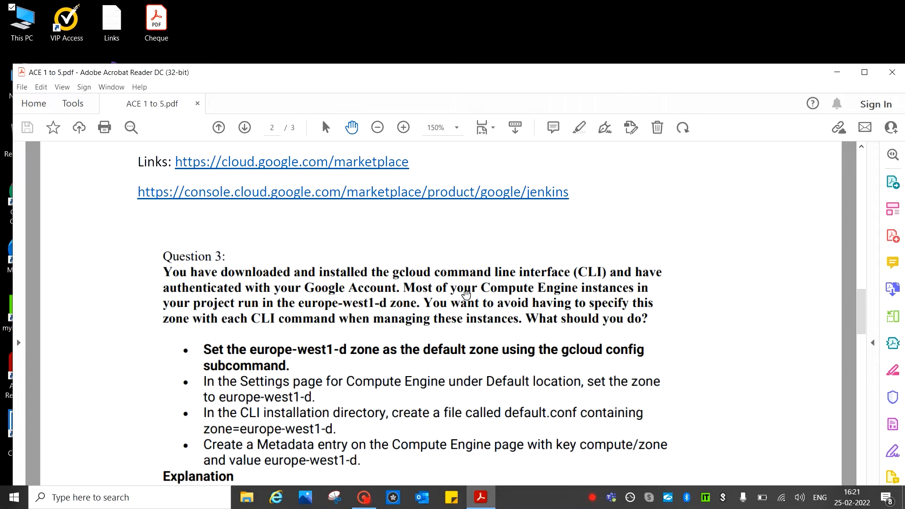
{"action": "mouse_move", "coordinate": [372, 307]}
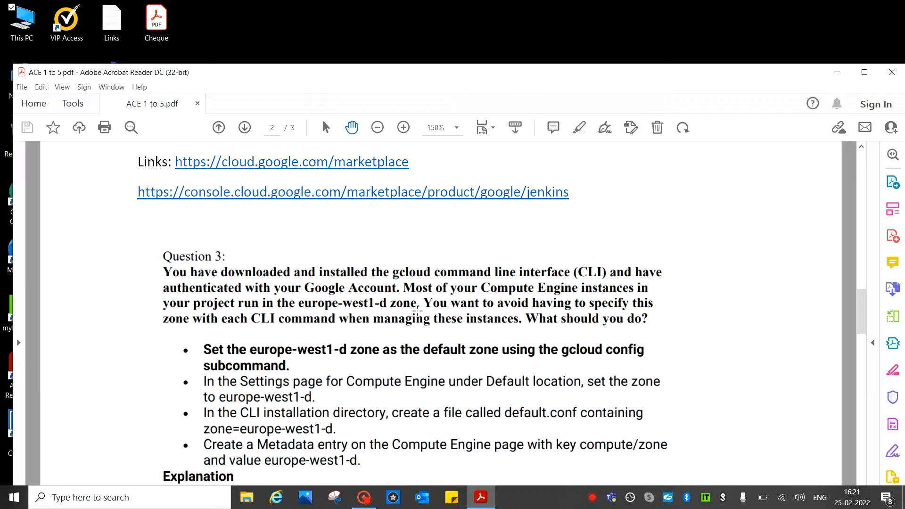
{"action": "mouse_move", "coordinate": [222, 362]}
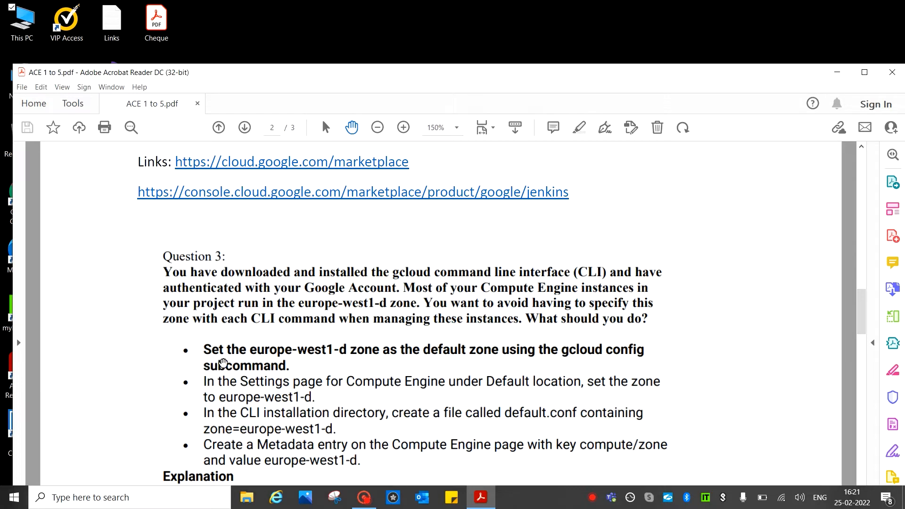
{"action": "mouse_move", "coordinate": [370, 367]}
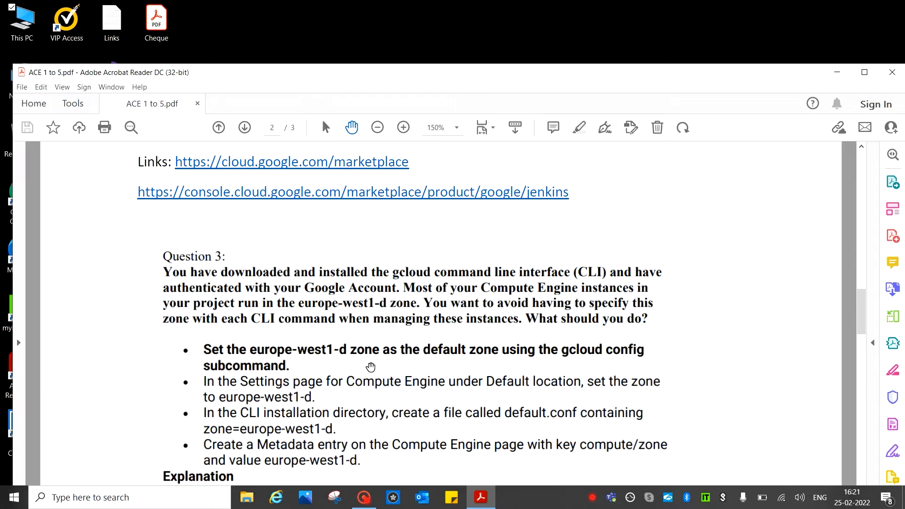
{"action": "mouse_move", "coordinate": [458, 366]}
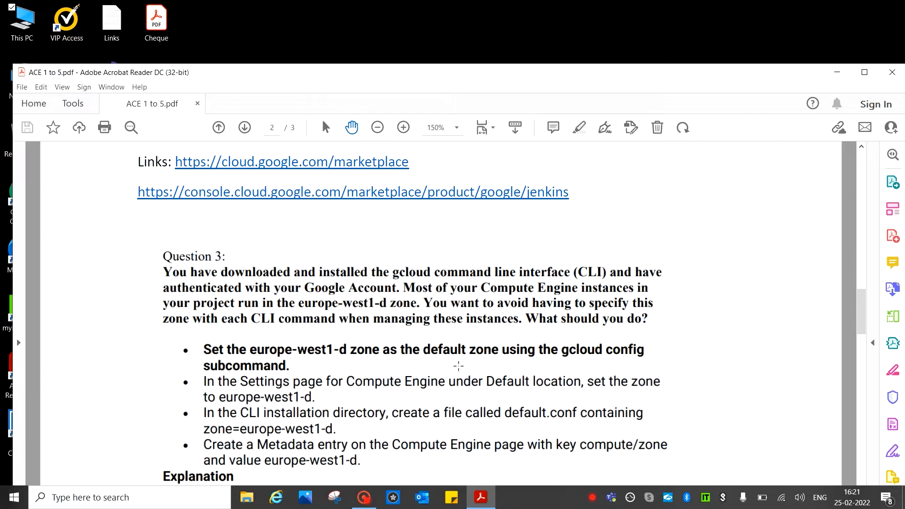
{"action": "mouse_move", "coordinate": [547, 361]}
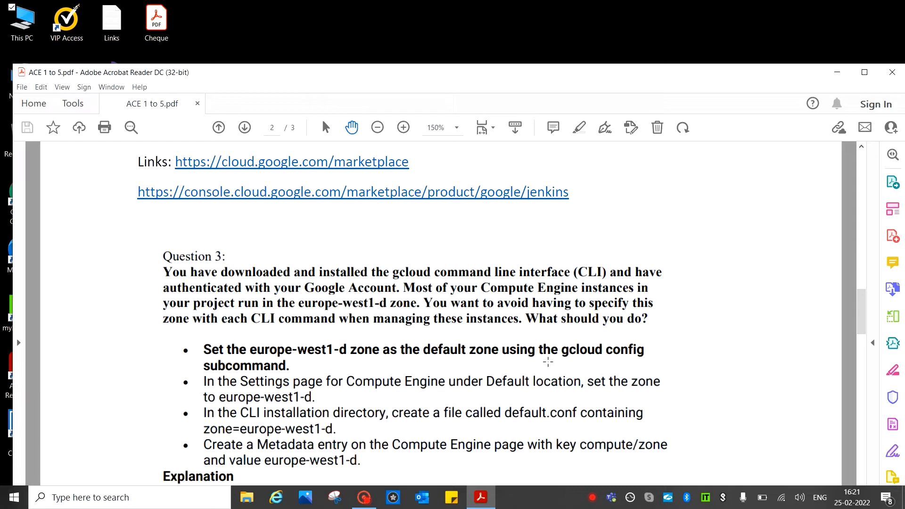
{"action": "mouse_move", "coordinate": [206, 356]}
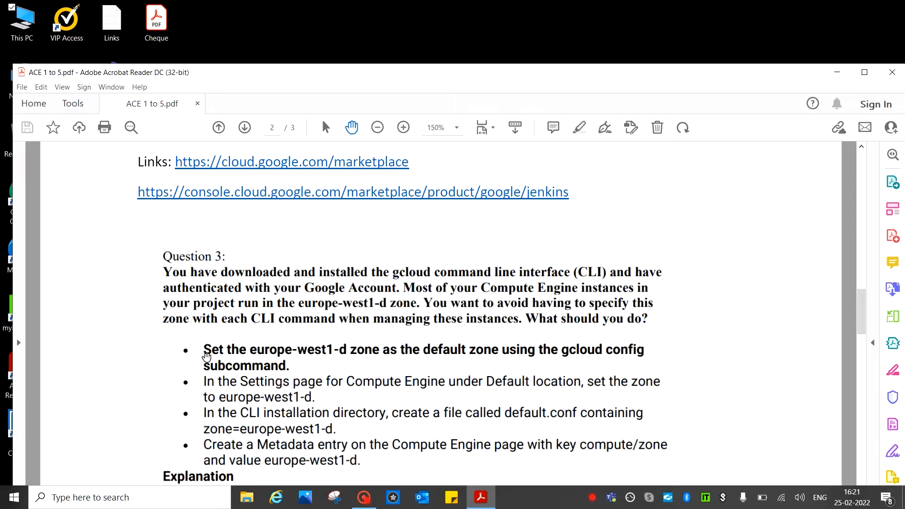
{"action": "mouse_move", "coordinate": [215, 396]}
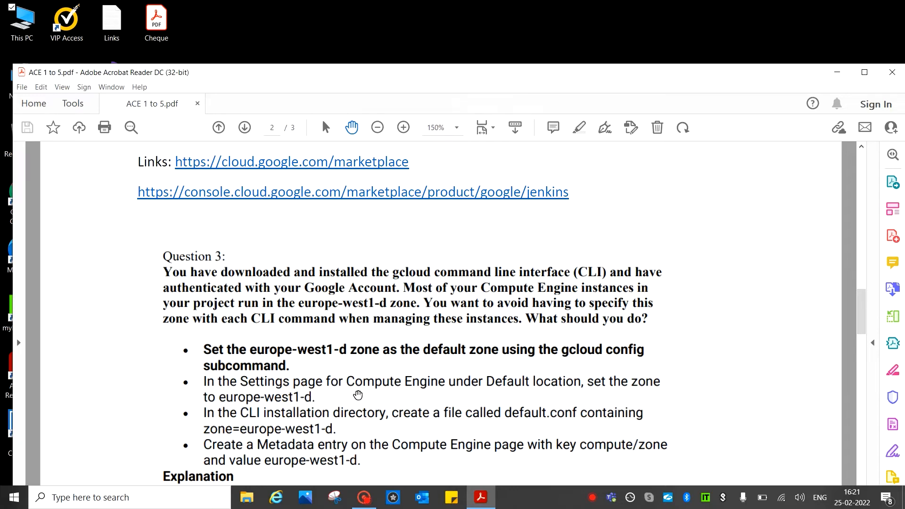
{"action": "mouse_move", "coordinate": [511, 402]}
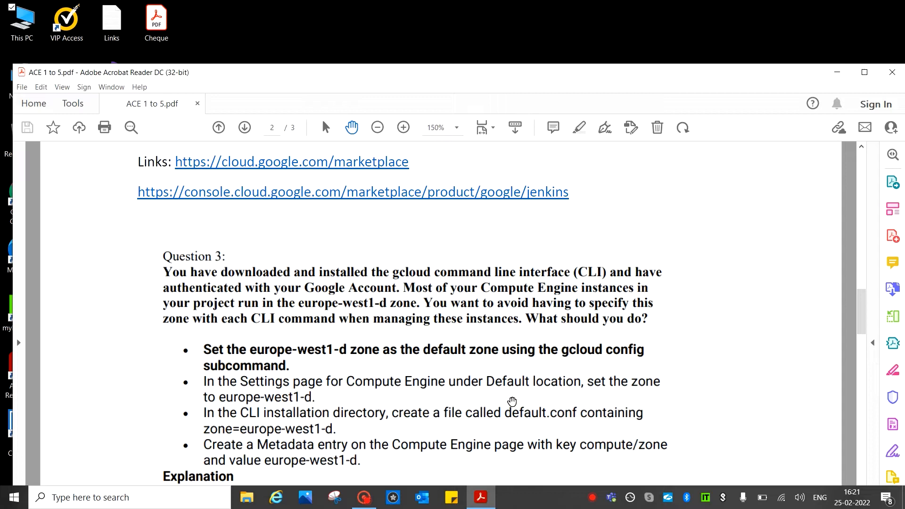
{"action": "mouse_move", "coordinate": [651, 392]}
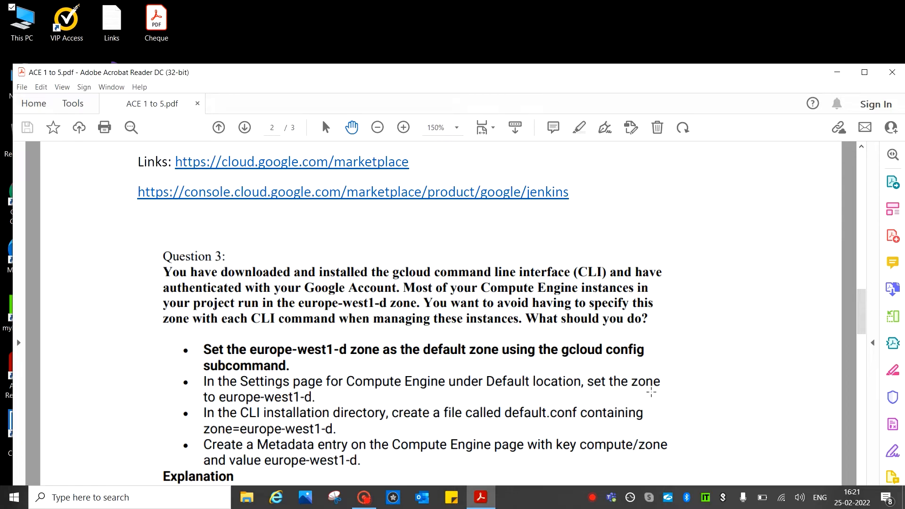
{"action": "mouse_move", "coordinate": [197, 418]}
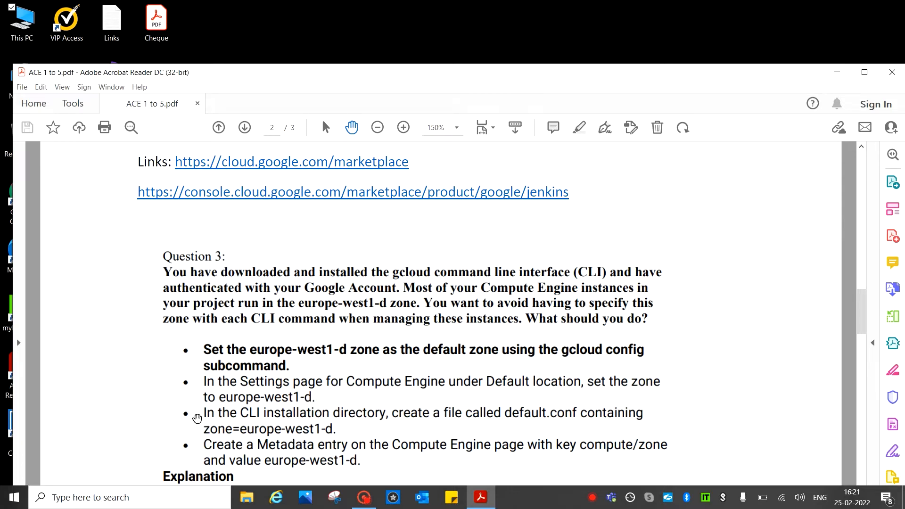
{"action": "mouse_move", "coordinate": [562, 417]}
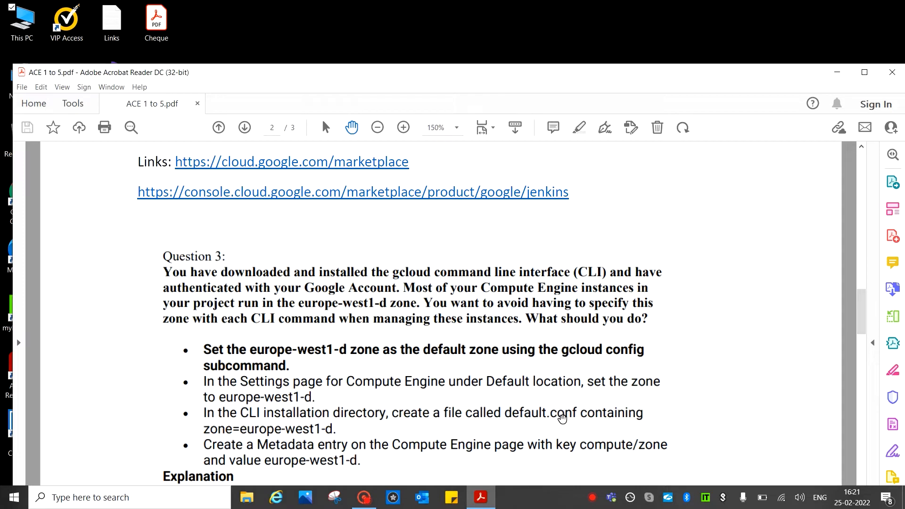
{"action": "mouse_move", "coordinate": [337, 467]}
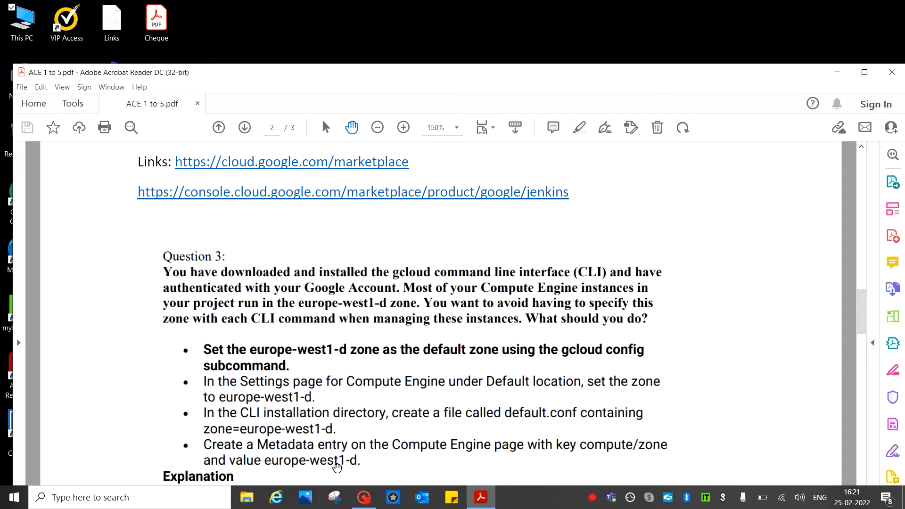
{"action": "mouse_move", "coordinate": [543, 446]}
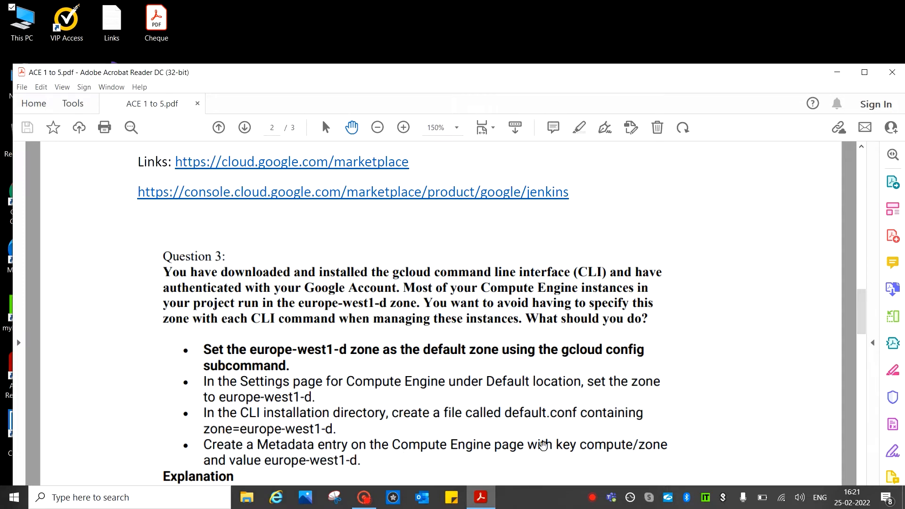
{"action": "mouse_move", "coordinate": [224, 357]}
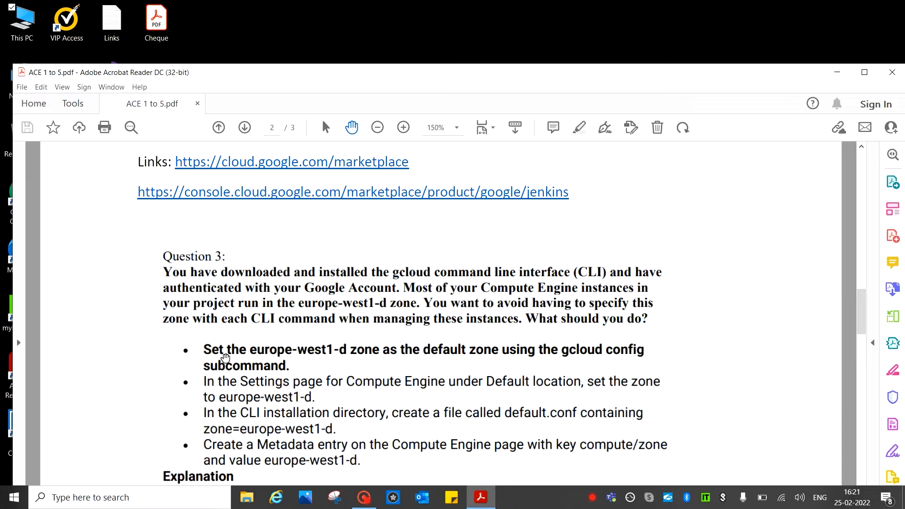
{"action": "mouse_move", "coordinate": [616, 371]}
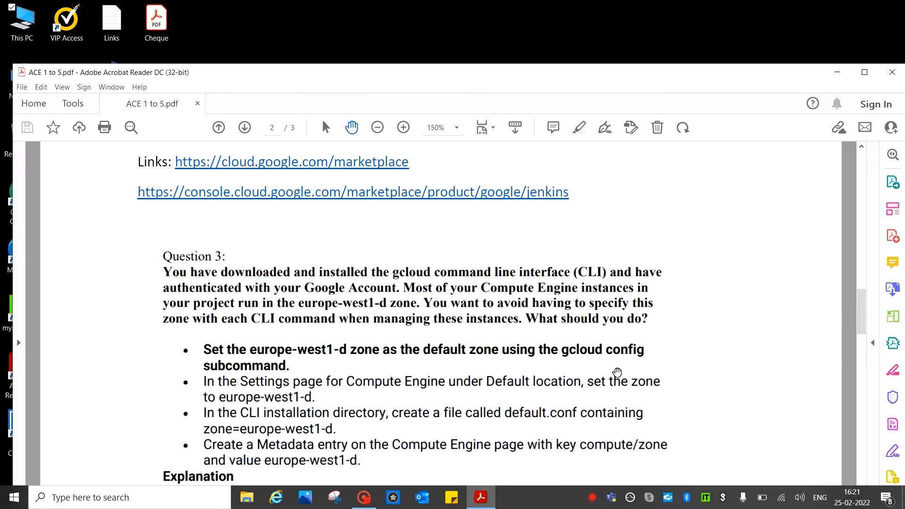
Scroll to Question 3's explanation that A is correct and its link, with Question 4 starting below
{"action": "scroll", "scroll_direction": "up", "scroll_amount": 3}
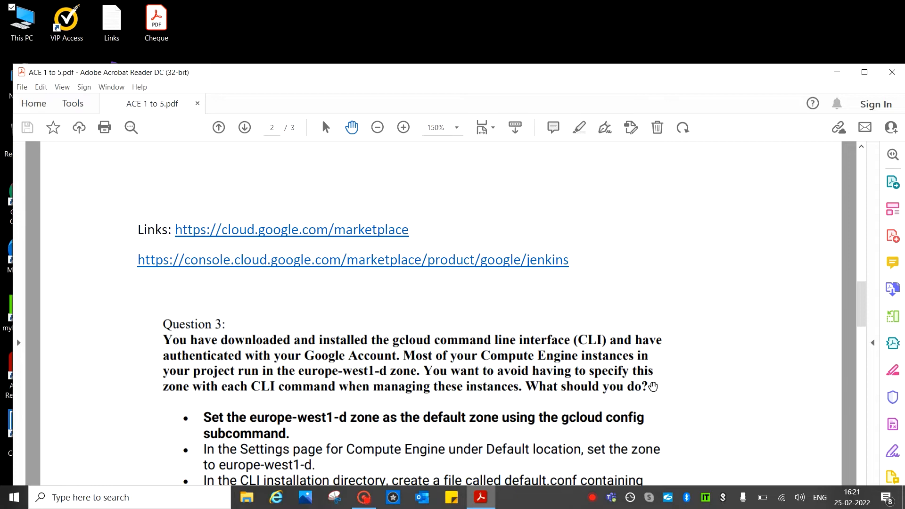
{"action": "scroll", "scroll_direction": "down", "scroll_amount": 3}
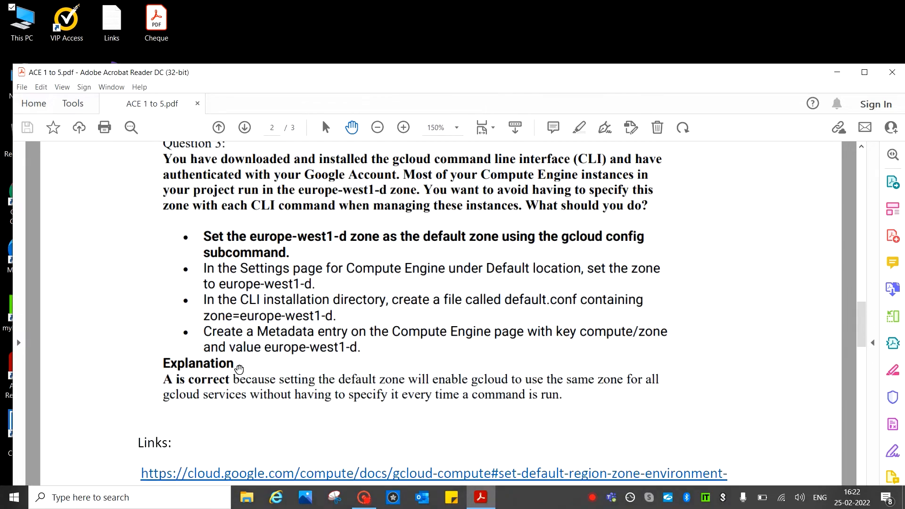
{"action": "mouse_move", "coordinate": [517, 398]}
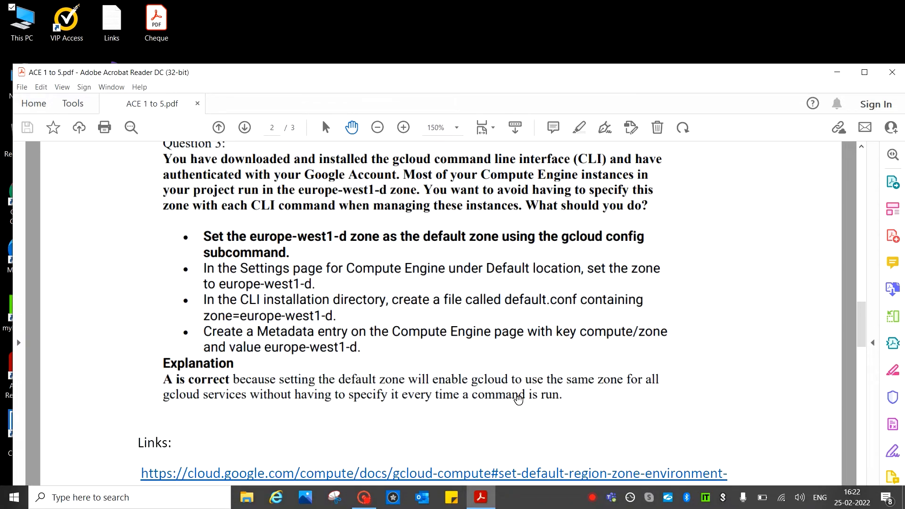
{"action": "scroll", "scroll_direction": "down", "scroll_amount": 3}
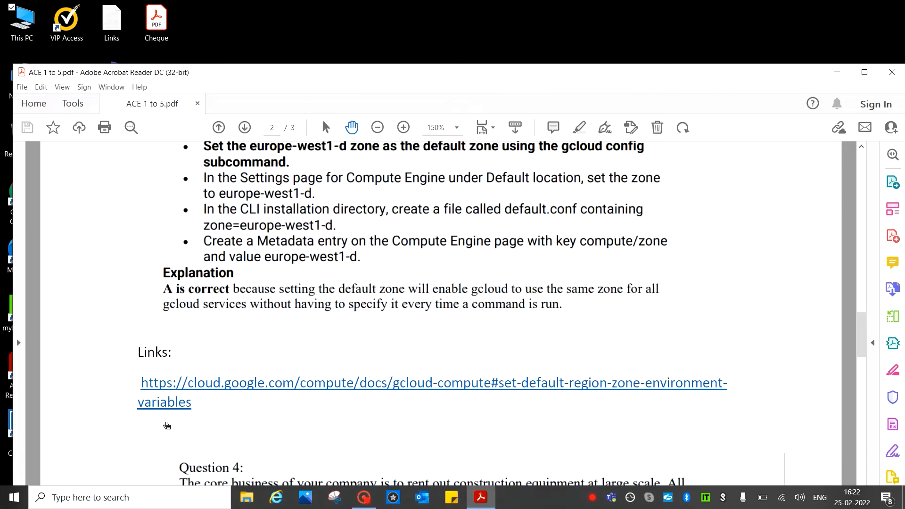
{"action": "scroll", "scroll_direction": "down", "scroll_amount": 3}
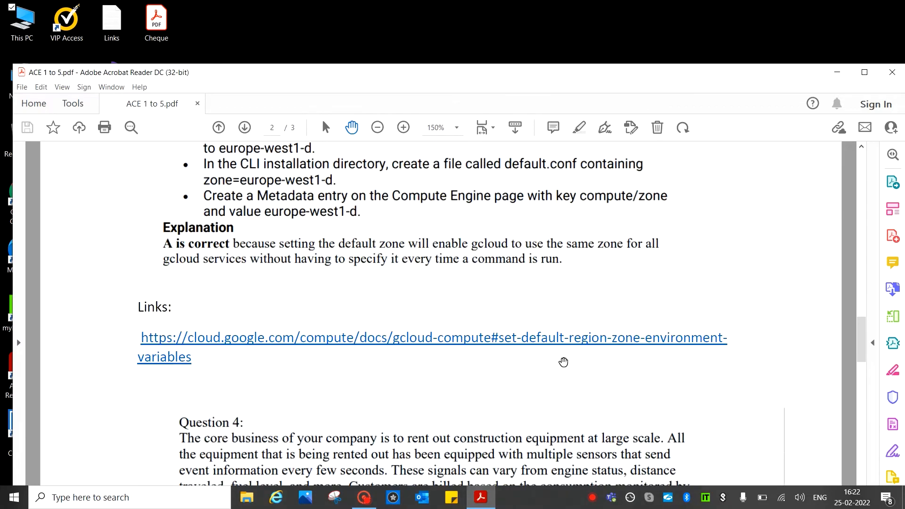
Scroll through Question 4's options to its explanation: D is correct, Cloud Bigtable suits time-series data
{"action": "scroll", "scroll_direction": "down", "scroll_amount": 3}
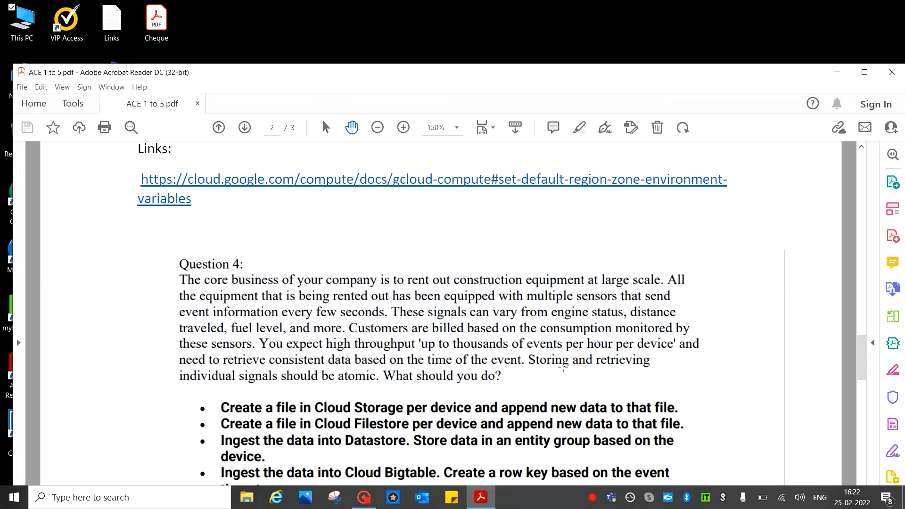
{"action": "scroll", "scroll_direction": "down", "scroll_amount": 3}
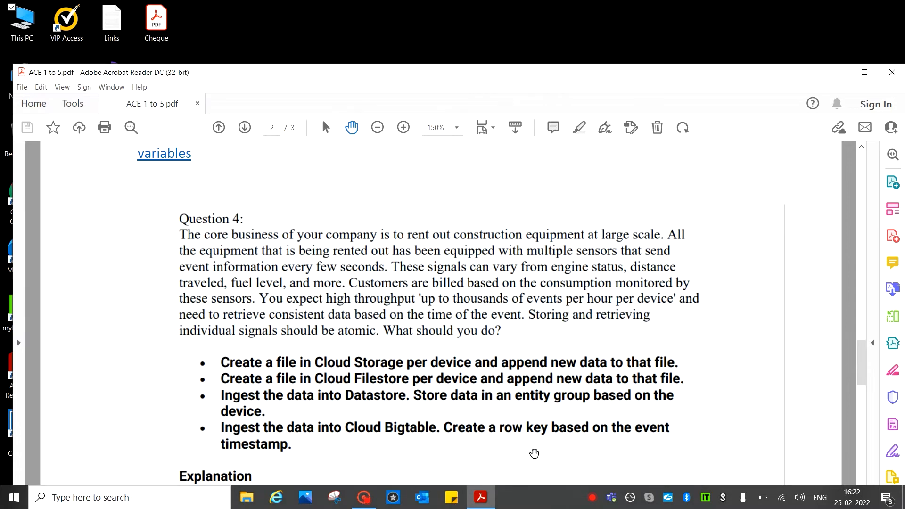
{"action": "mouse_move", "coordinate": [212, 259]}
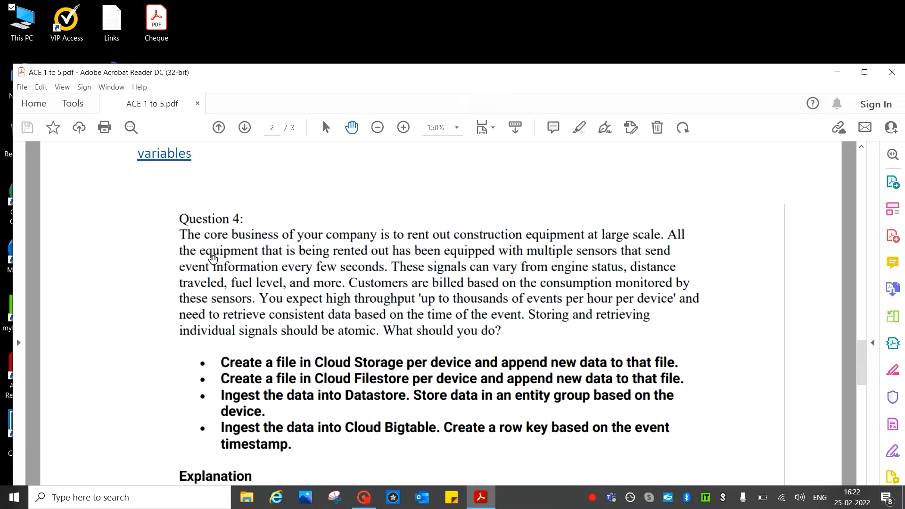
{"action": "mouse_move", "coordinate": [427, 254]}
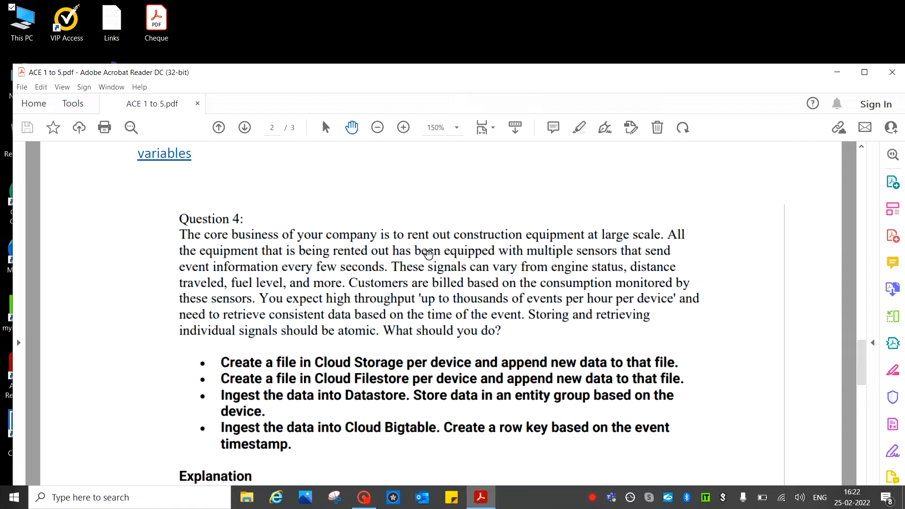
{"action": "mouse_move", "coordinate": [520, 248]}
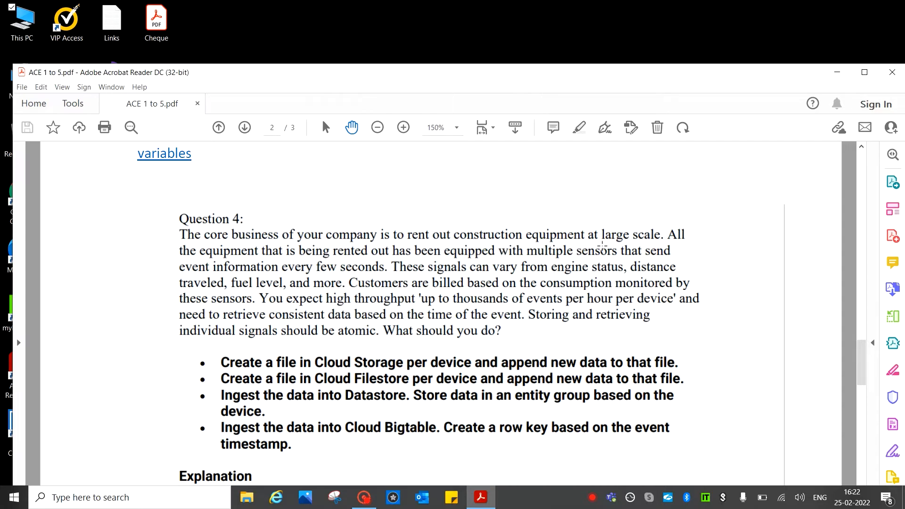
{"action": "mouse_move", "coordinate": [227, 266]}
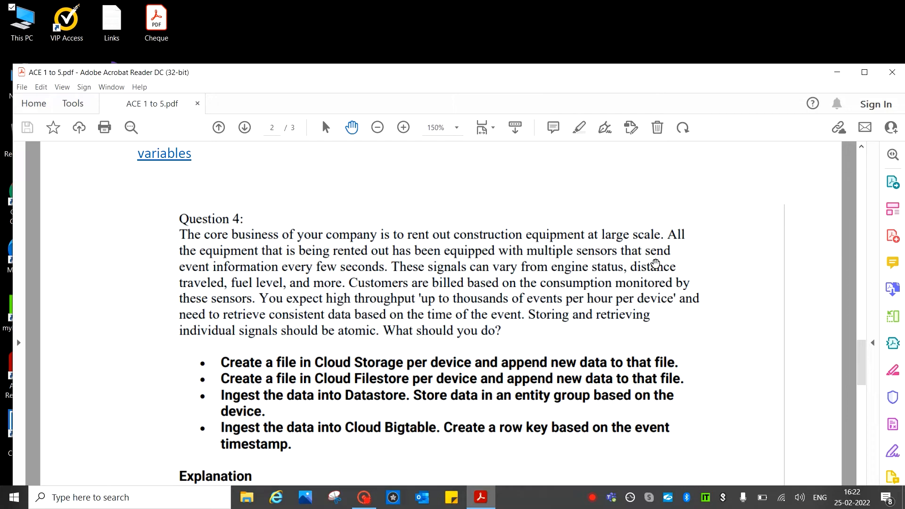
{"action": "mouse_move", "coordinate": [210, 306]}
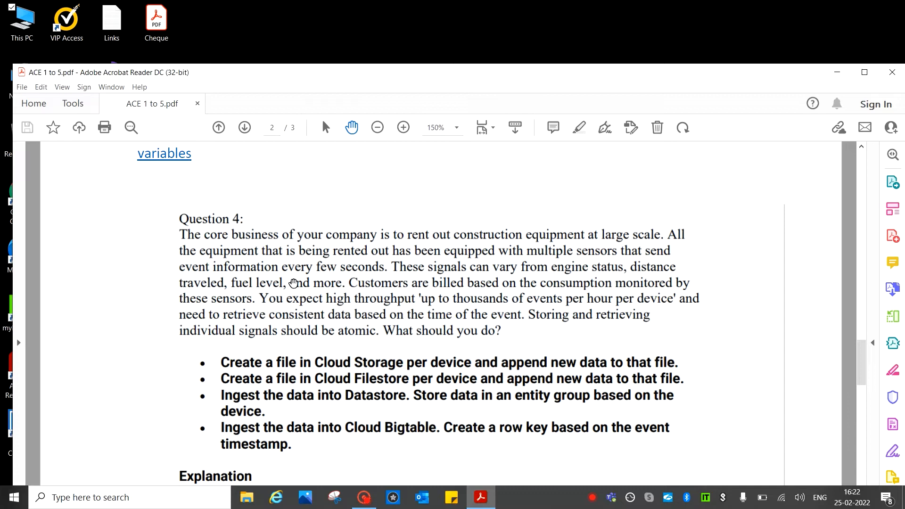
{"action": "mouse_move", "coordinate": [421, 282]}
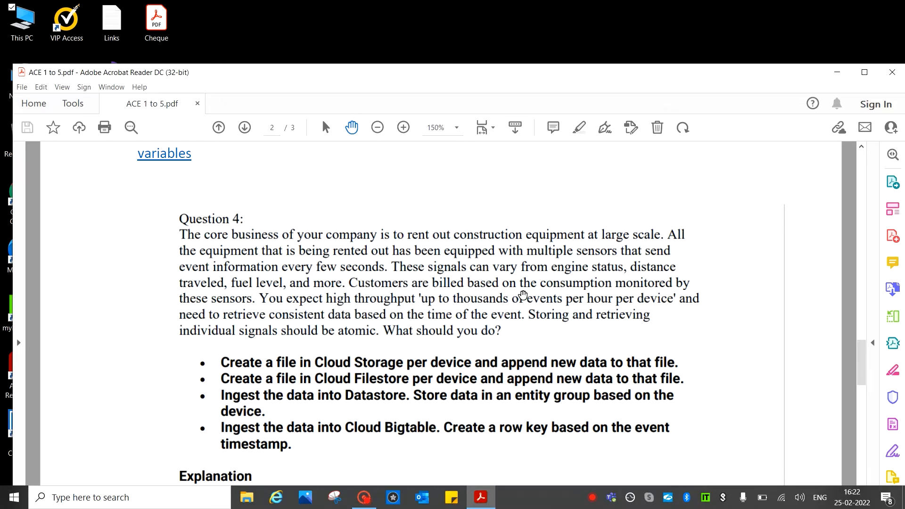
{"action": "mouse_move", "coordinate": [650, 279]}
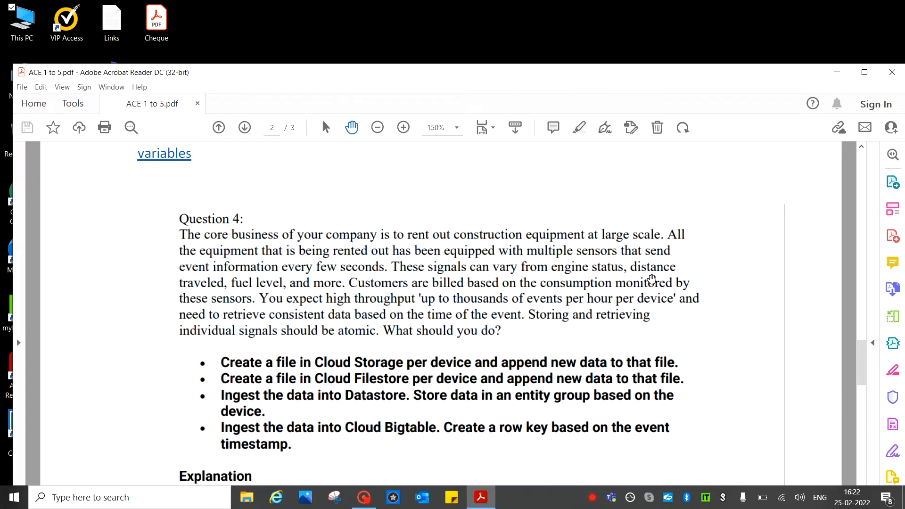
{"action": "mouse_move", "coordinate": [282, 302]}
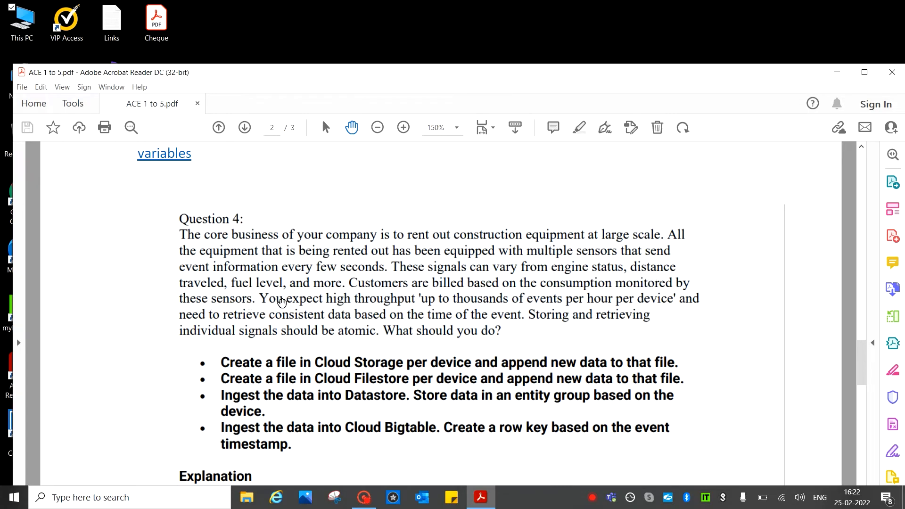
{"action": "mouse_move", "coordinate": [346, 341]}
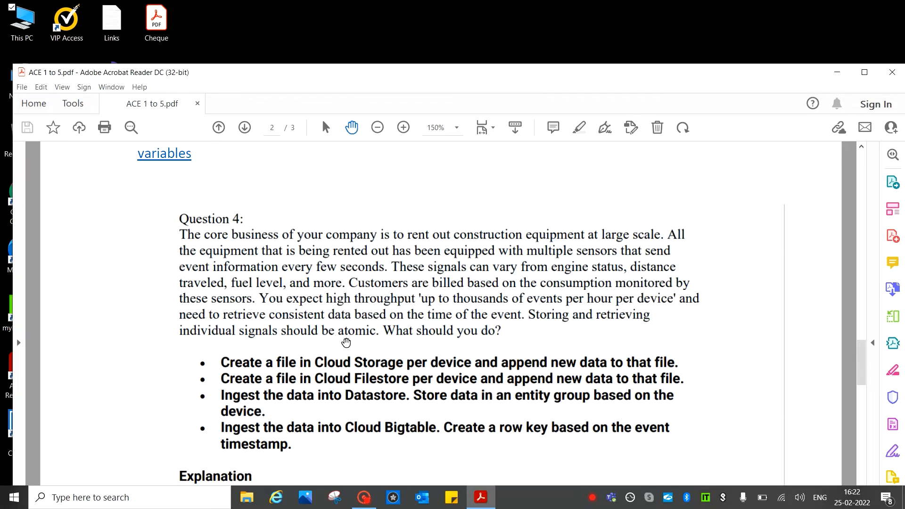
{"action": "mouse_move", "coordinate": [468, 299]}
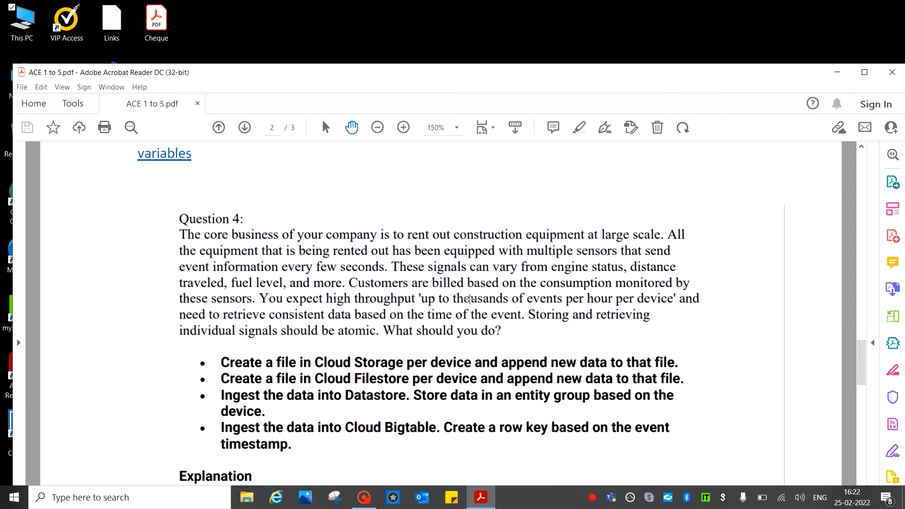
{"action": "mouse_move", "coordinate": [652, 297]}
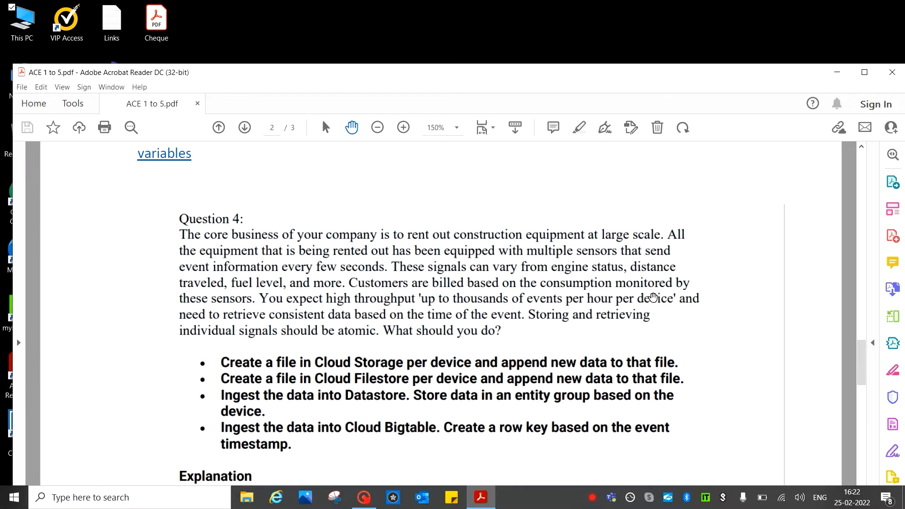
{"action": "mouse_move", "coordinate": [217, 313]}
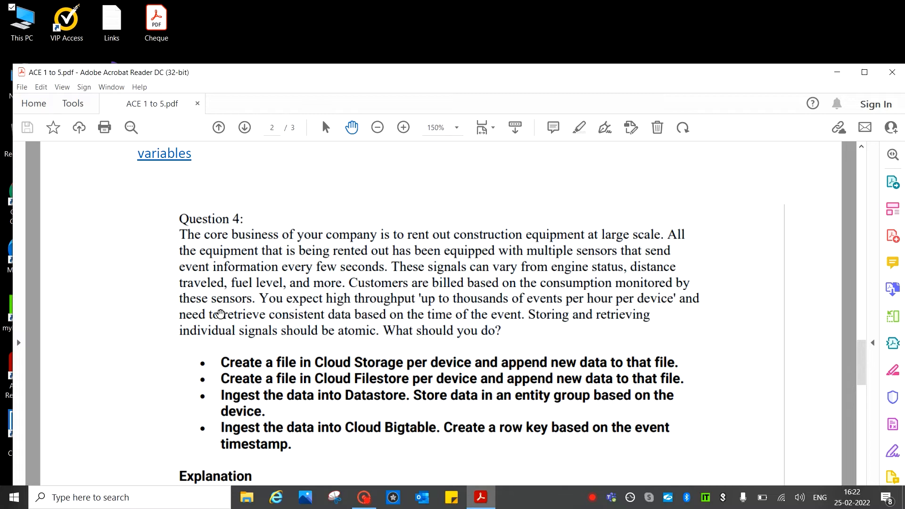
{"action": "mouse_move", "coordinate": [288, 343]}
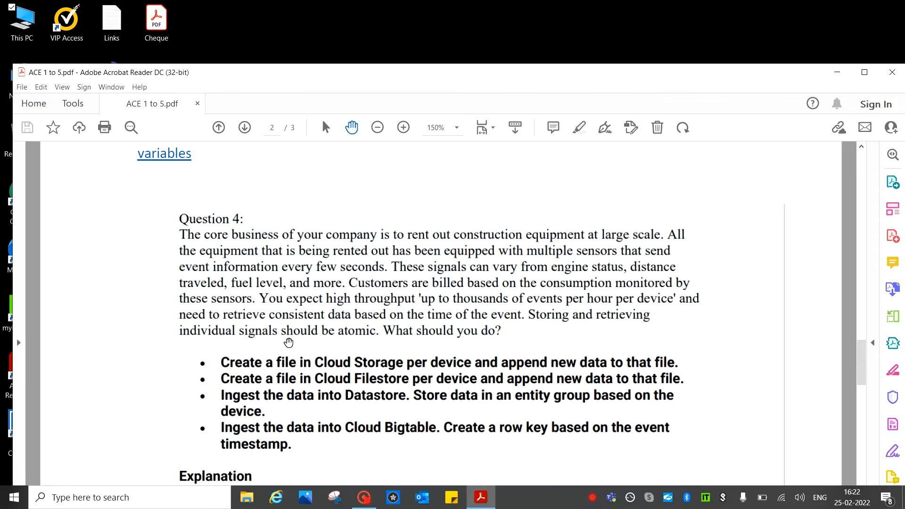
{"action": "mouse_move", "coordinate": [435, 317]}
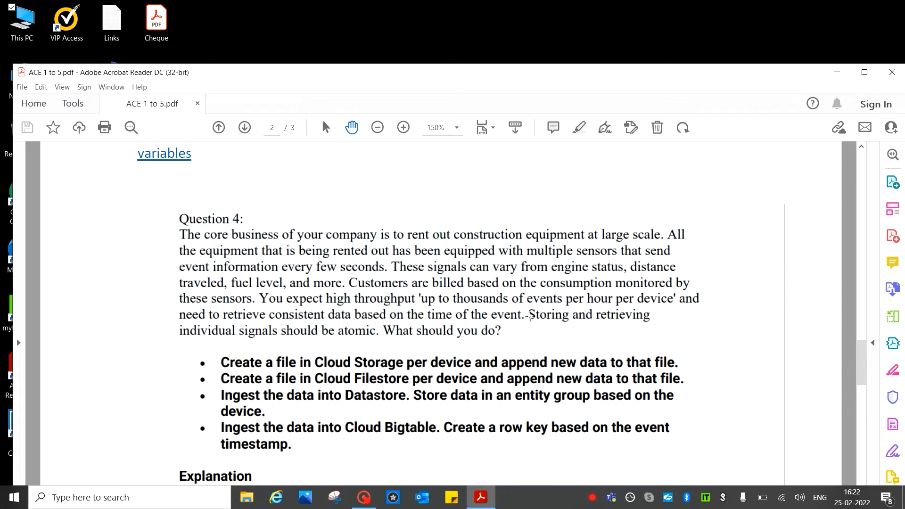
{"action": "mouse_move", "coordinate": [664, 312]}
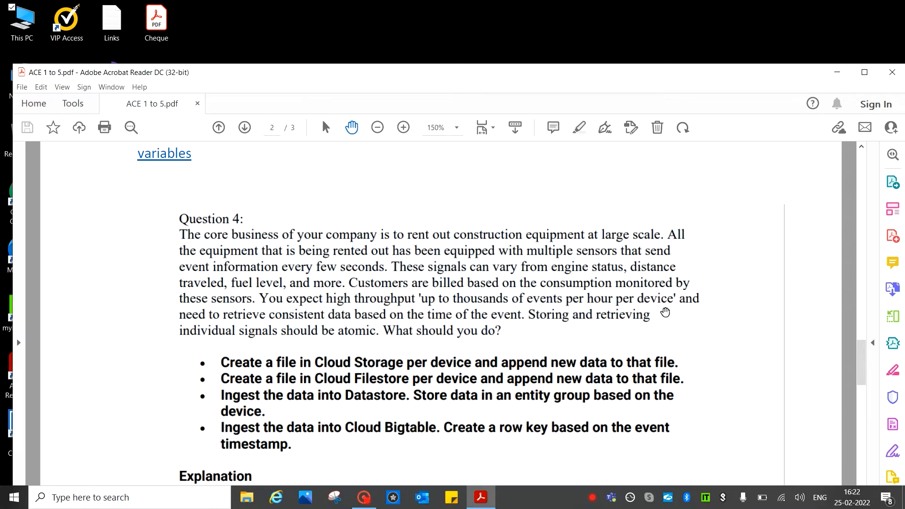
{"action": "mouse_move", "coordinate": [357, 366]}
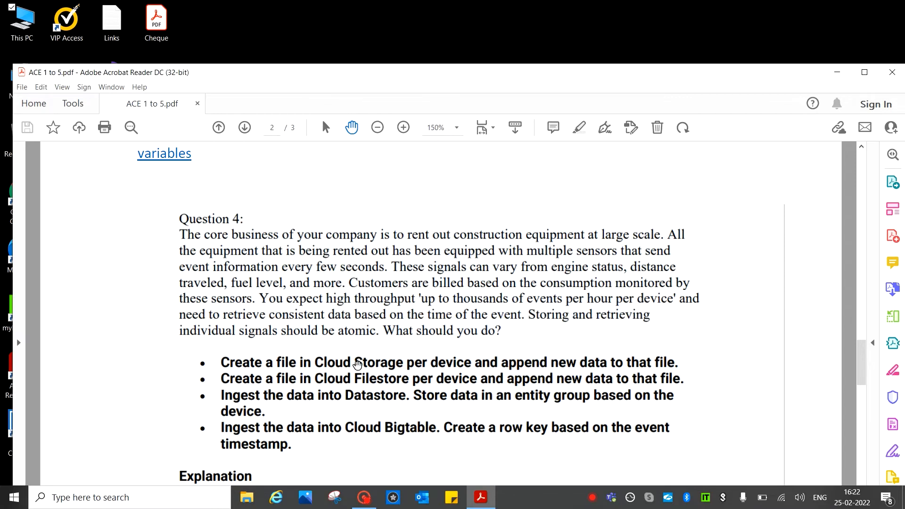
{"action": "mouse_move", "coordinate": [263, 330]}
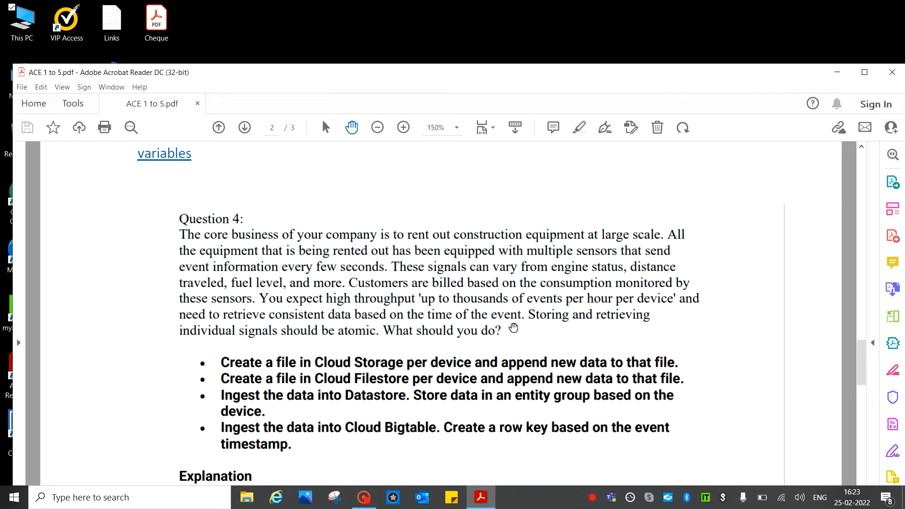
{"action": "mouse_move", "coordinate": [535, 331]}
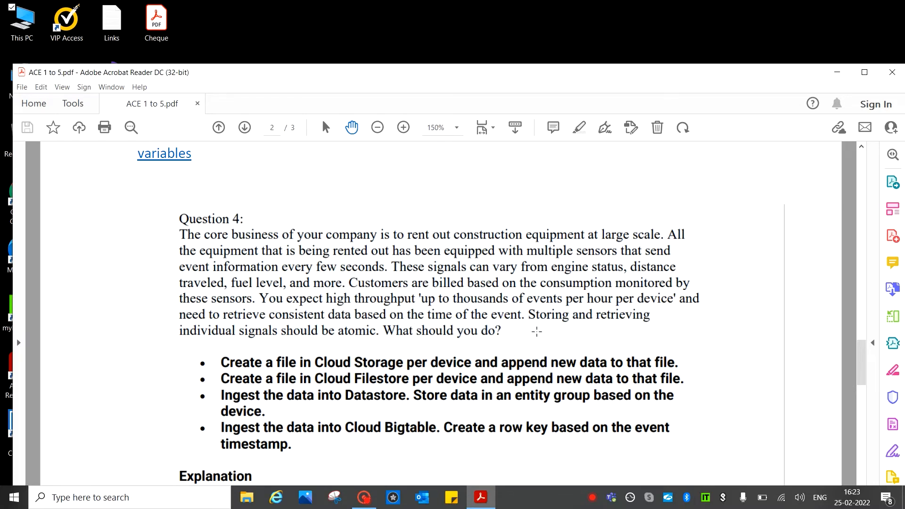
{"action": "mouse_move", "coordinate": [628, 324]}
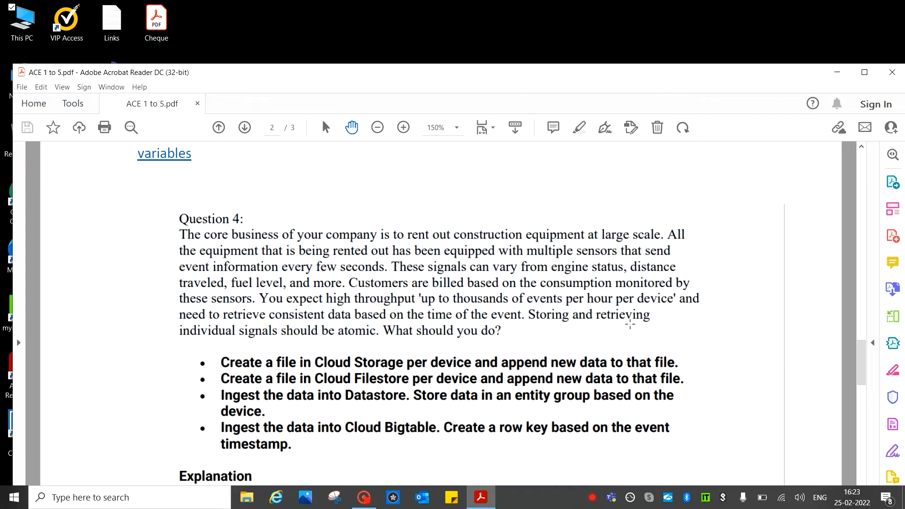
{"action": "mouse_move", "coordinate": [309, 347]}
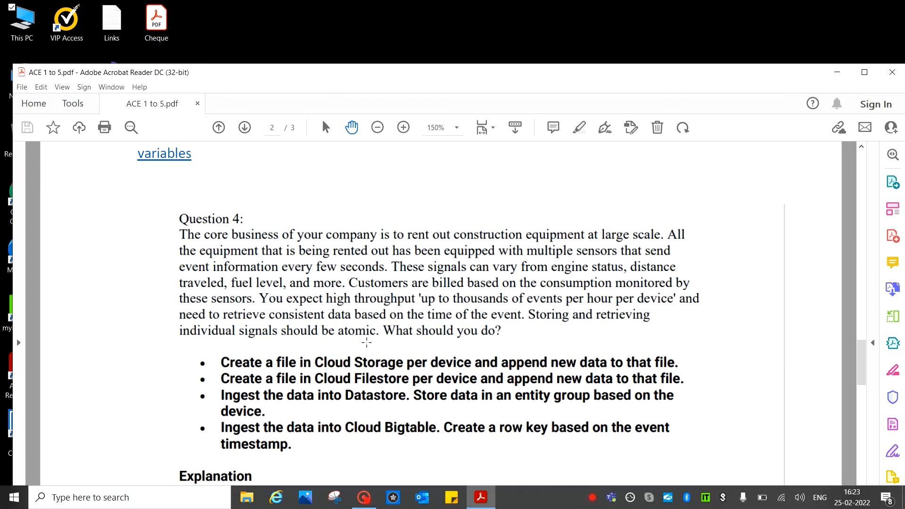
{"action": "mouse_move", "coordinate": [519, 339]}
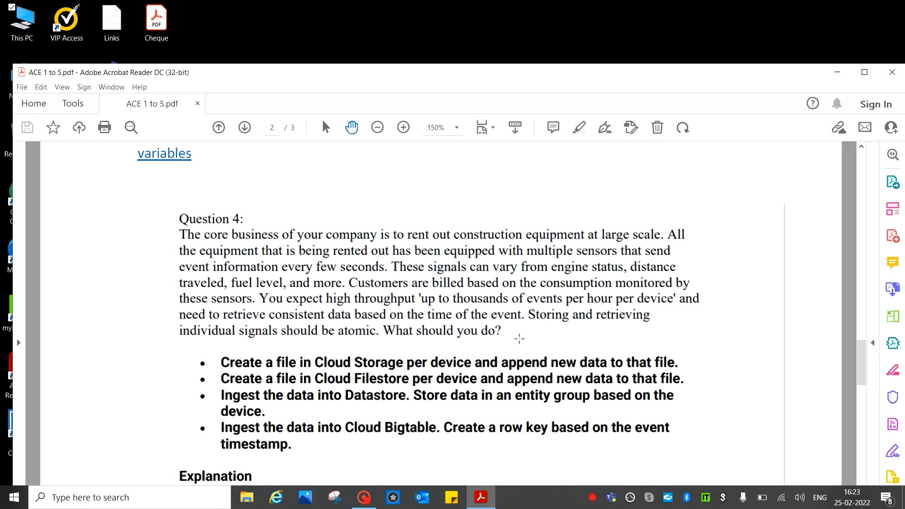
{"action": "mouse_move", "coordinate": [291, 375]}
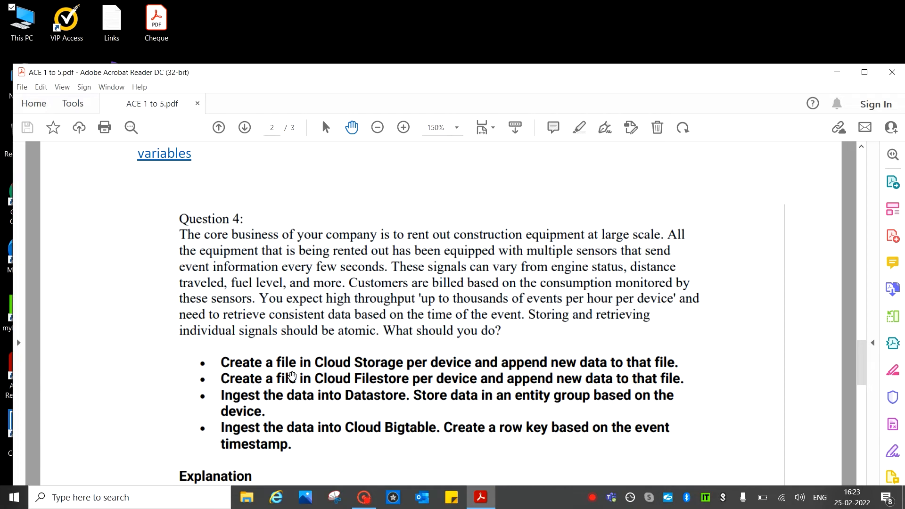
{"action": "mouse_move", "coordinate": [304, 376]}
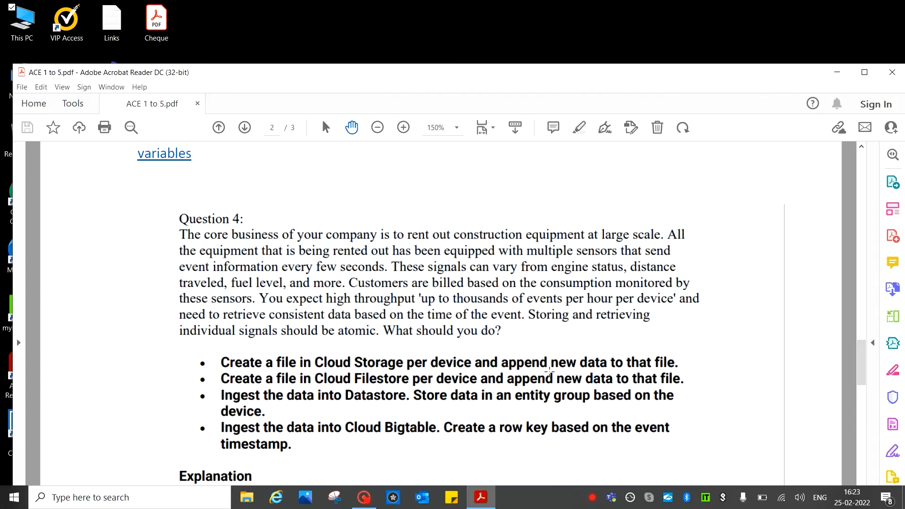
{"action": "mouse_move", "coordinate": [625, 369]}
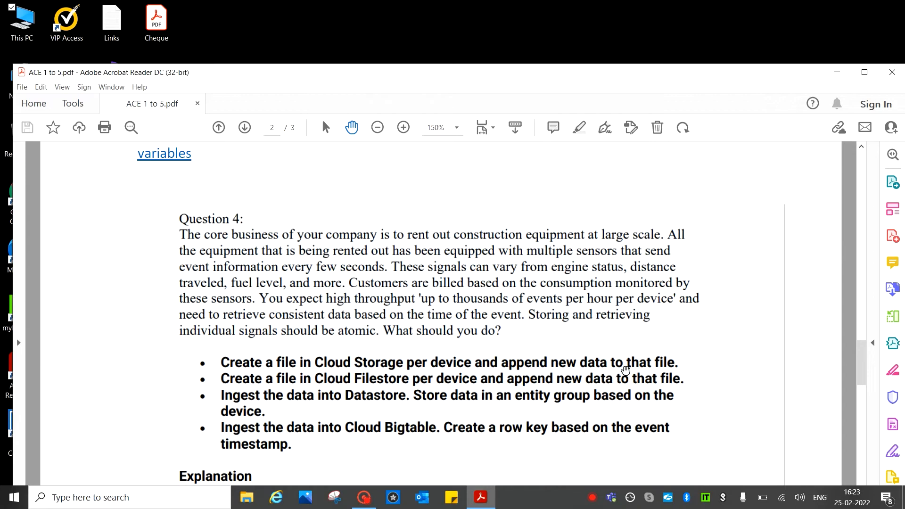
{"action": "mouse_move", "coordinate": [226, 394]}
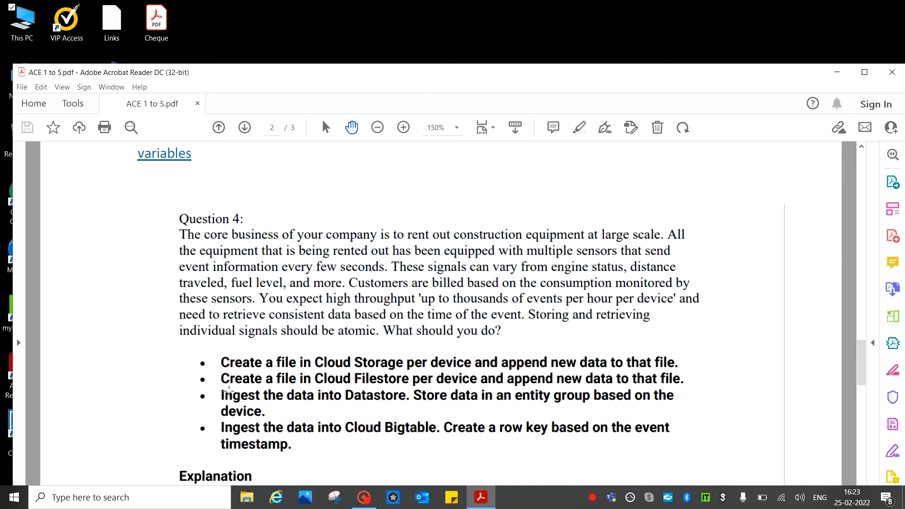
{"action": "mouse_move", "coordinate": [383, 387]}
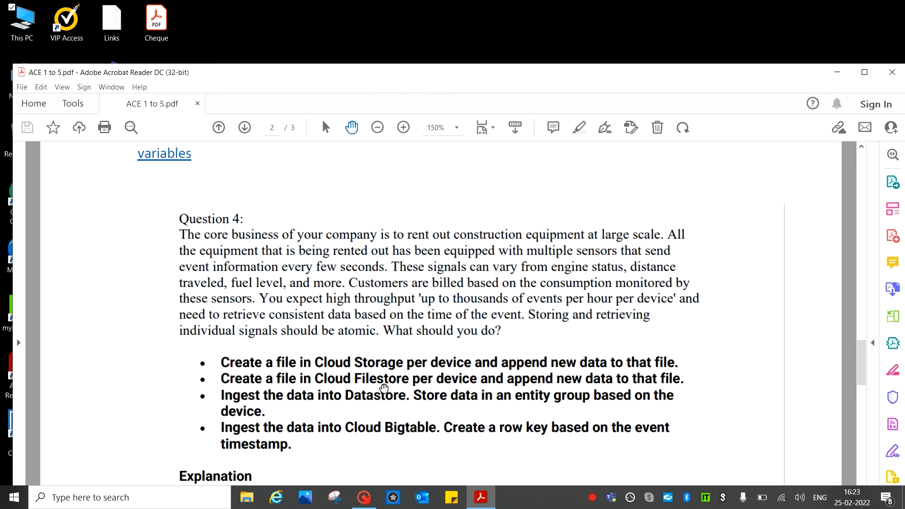
{"action": "mouse_move", "coordinate": [495, 385]}
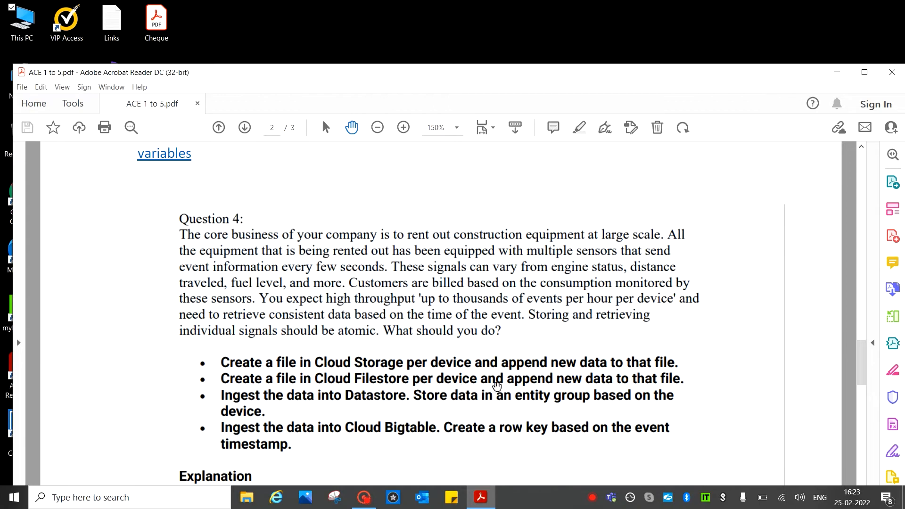
{"action": "mouse_move", "coordinate": [652, 385]}
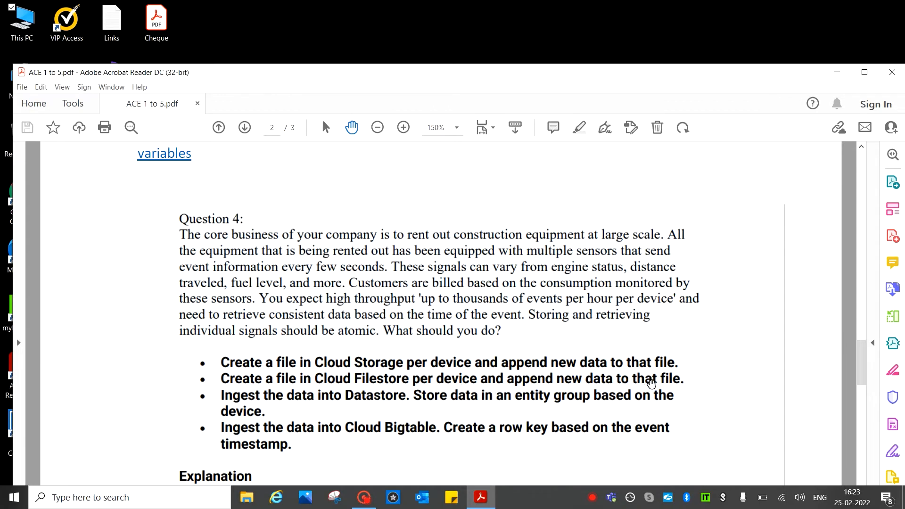
{"action": "mouse_move", "coordinate": [232, 406]}
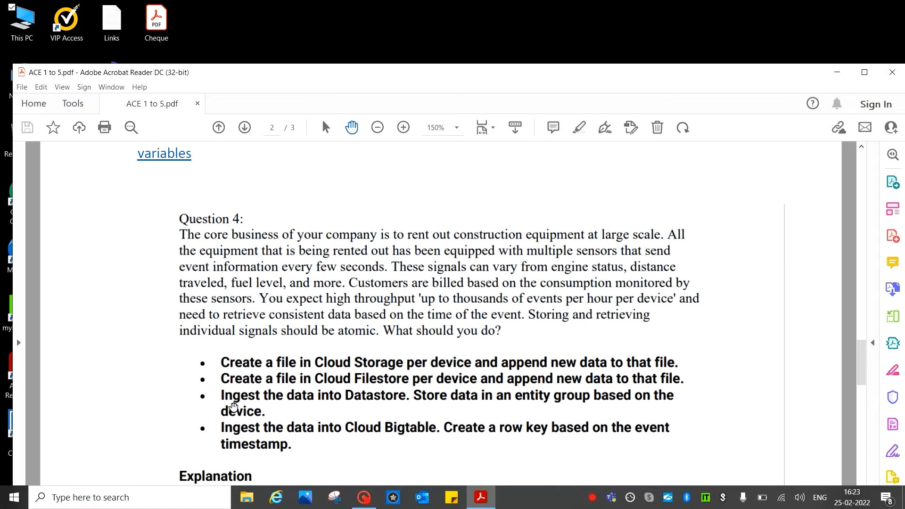
{"action": "mouse_move", "coordinate": [294, 410]}
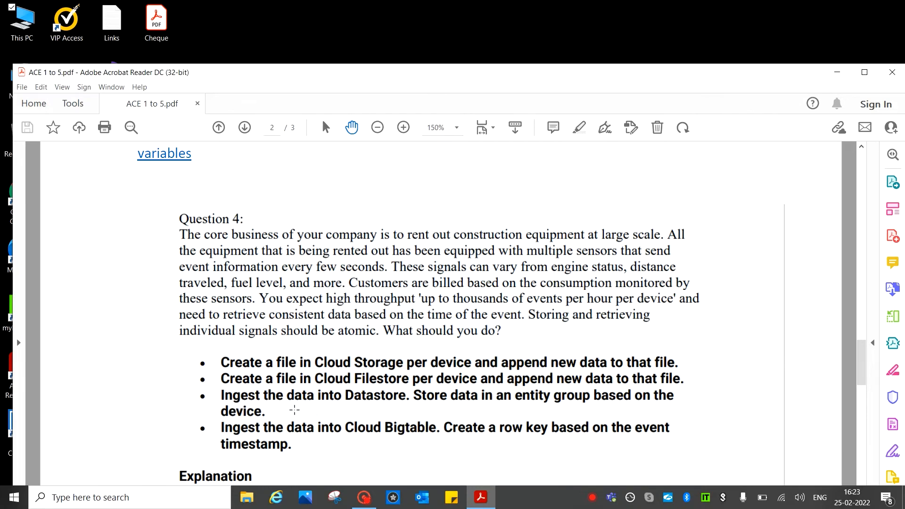
{"action": "mouse_move", "coordinate": [380, 410]}
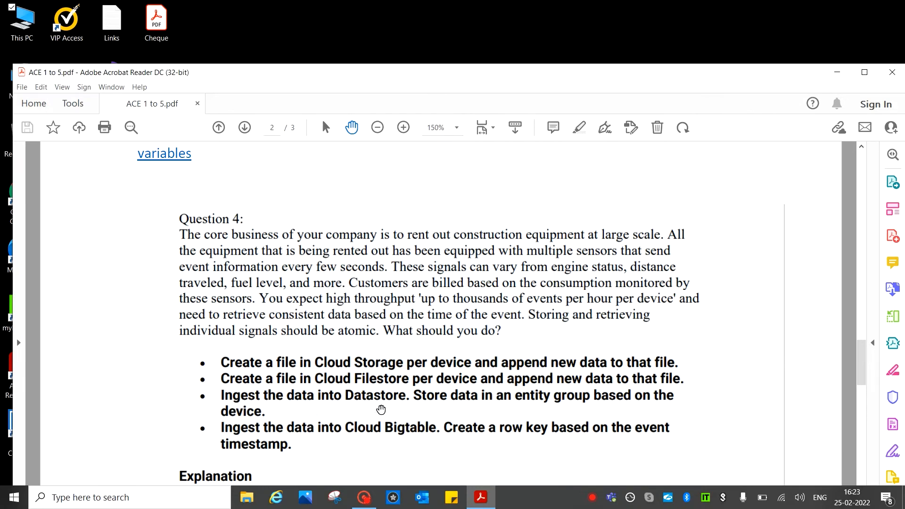
{"action": "mouse_move", "coordinate": [438, 402]}
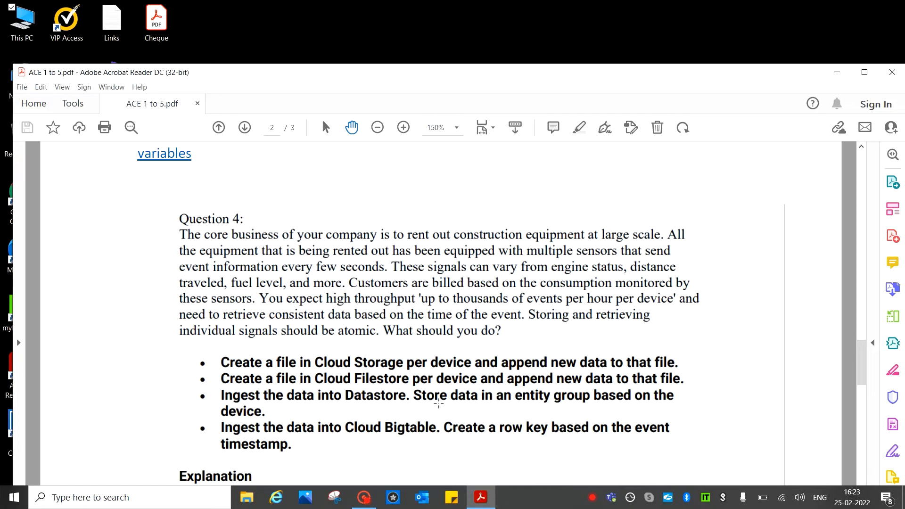
{"action": "mouse_move", "coordinate": [563, 405]}
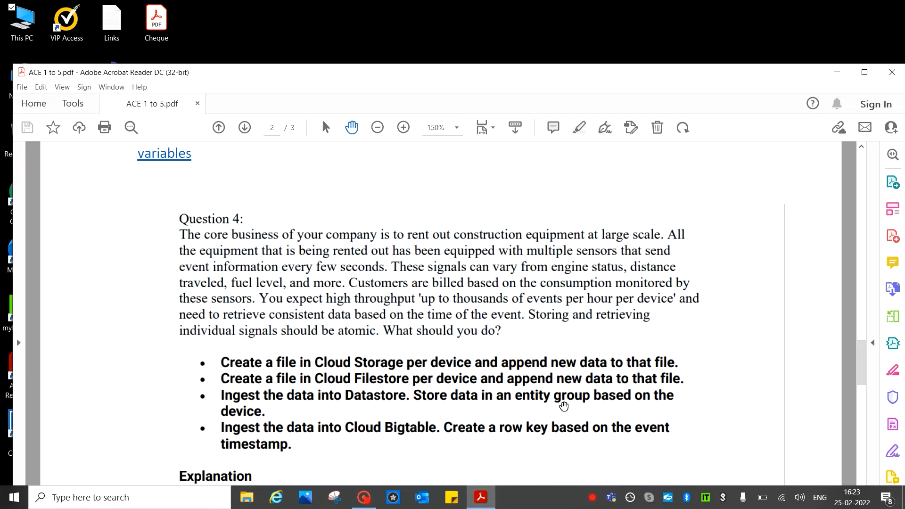
{"action": "mouse_move", "coordinate": [661, 402]}
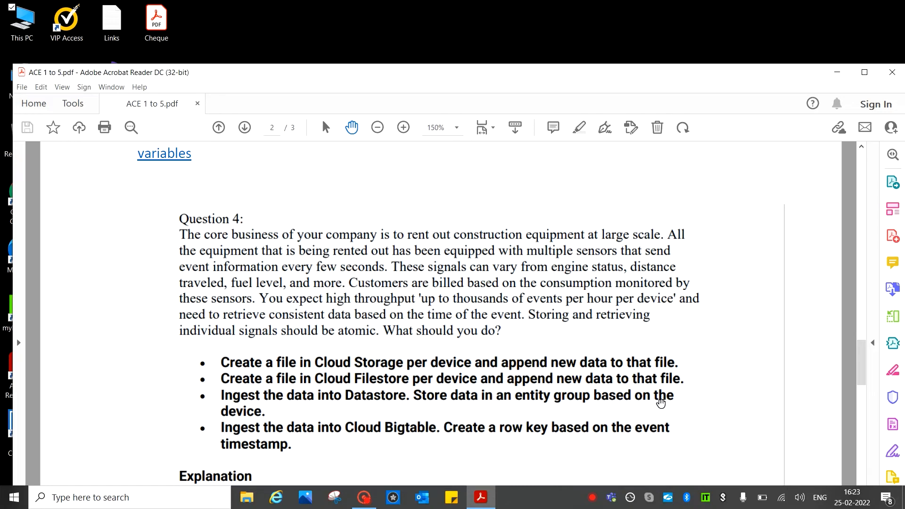
{"action": "mouse_move", "coordinate": [234, 444]}
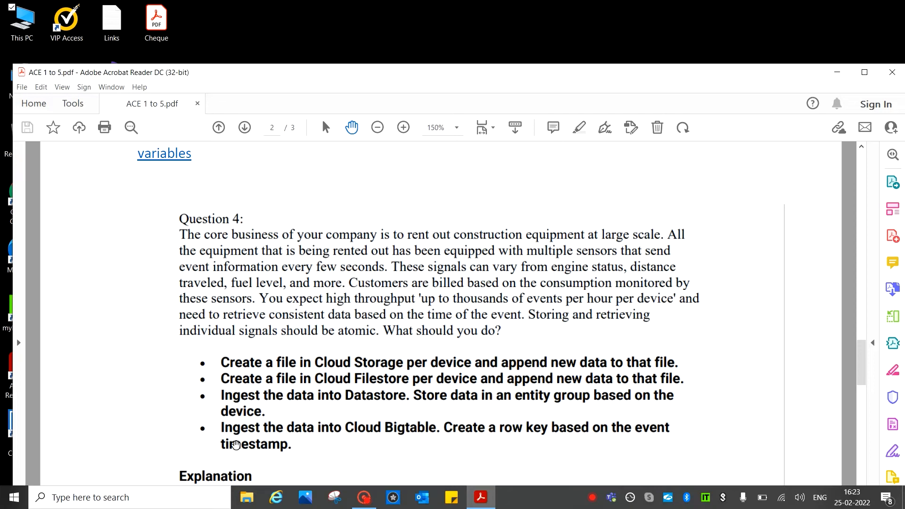
{"action": "mouse_move", "coordinate": [372, 439]}
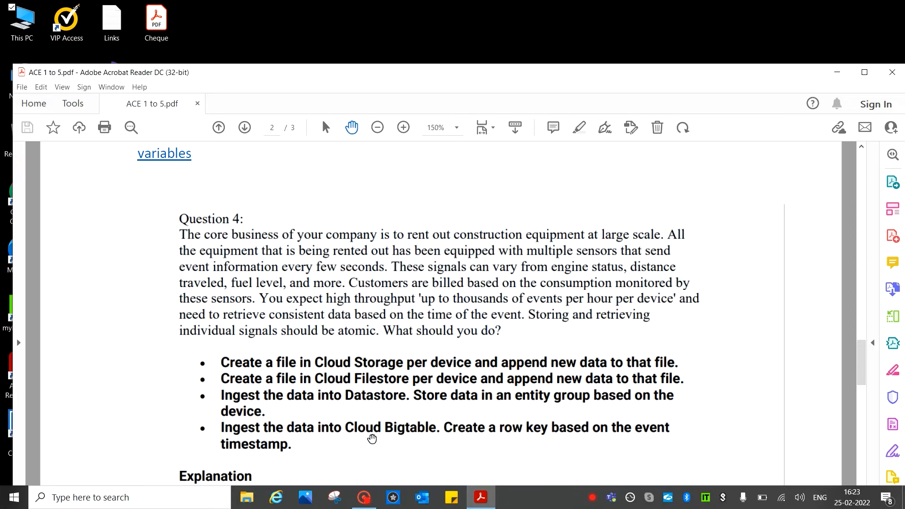
{"action": "mouse_move", "coordinate": [492, 440]}
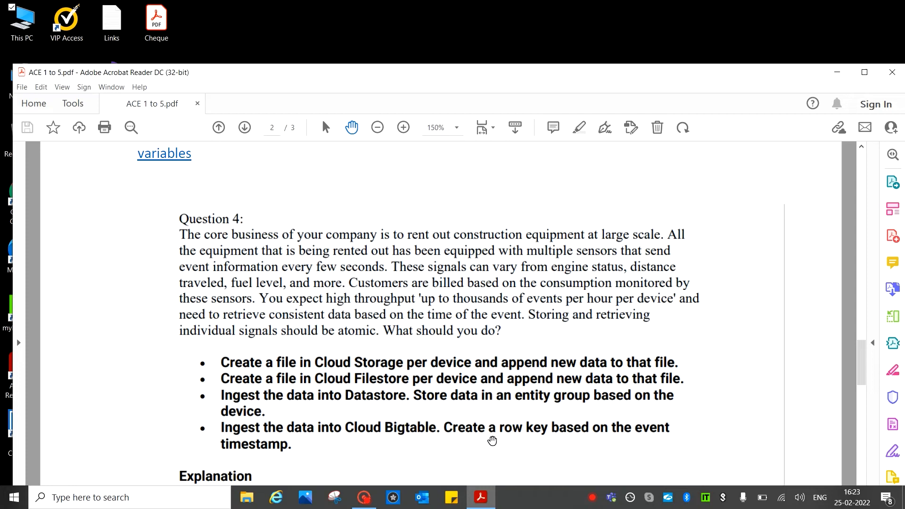
{"action": "mouse_move", "coordinate": [593, 433]}
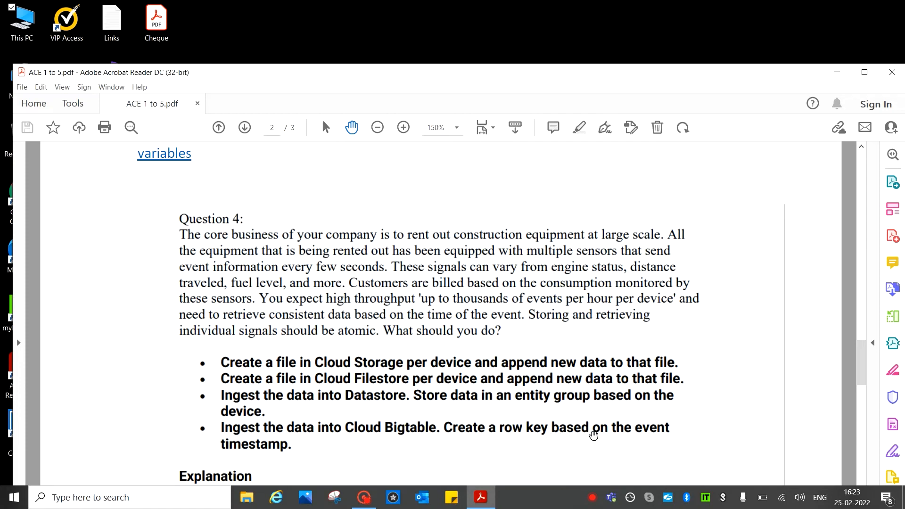
{"action": "mouse_move", "coordinate": [469, 397]}
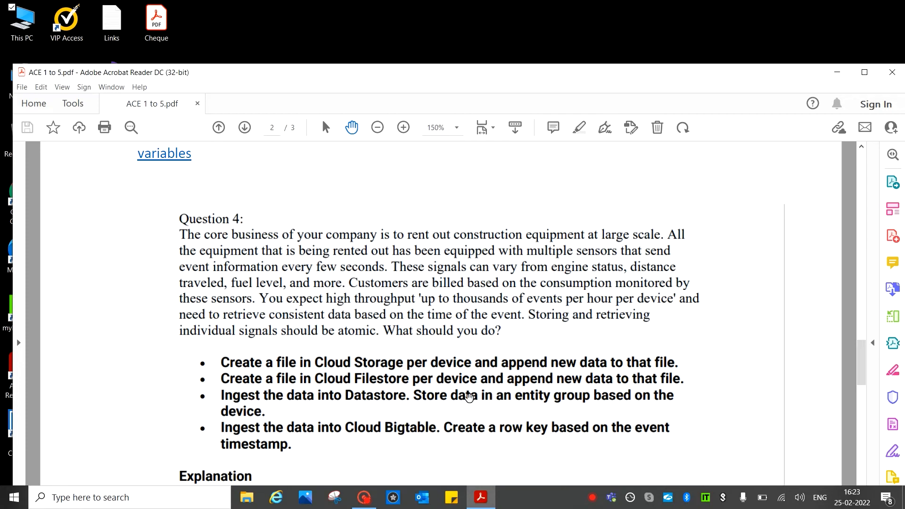
{"action": "mouse_move", "coordinate": [751, 325]}
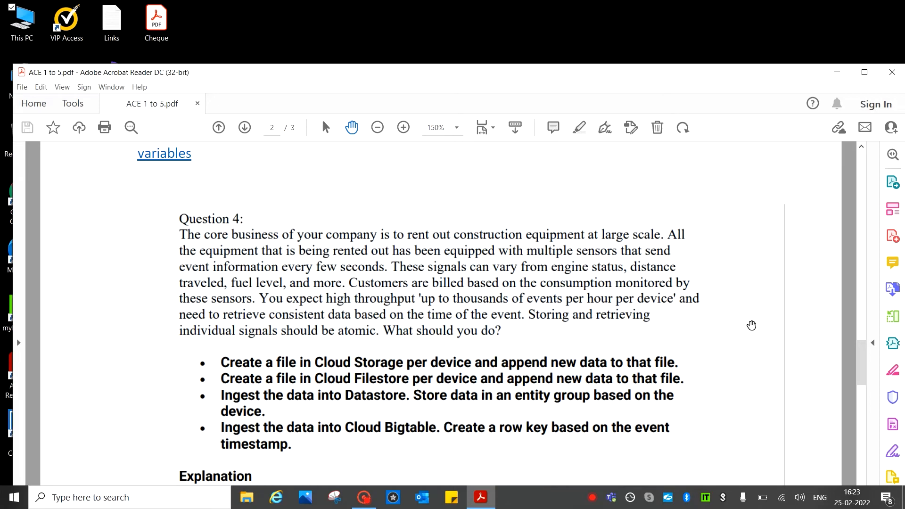
{"action": "scroll", "scroll_direction": "down", "scroll_amount": 3}
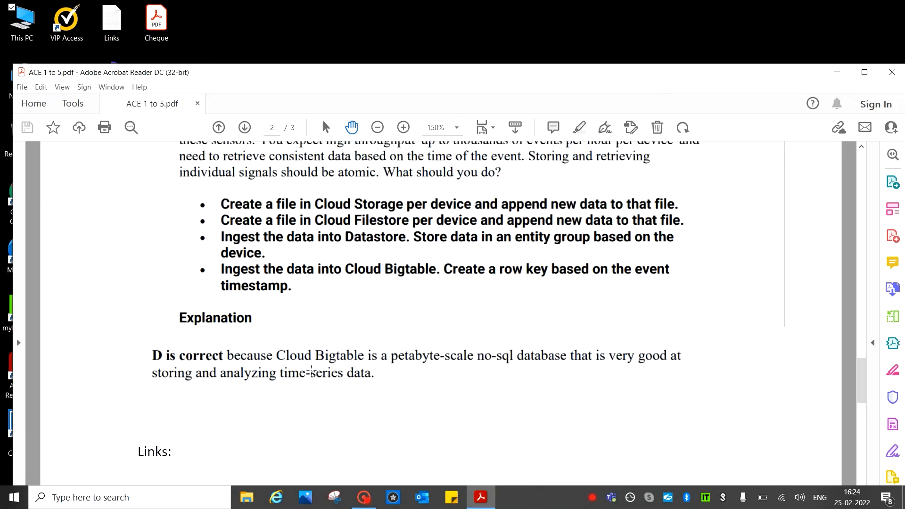
{"action": "mouse_move", "coordinate": [440, 384]}
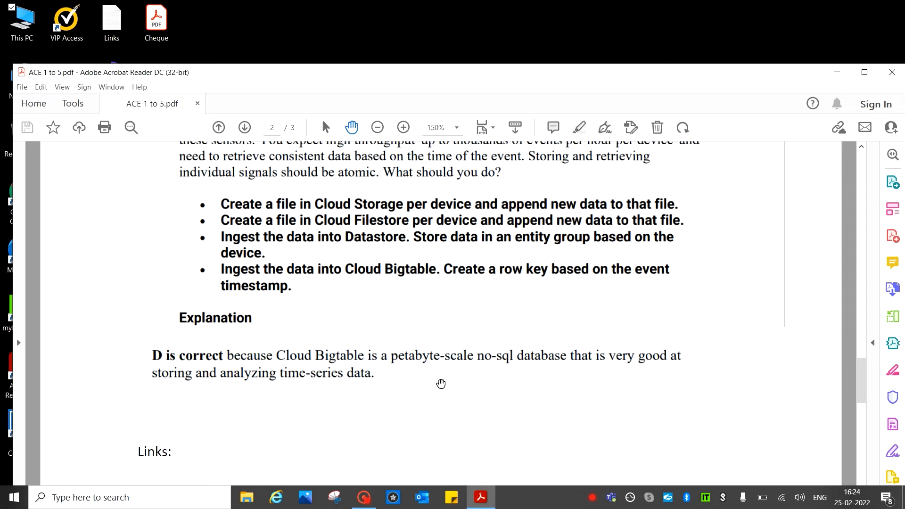
{"action": "mouse_move", "coordinate": [510, 370]}
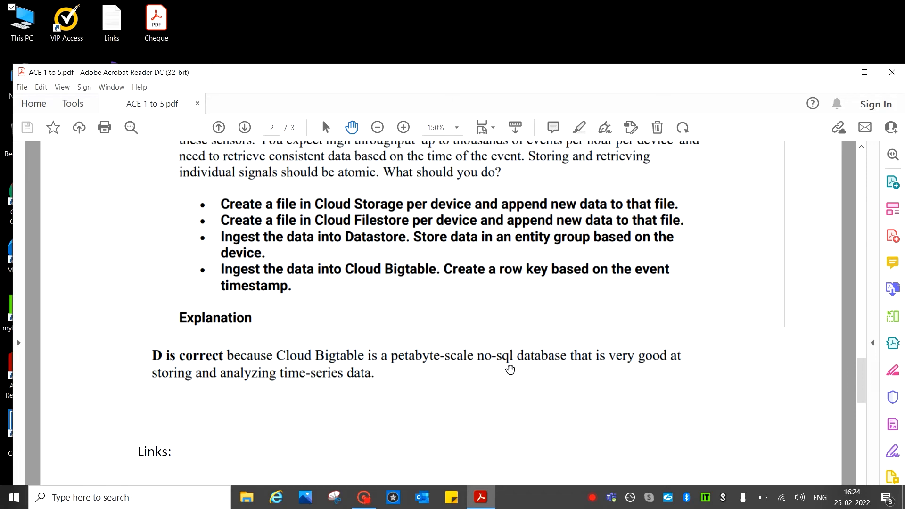
{"action": "mouse_move", "coordinate": [615, 392]}
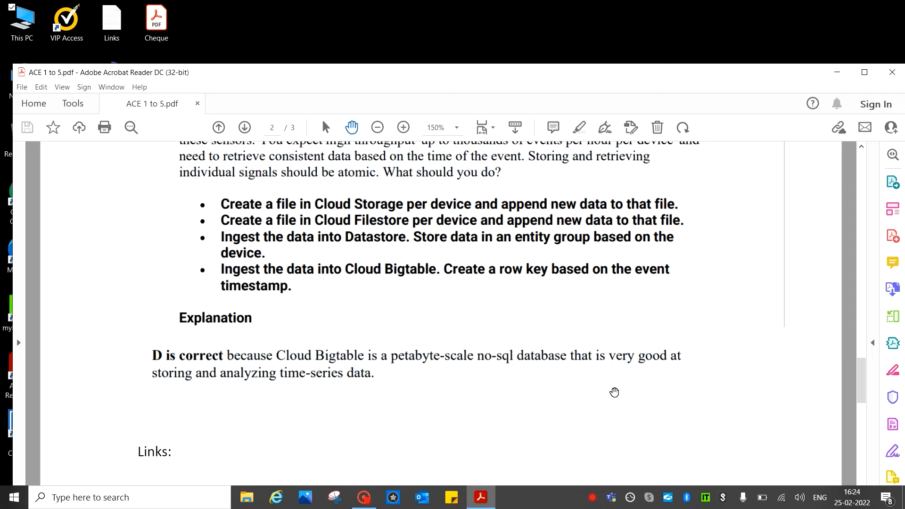
{"action": "mouse_move", "coordinate": [380, 398]}
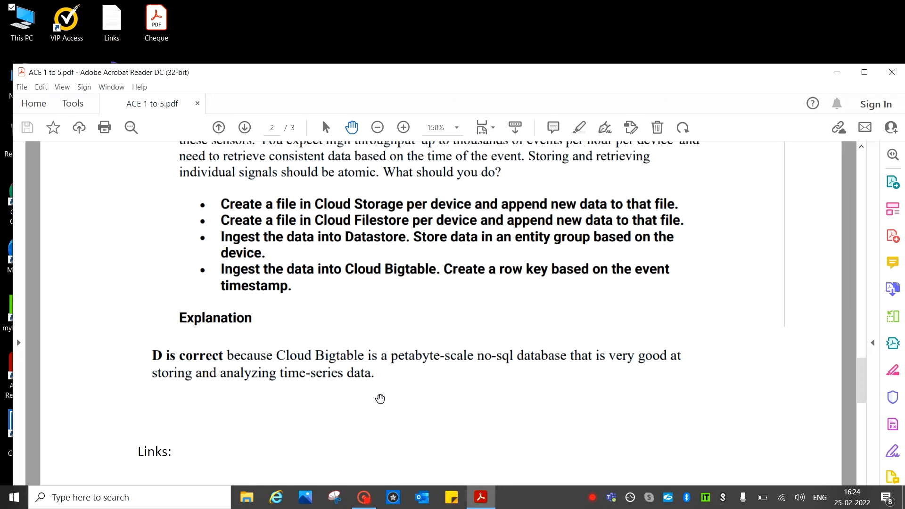
{"action": "mouse_move", "coordinate": [300, 393]}
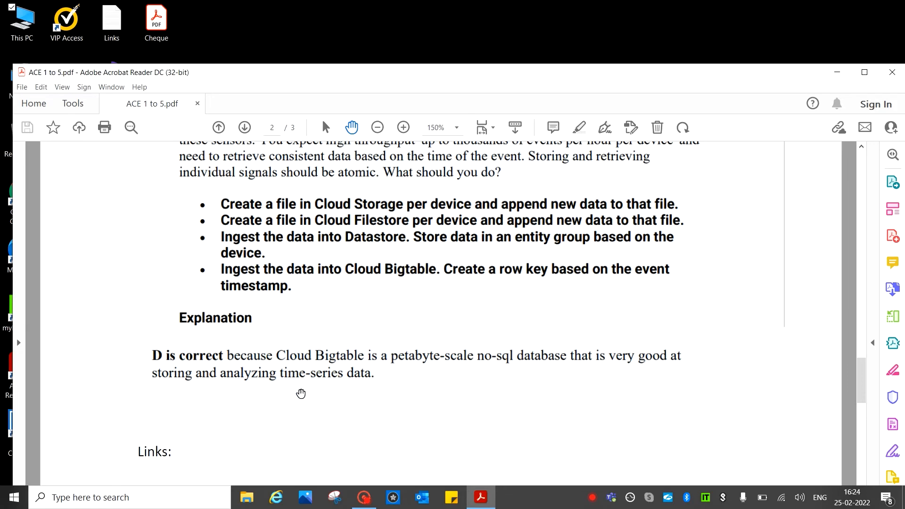
{"action": "mouse_move", "coordinate": [435, 340]}
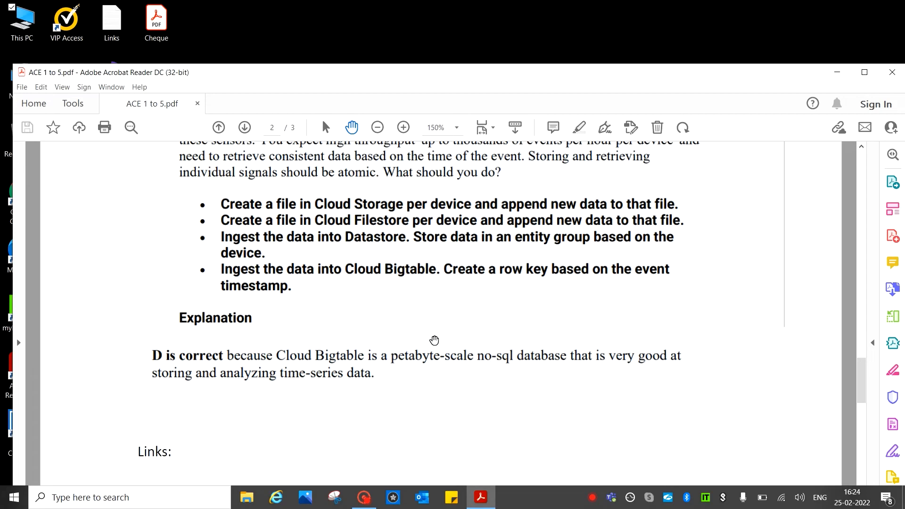
{"action": "mouse_move", "coordinate": [459, 371]}
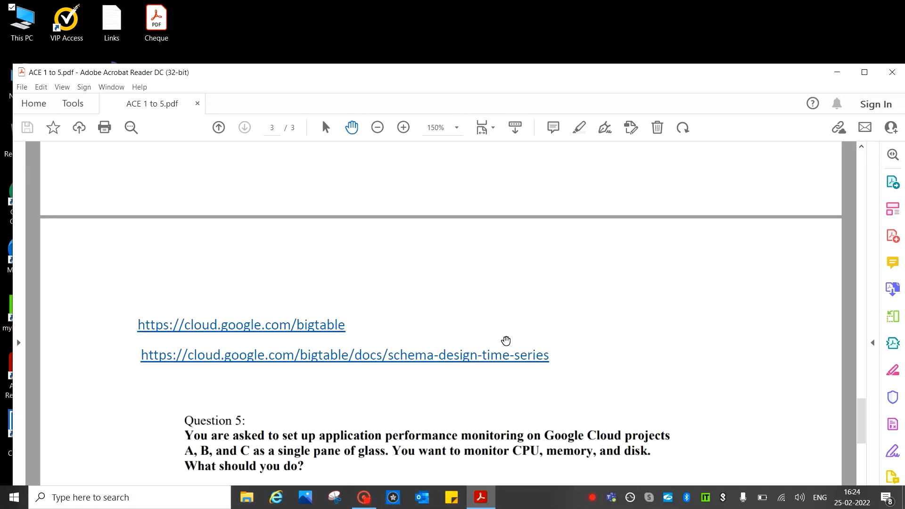
{"action": "mouse_move", "coordinate": [458, 355]}
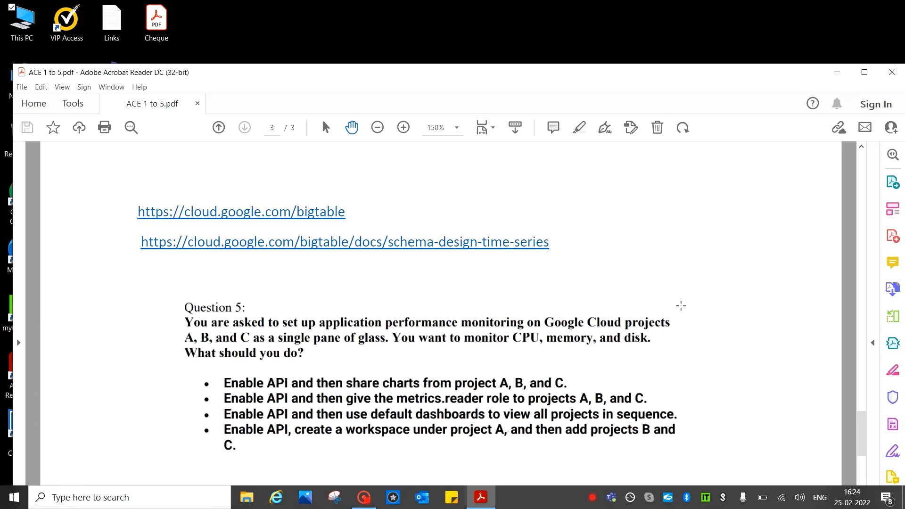
{"action": "mouse_move", "coordinate": [163, 337]}
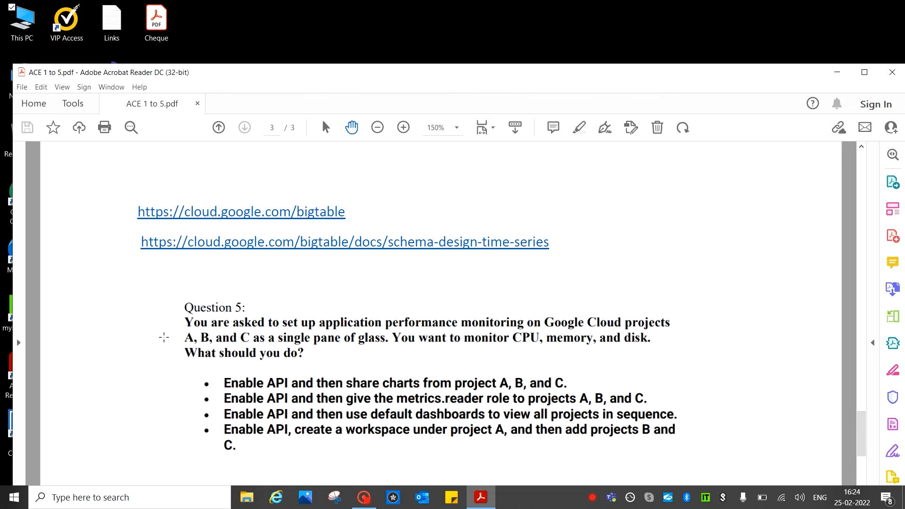
{"action": "mouse_move", "coordinate": [215, 335]}
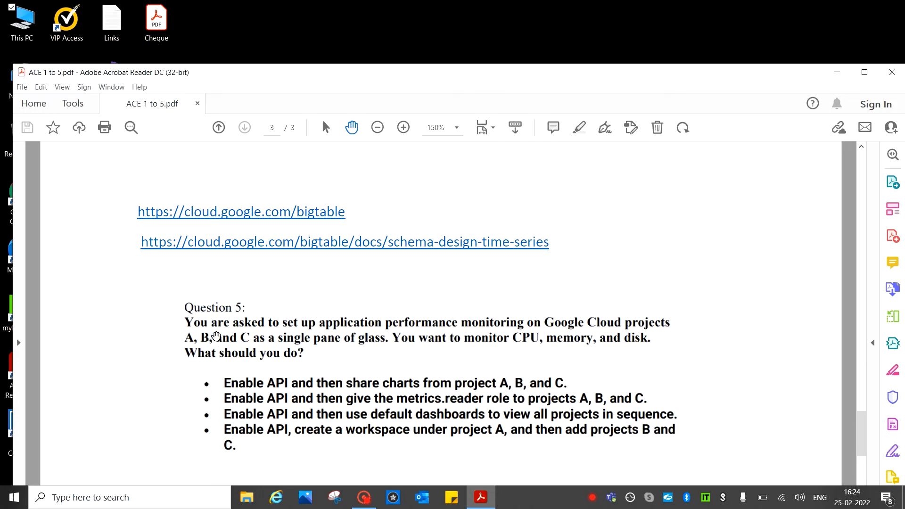
{"action": "mouse_move", "coordinate": [346, 339]}
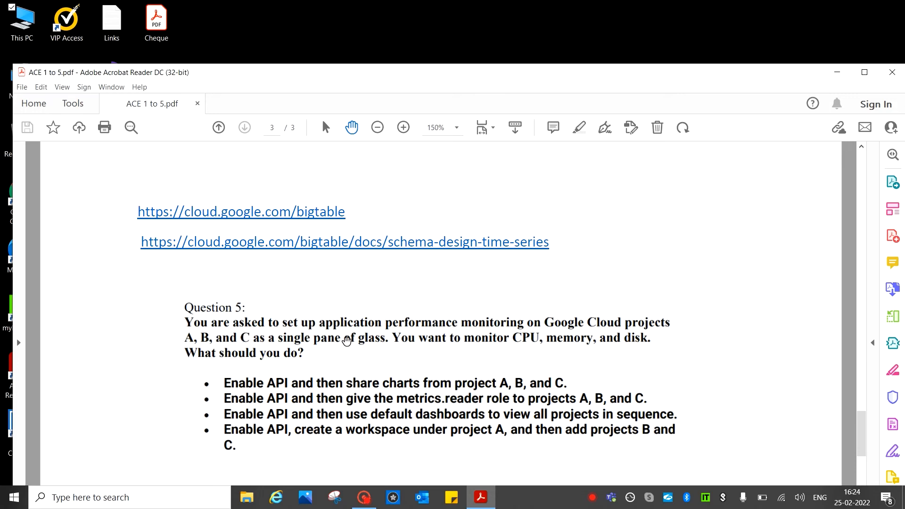
{"action": "mouse_move", "coordinate": [566, 342]}
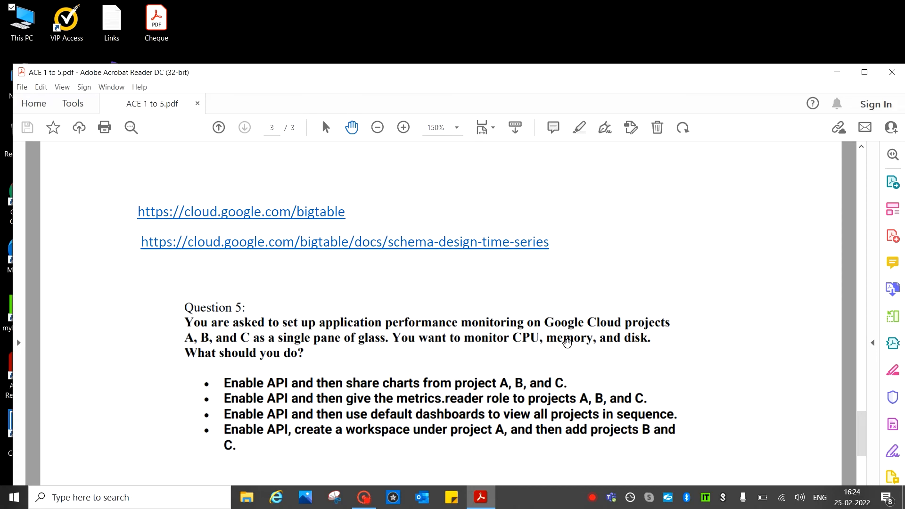
{"action": "mouse_move", "coordinate": [656, 335]}
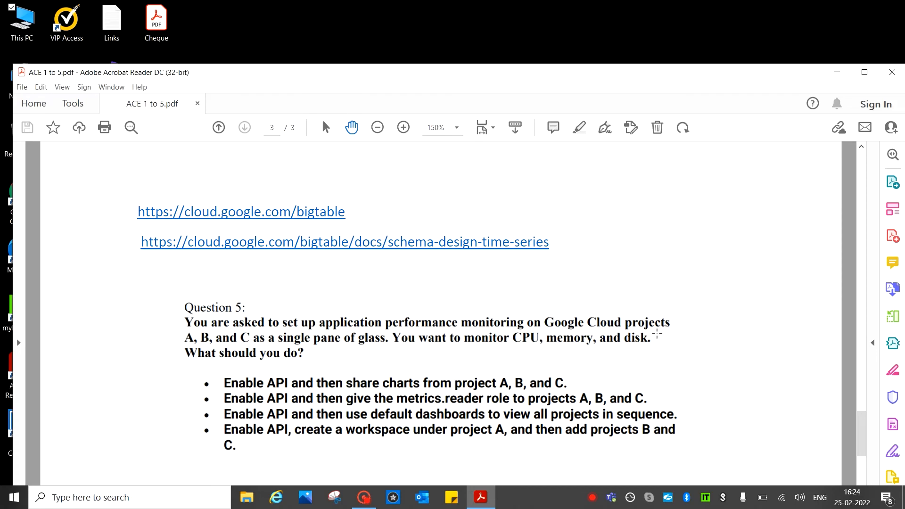
{"action": "mouse_move", "coordinate": [292, 353]}
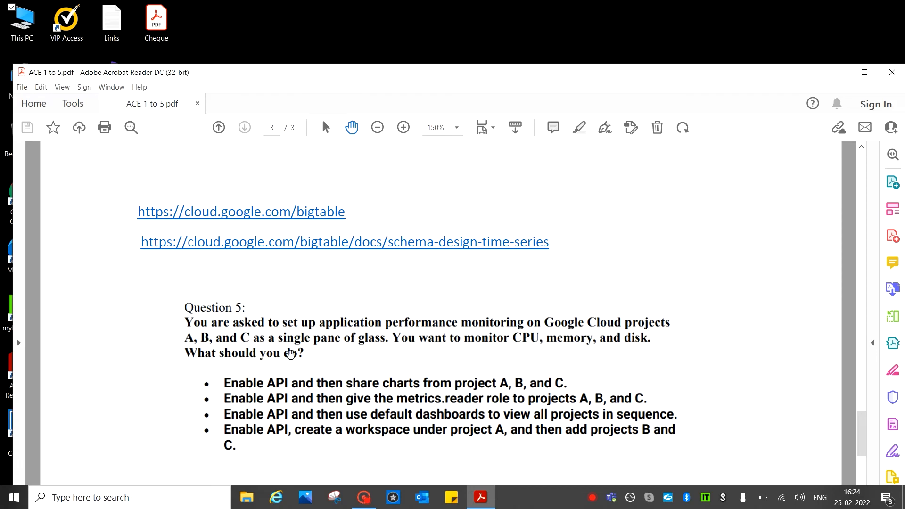
{"action": "mouse_move", "coordinate": [381, 366]}
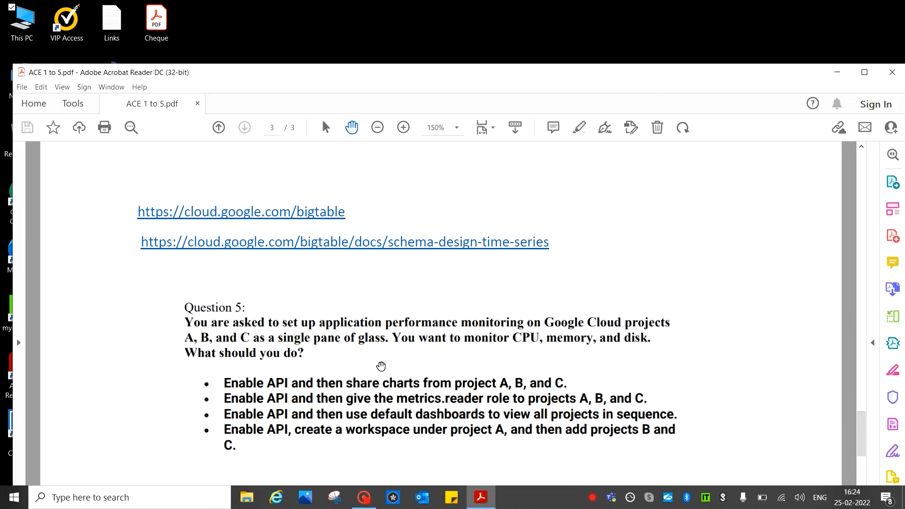
{"action": "mouse_move", "coordinate": [499, 354]}
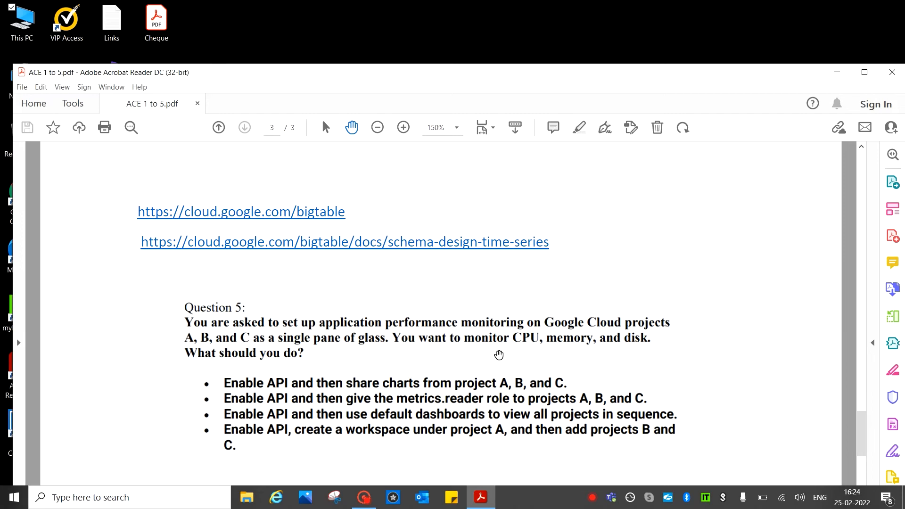
{"action": "mouse_move", "coordinate": [595, 356]}
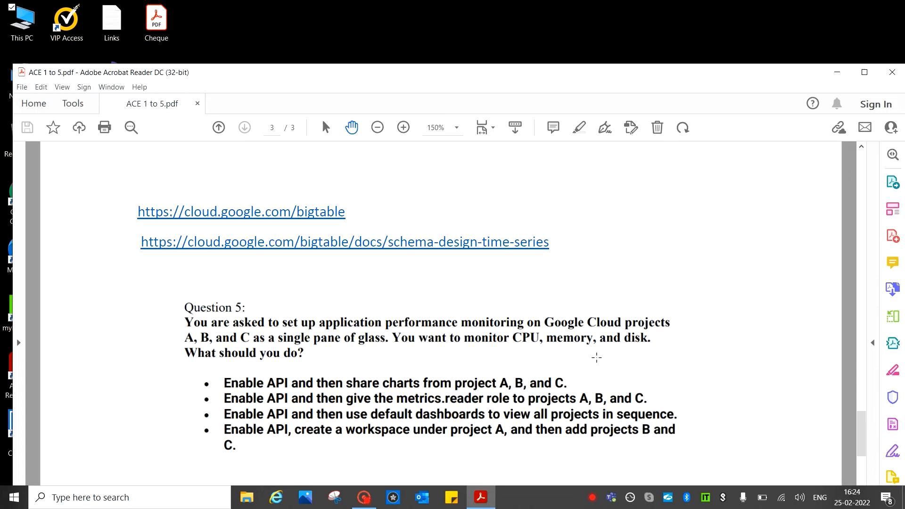
{"action": "mouse_move", "coordinate": [192, 373]}
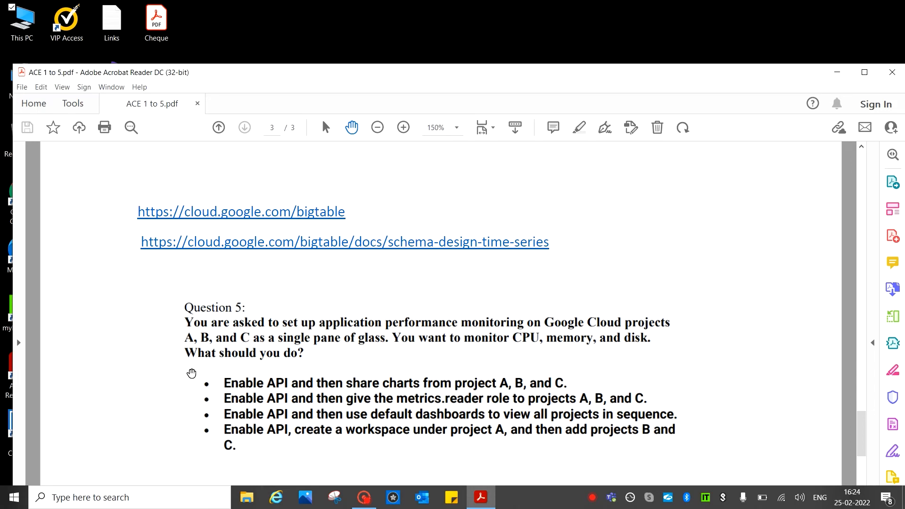
{"action": "mouse_move", "coordinate": [356, 376]}
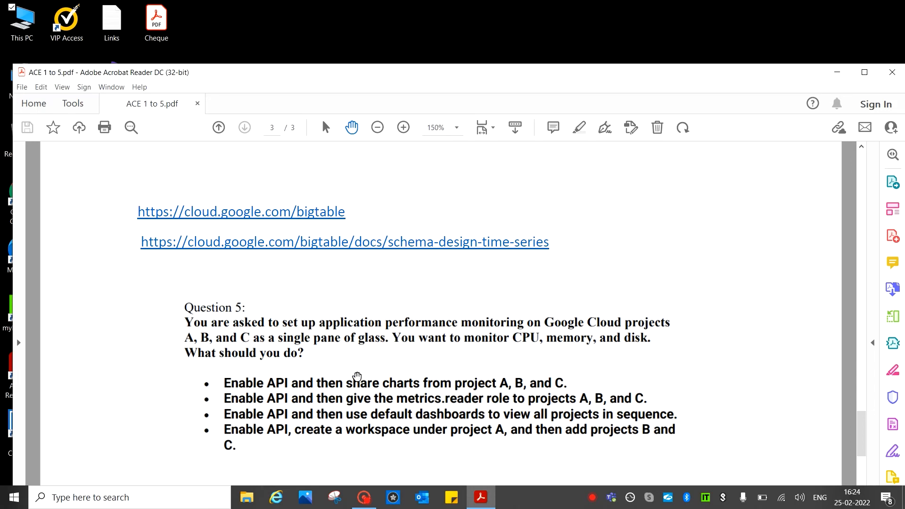
{"action": "mouse_move", "coordinate": [378, 358]}
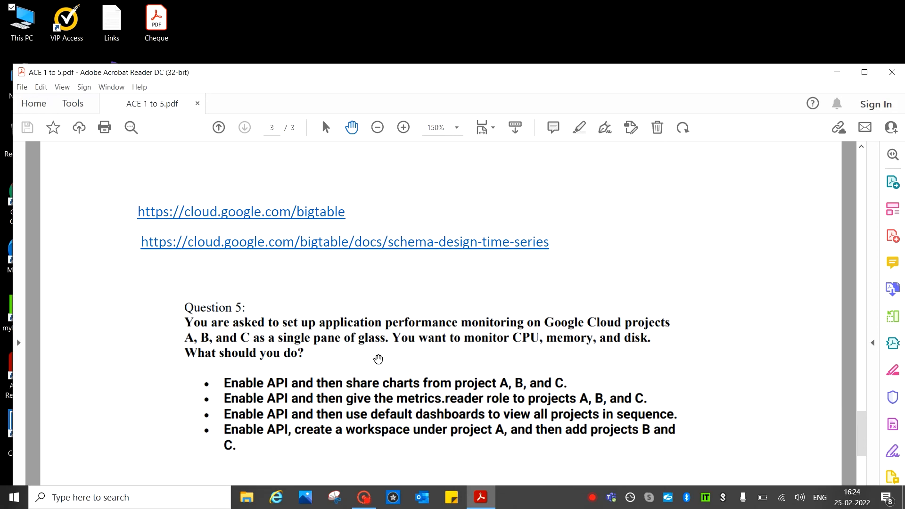
{"action": "mouse_move", "coordinate": [353, 364]}
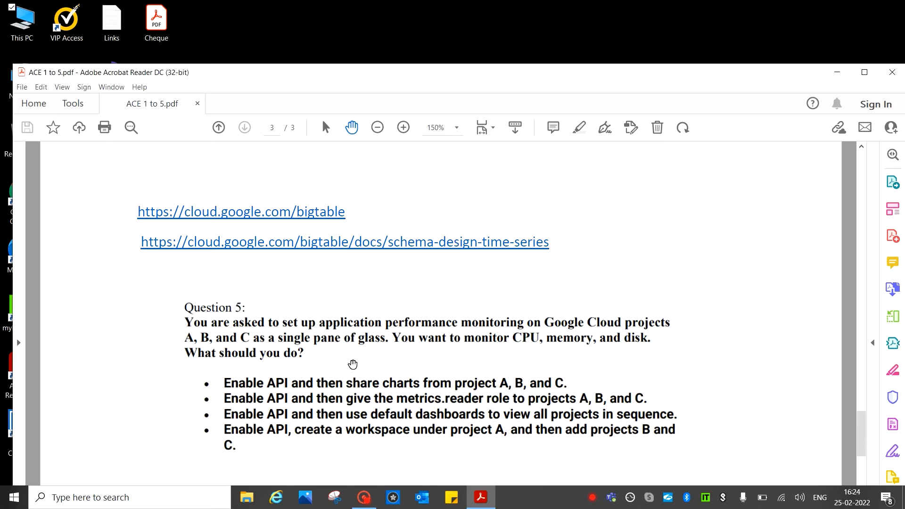
{"action": "mouse_move", "coordinate": [556, 412]}
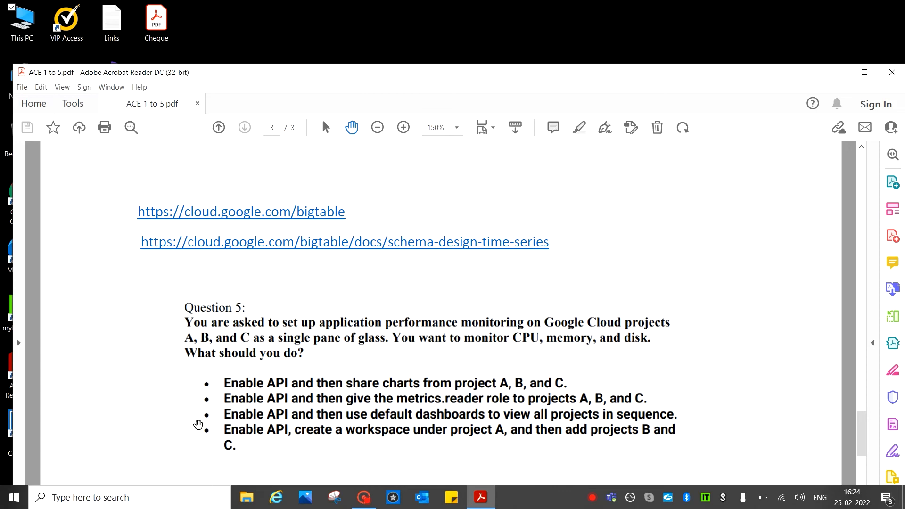
{"action": "mouse_move", "coordinate": [230, 408]}
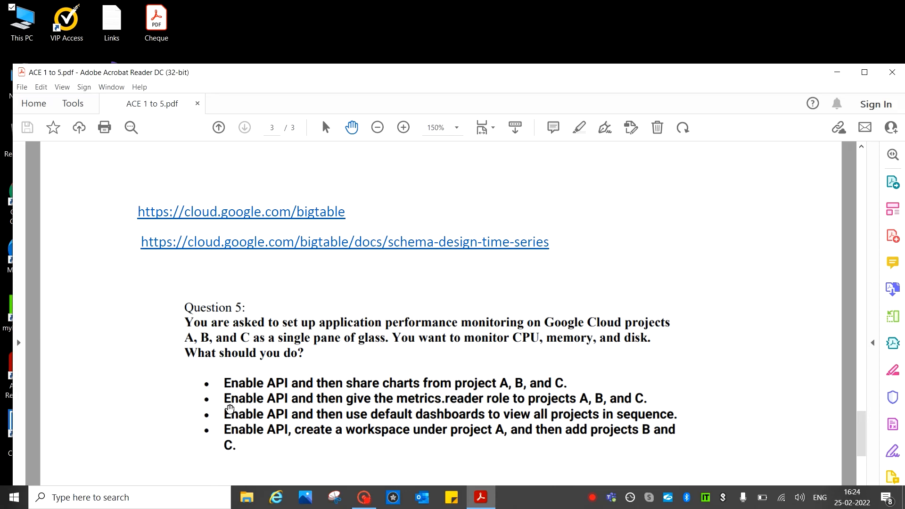
{"action": "mouse_move", "coordinate": [387, 415]}
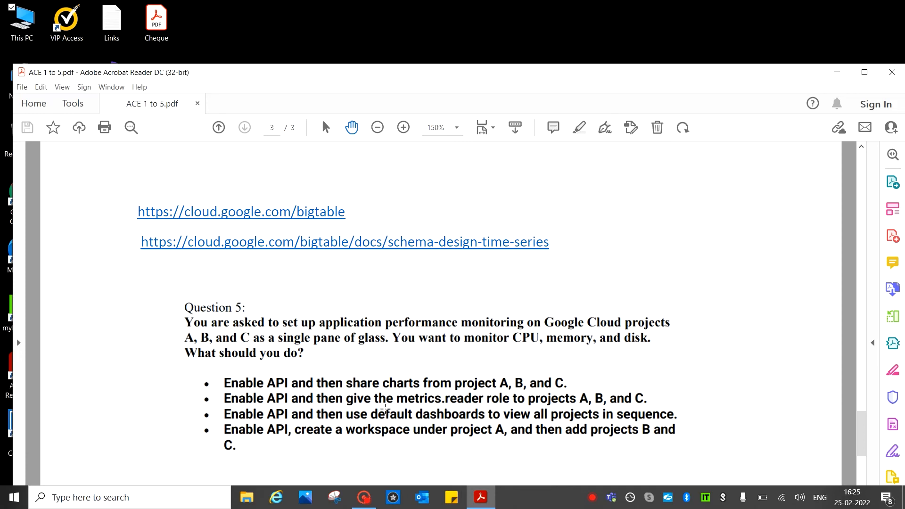
{"action": "mouse_move", "coordinate": [530, 410]}
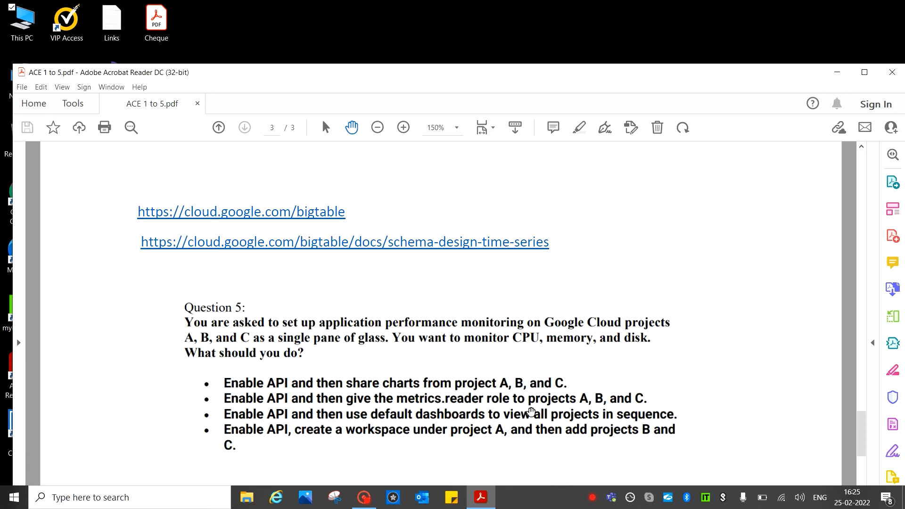
{"action": "mouse_move", "coordinate": [662, 401]}
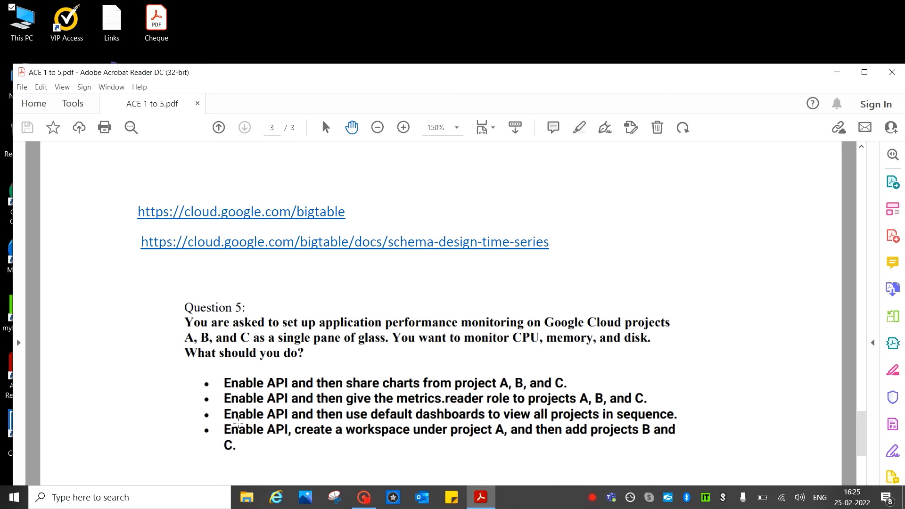
{"action": "mouse_move", "coordinate": [394, 420]}
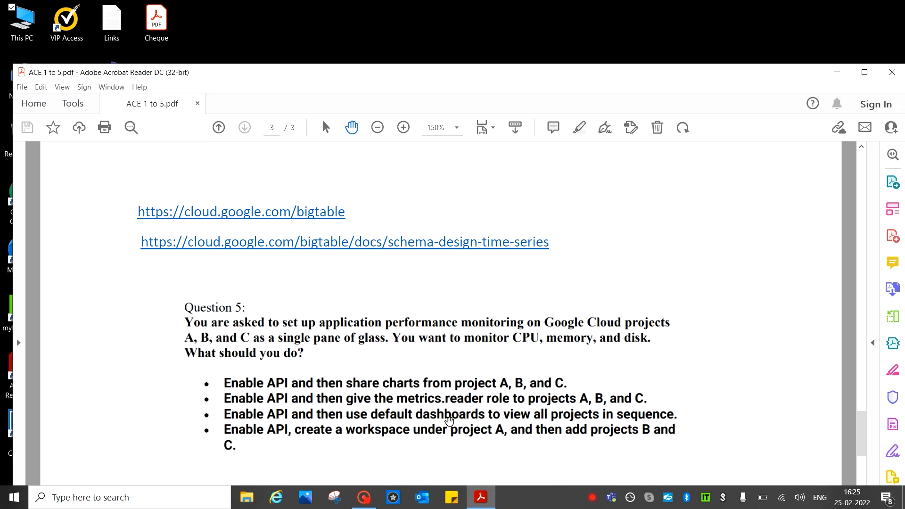
{"action": "mouse_move", "coordinate": [620, 424]}
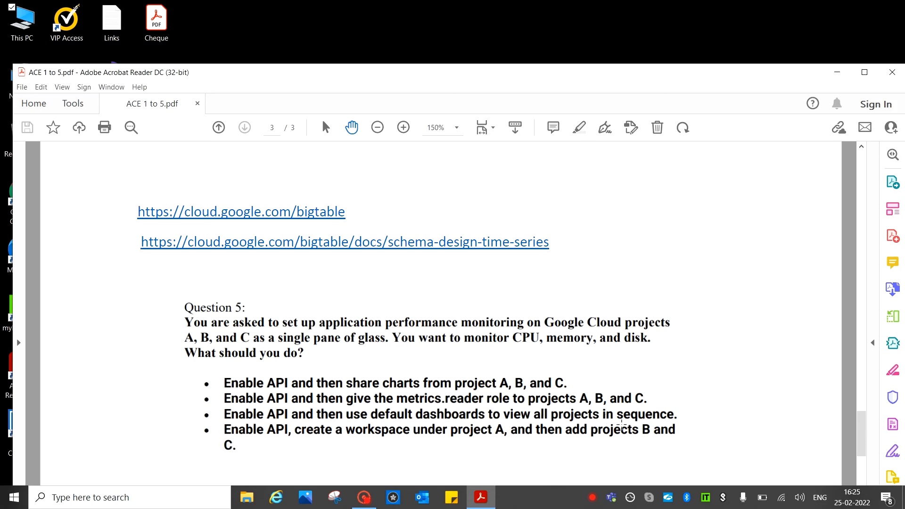
{"action": "mouse_move", "coordinate": [300, 443]}
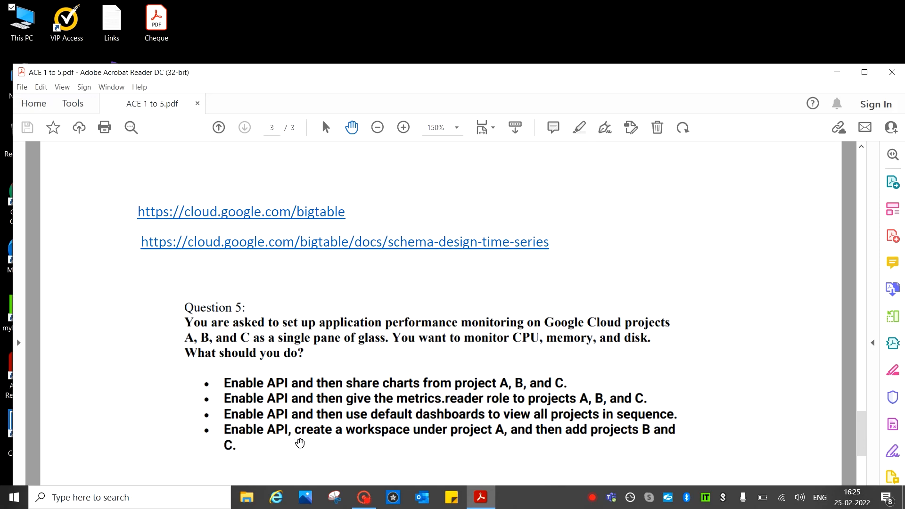
{"action": "mouse_move", "coordinate": [419, 444]}
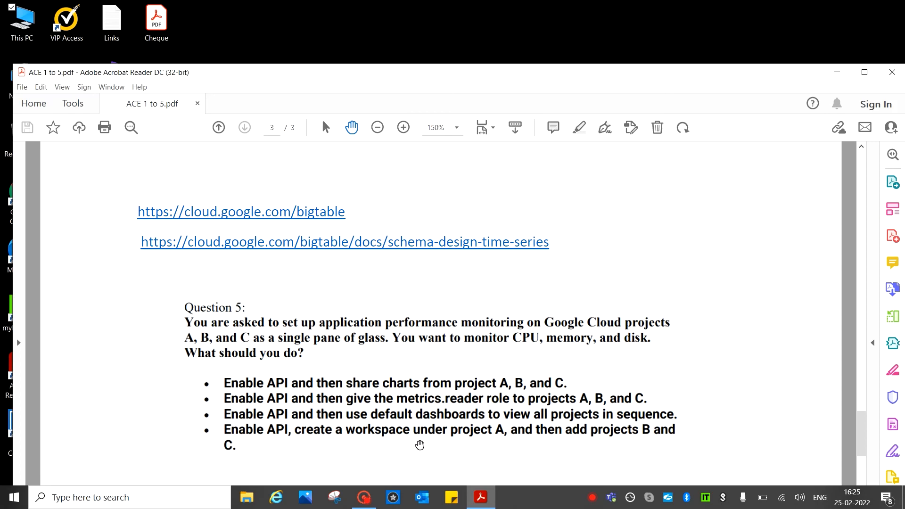
{"action": "mouse_move", "coordinate": [592, 441]}
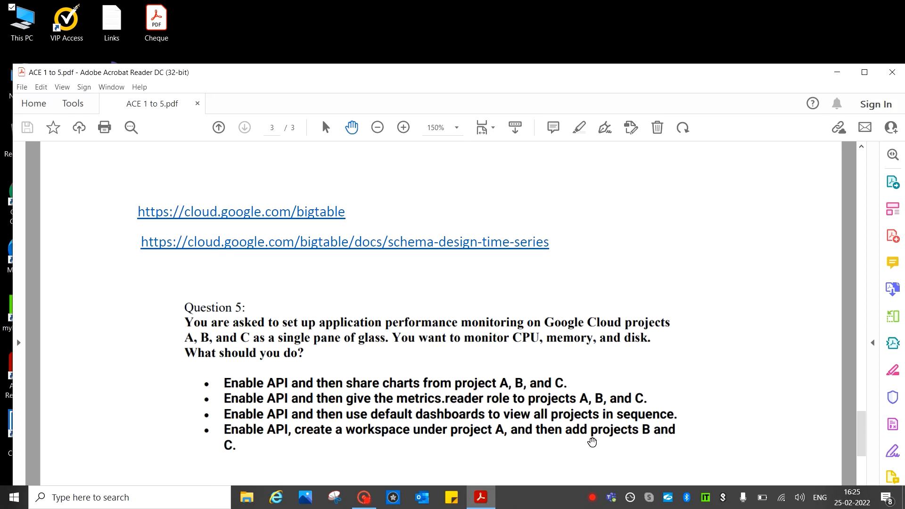
{"action": "mouse_move", "coordinate": [254, 451]}
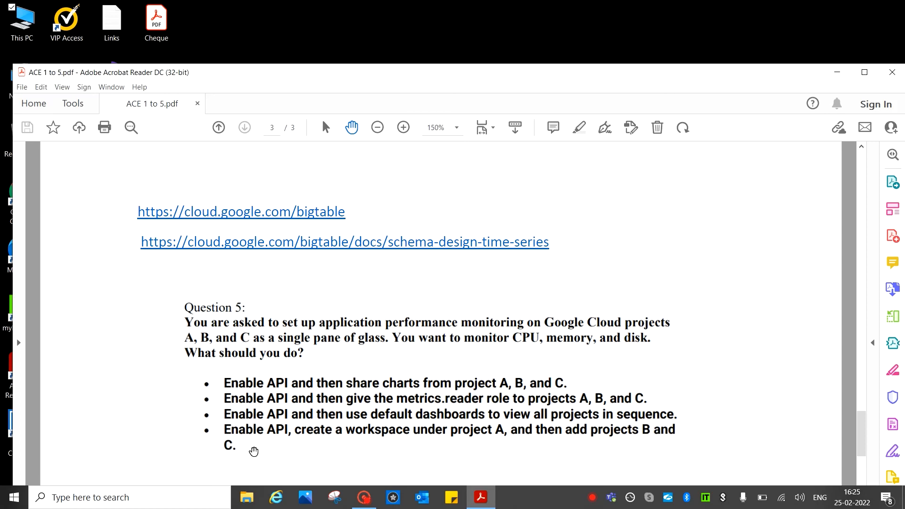
{"action": "mouse_move", "coordinate": [521, 432]}
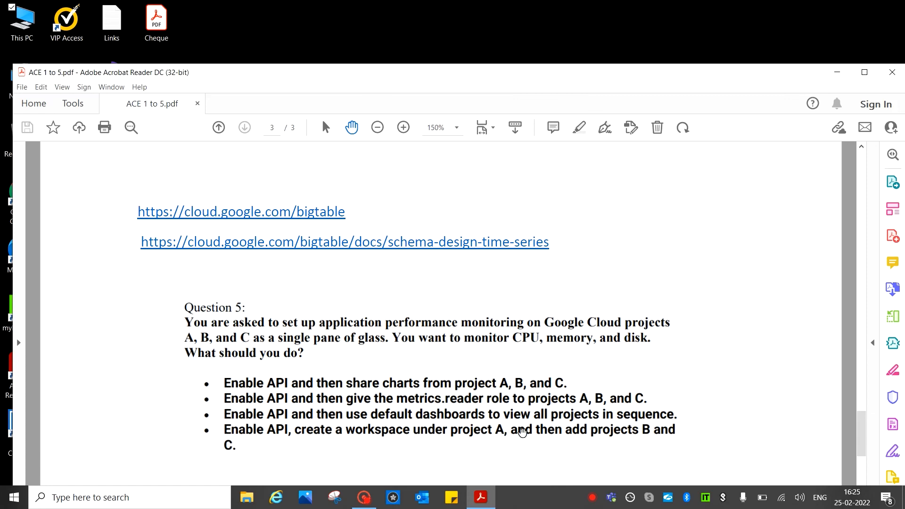
{"action": "mouse_move", "coordinate": [310, 447]}
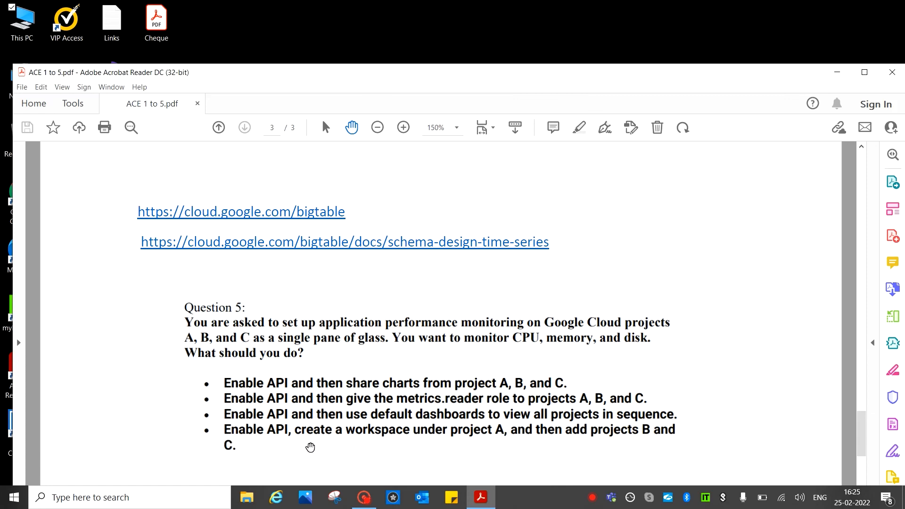
{"action": "mouse_move", "coordinate": [247, 440]}
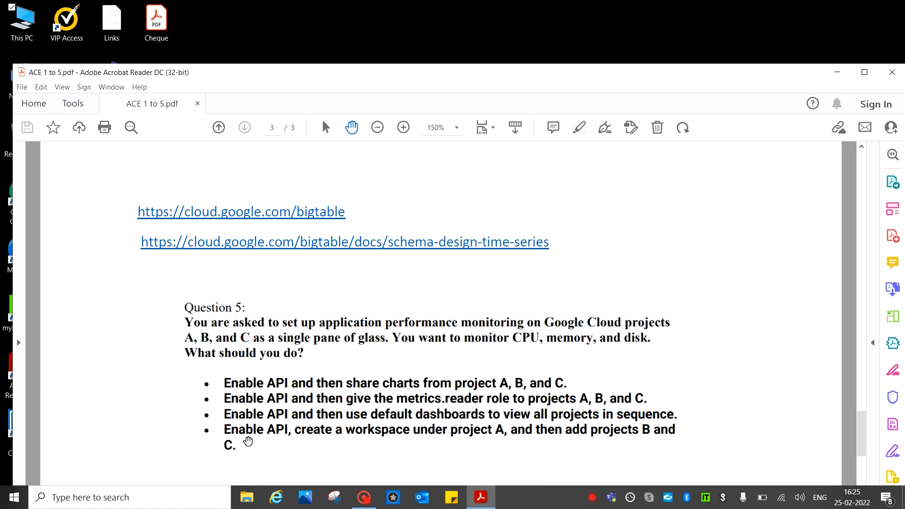
{"action": "mouse_move", "coordinate": [493, 440]}
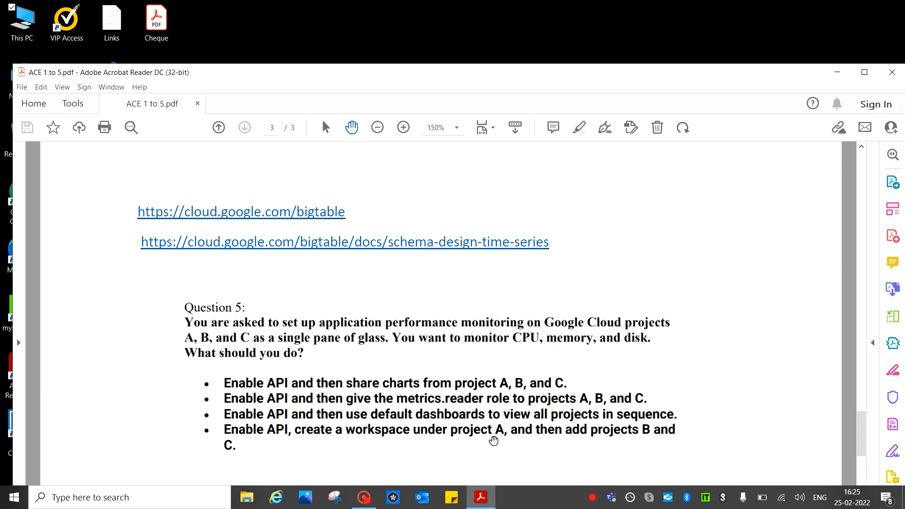
{"action": "mouse_move", "coordinate": [541, 454]}
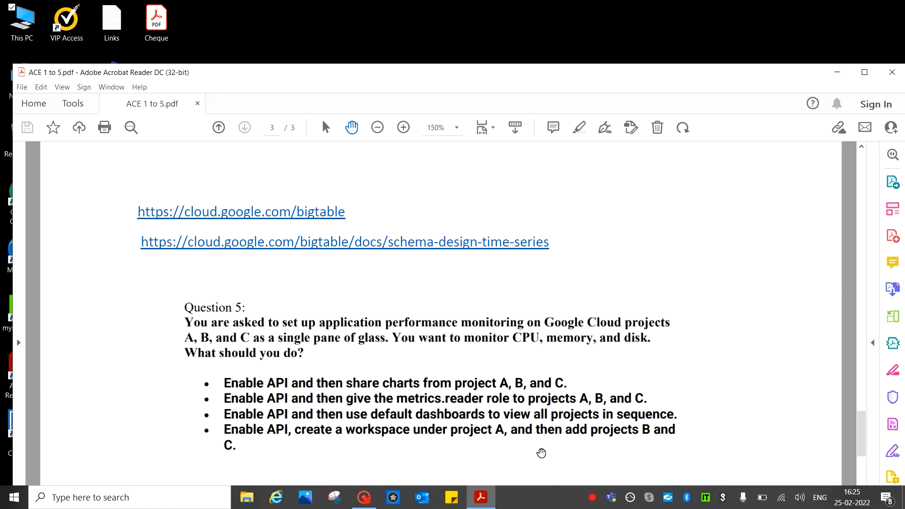
Scroll Question 5's four options fully into view until the Explanation heading appears
{"action": "scroll", "scroll_direction": "down", "scroll_amount": 3}
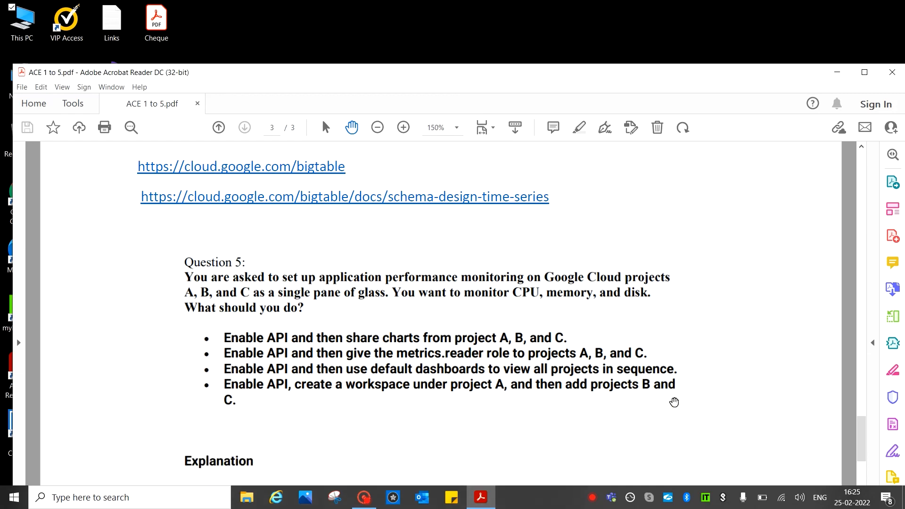
Scroll to Question 5's explanation that D is correct, workspaces monitor multiple projects, and its reference links
{"action": "scroll", "scroll_direction": "down", "scroll_amount": 3}
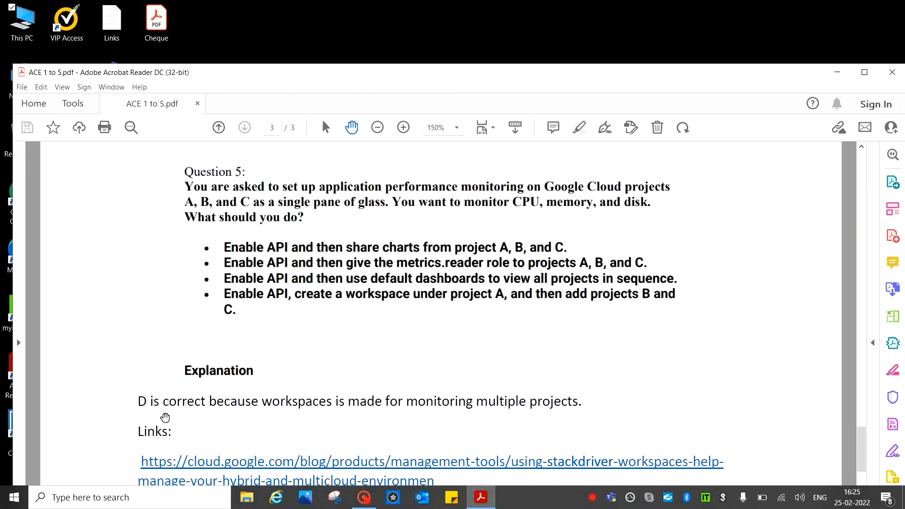
{"action": "mouse_move", "coordinate": [404, 413]}
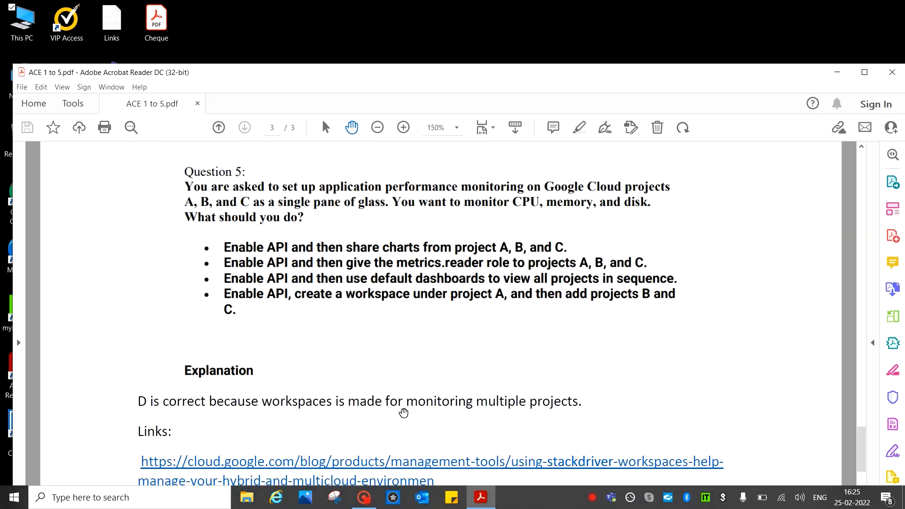
{"action": "mouse_move", "coordinate": [582, 415]}
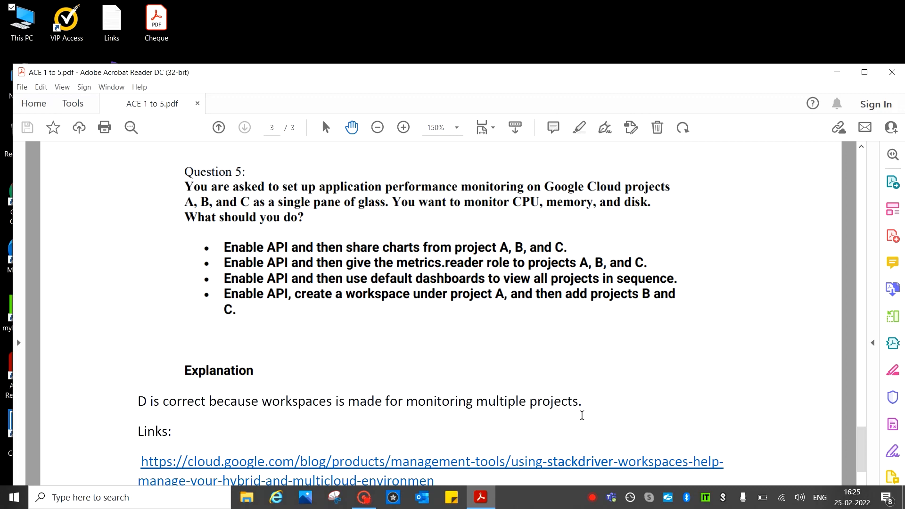
{"action": "scroll", "scroll_direction": "down", "scroll_amount": 3}
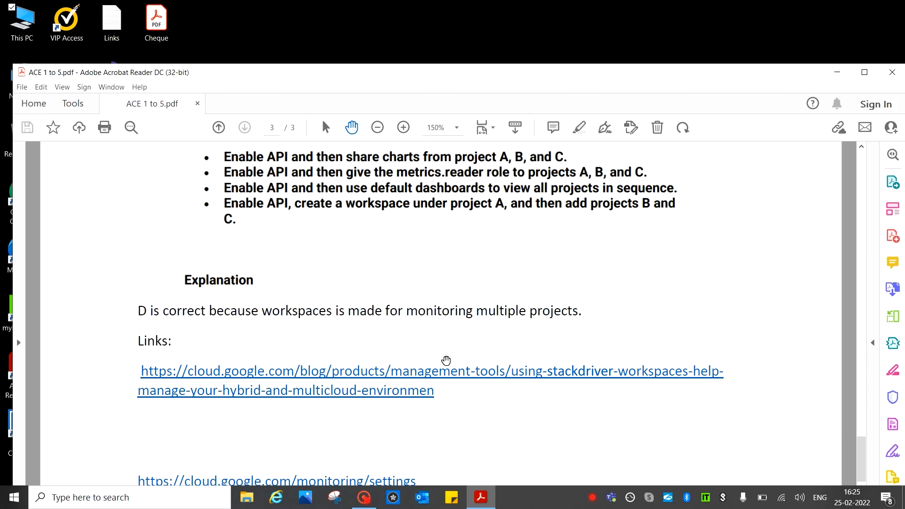
{"action": "scroll", "scroll_direction": "down", "scroll_amount": 3}
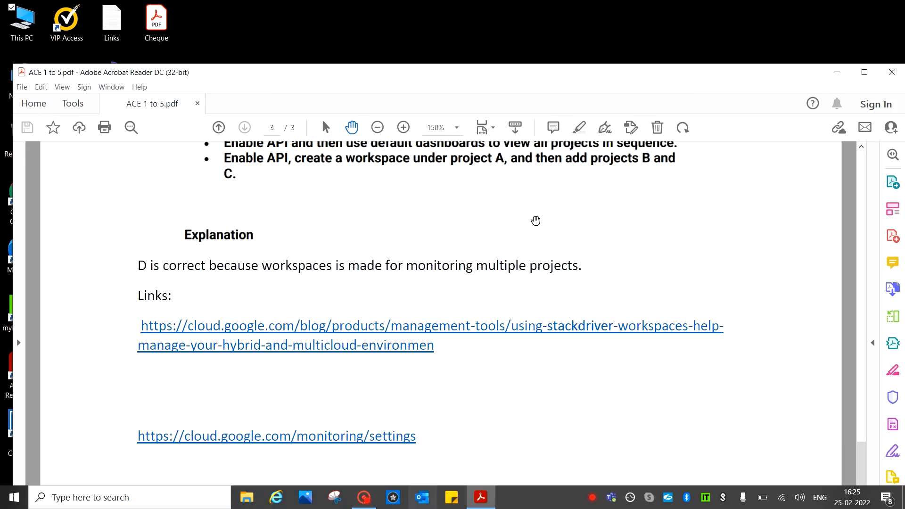
{"action": "mouse_move", "coordinate": [577, 365]}
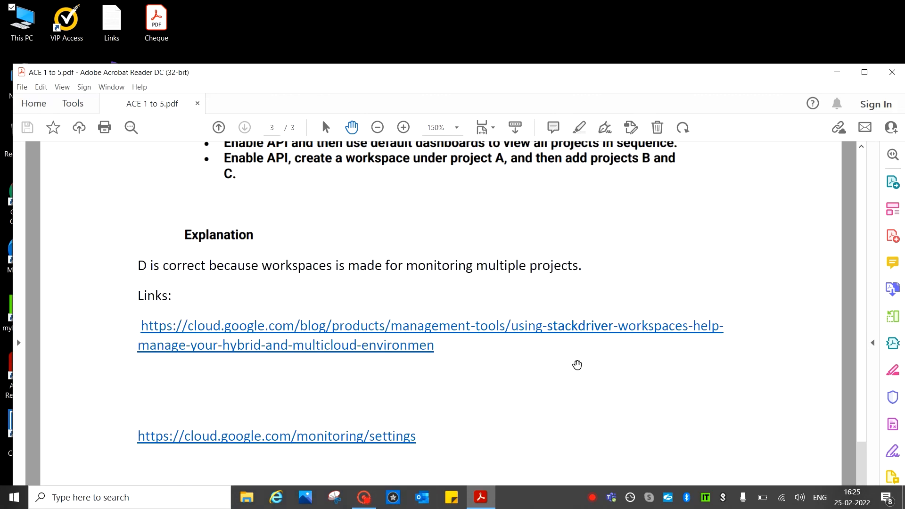